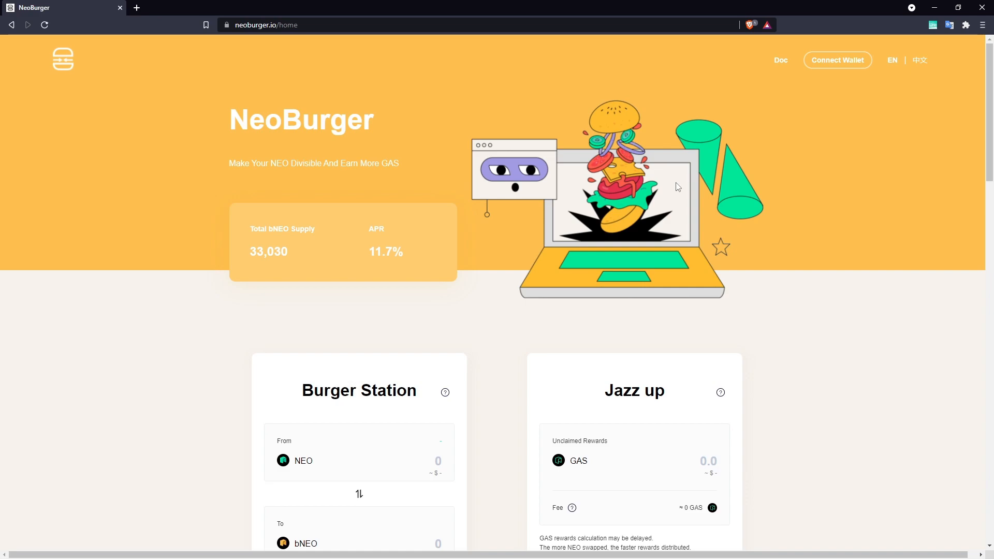
pyautogui.moveTo(780, 60)
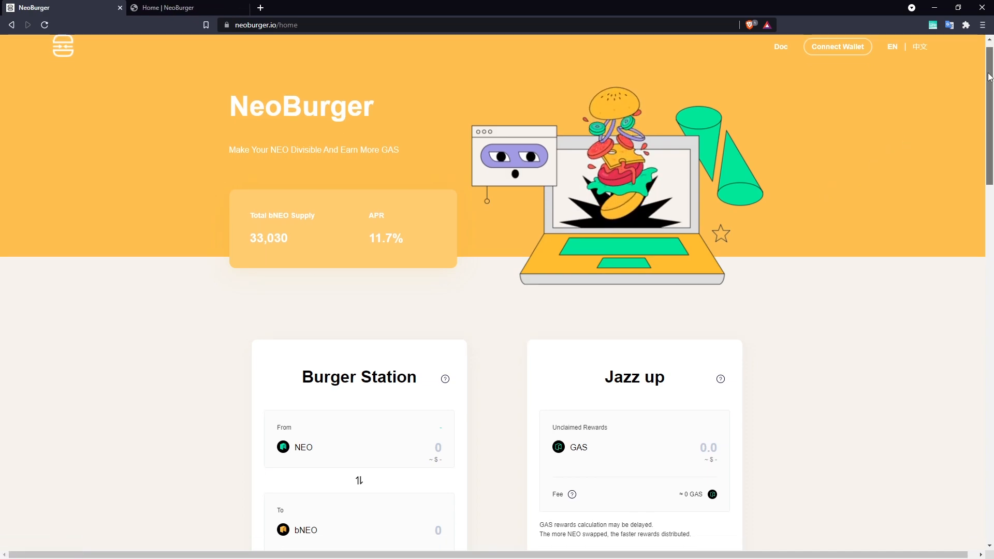
# Step: Scroll the Medium NeoBurger article down to the 'Components of NeoBurger' diagram, clearing the bNEO text highlight
pyautogui.scroll(-3)
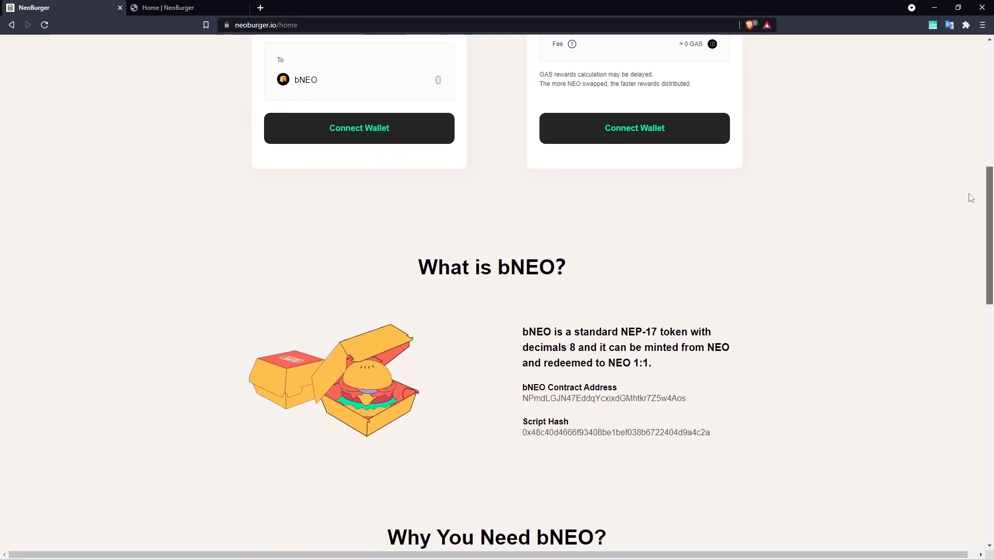
pyautogui.scroll(-3)
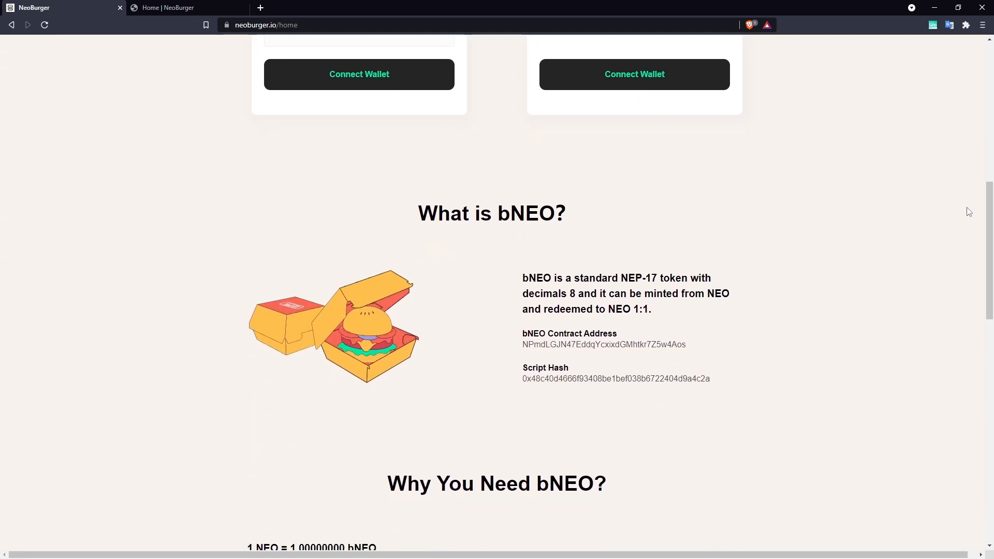
pyautogui.moveTo(662, 280)
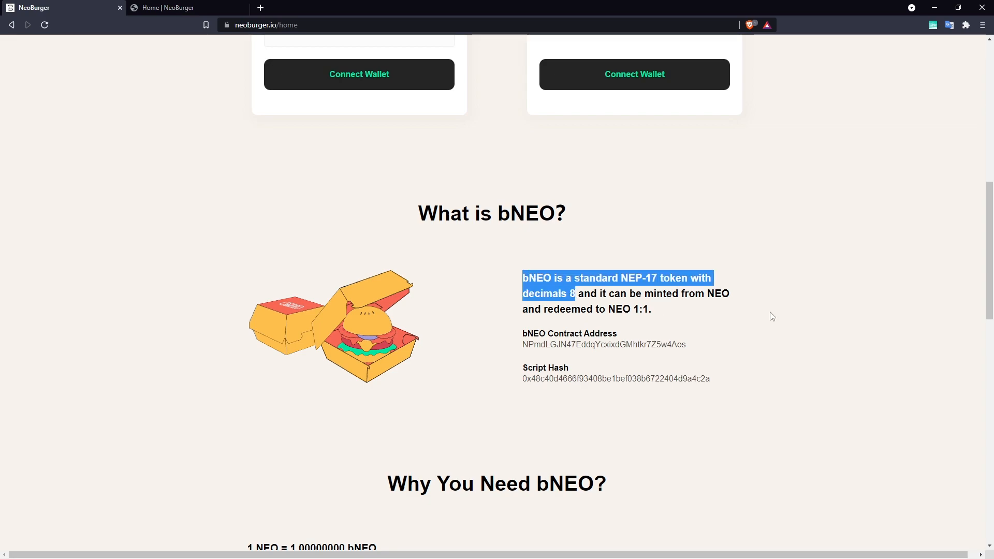
pyautogui.click(771, 317)
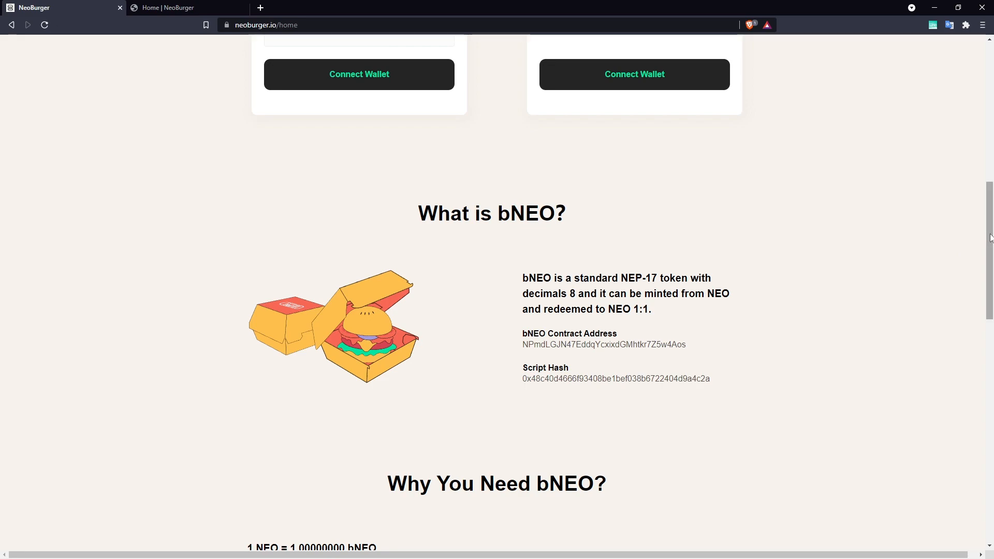
pyautogui.scroll(-3)
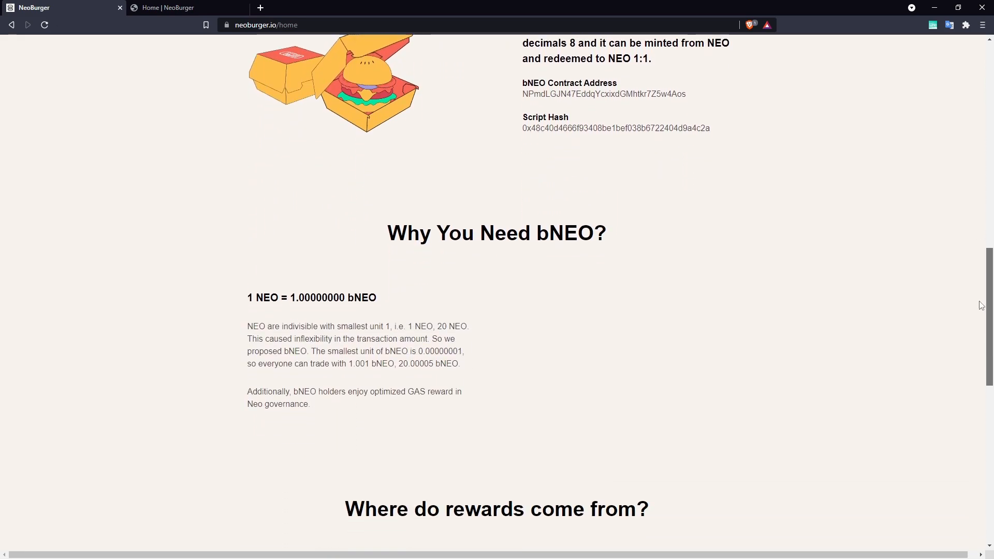
pyautogui.scroll(-3)
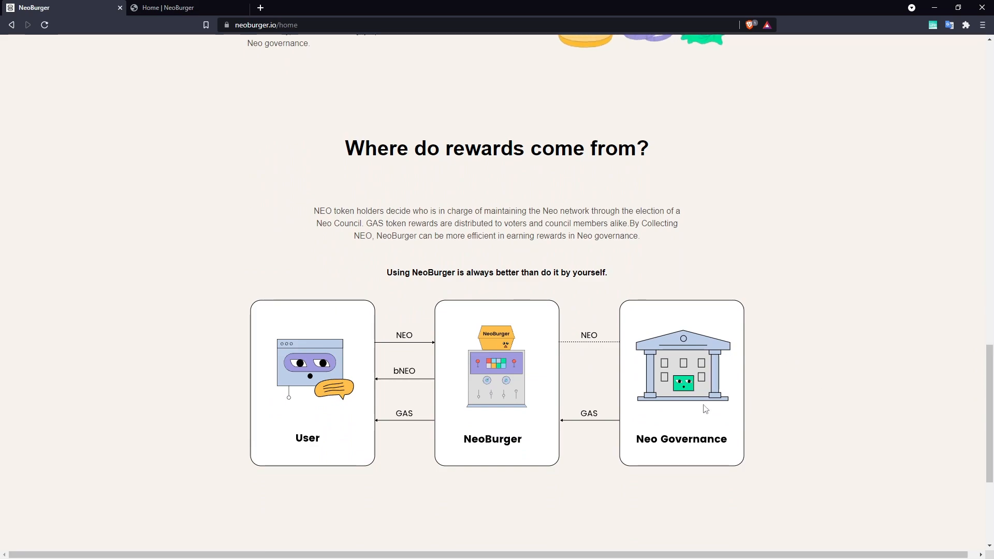
pyautogui.moveTo(394, 339)
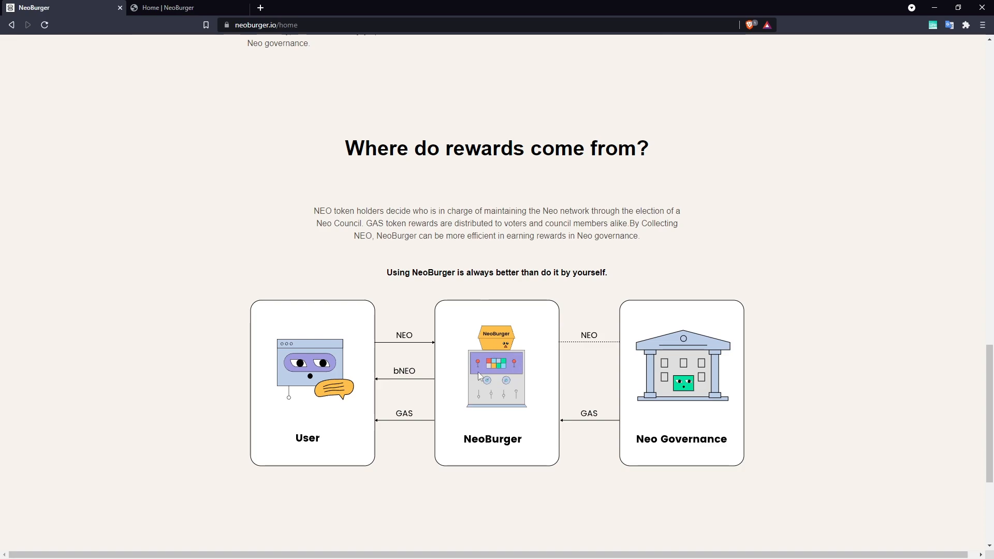
pyautogui.moveTo(531, 358)
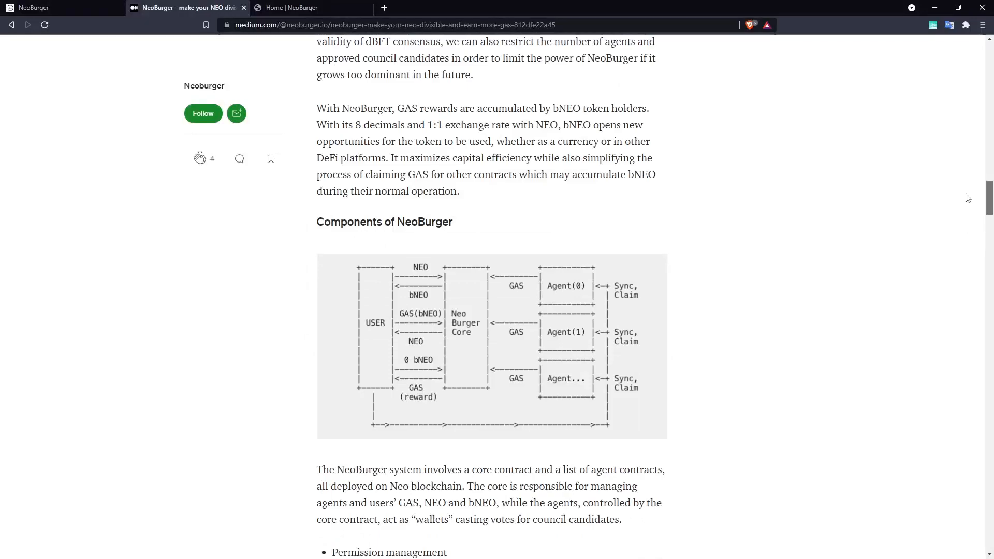
pyautogui.scroll(-3)
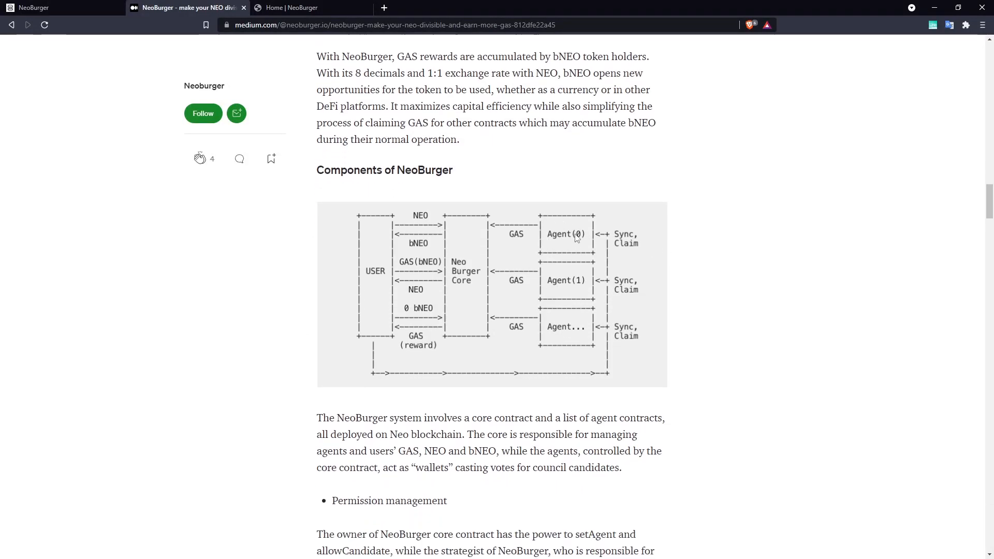
pyautogui.moveTo(600, 372)
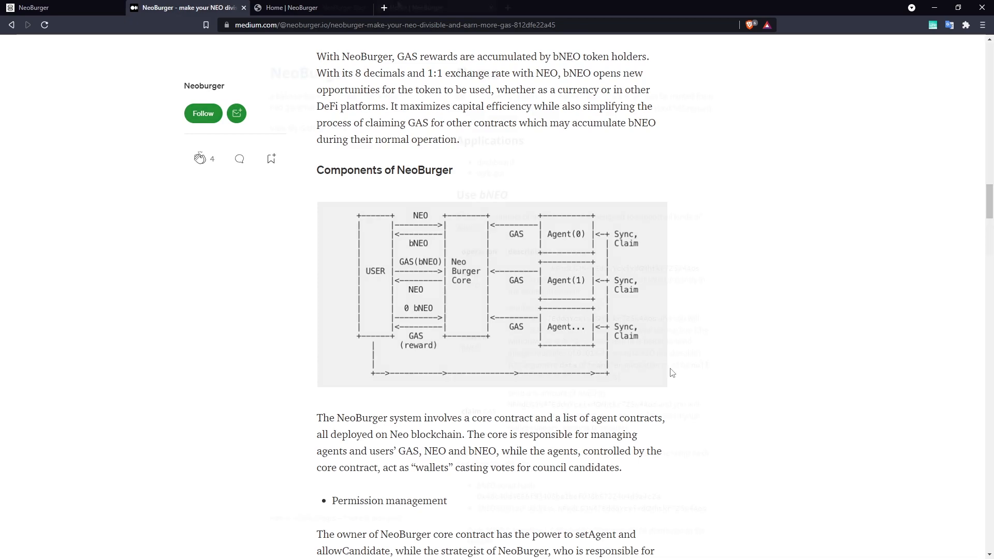
# Step: Switch to the NeoBurger GitHub Pages docs and browse the bNEO mint, redeem and claim sections
pyautogui.click(415, 7)
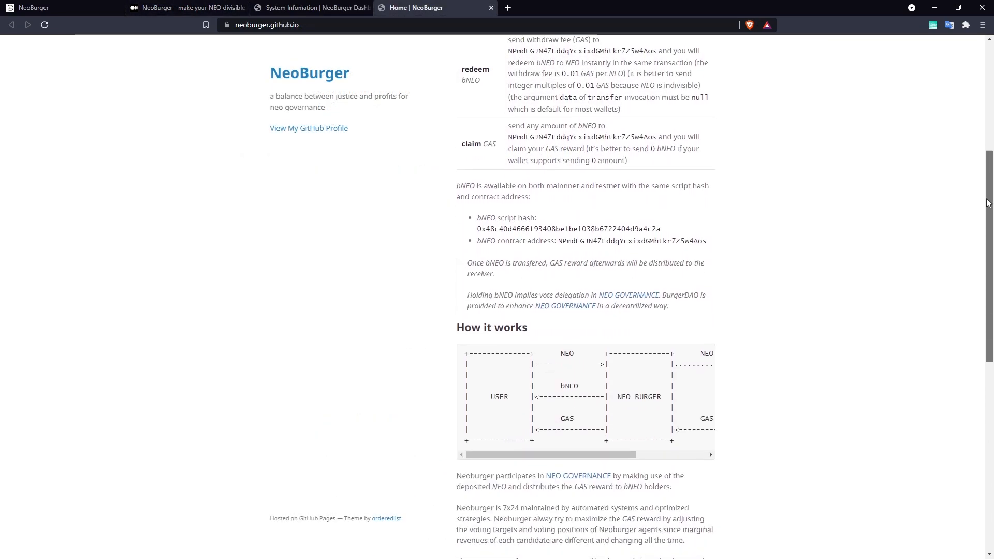
pyautogui.scroll(-3)
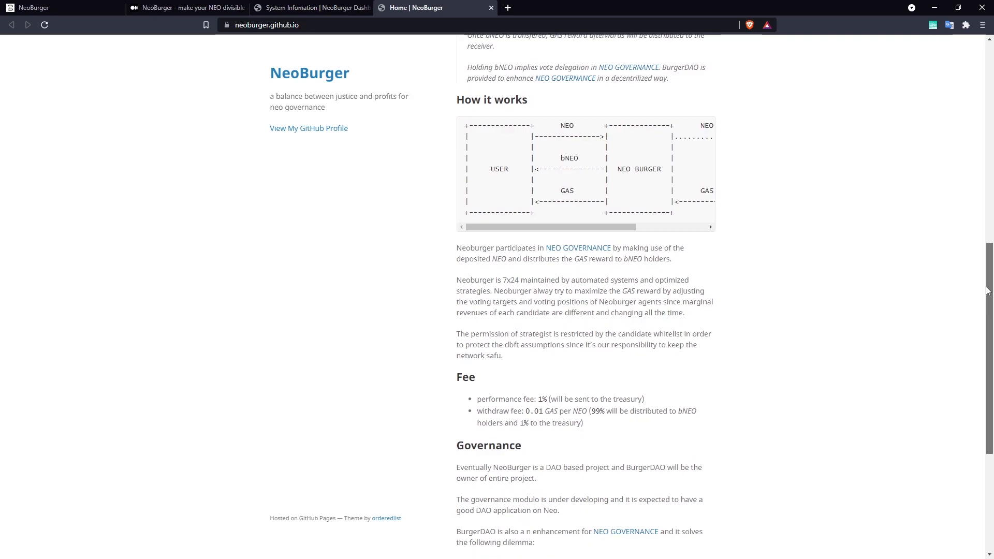
pyautogui.scroll(-3)
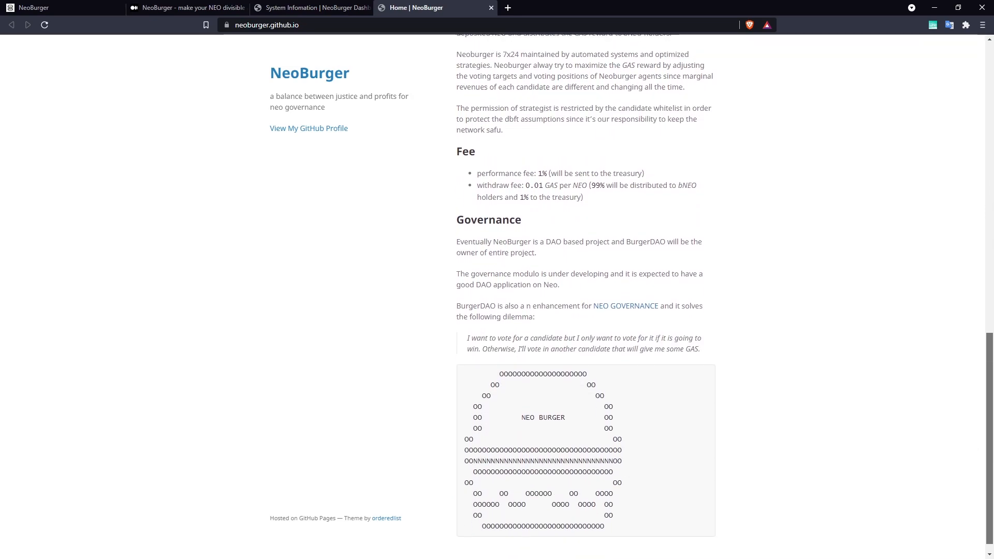
pyautogui.scroll(3)
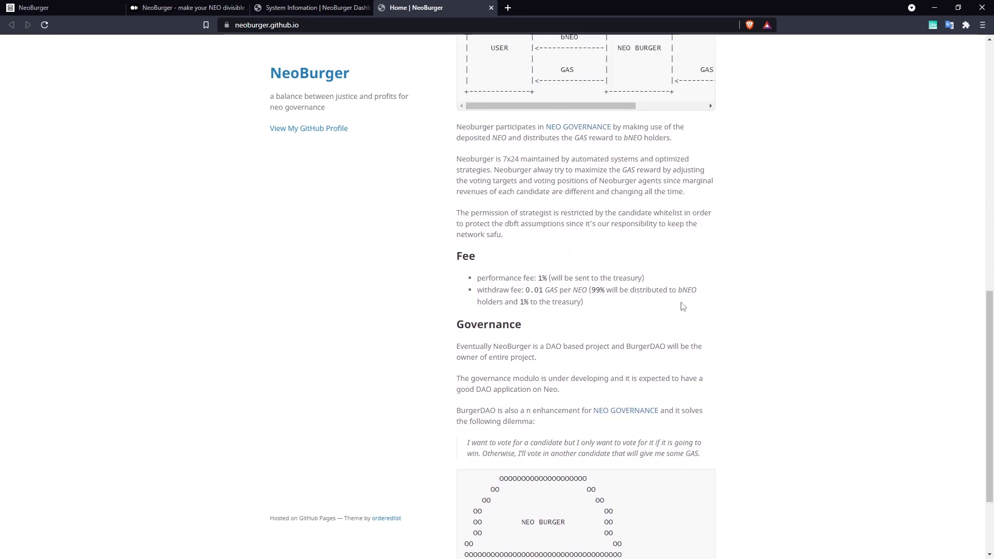
pyautogui.moveTo(763, 305)
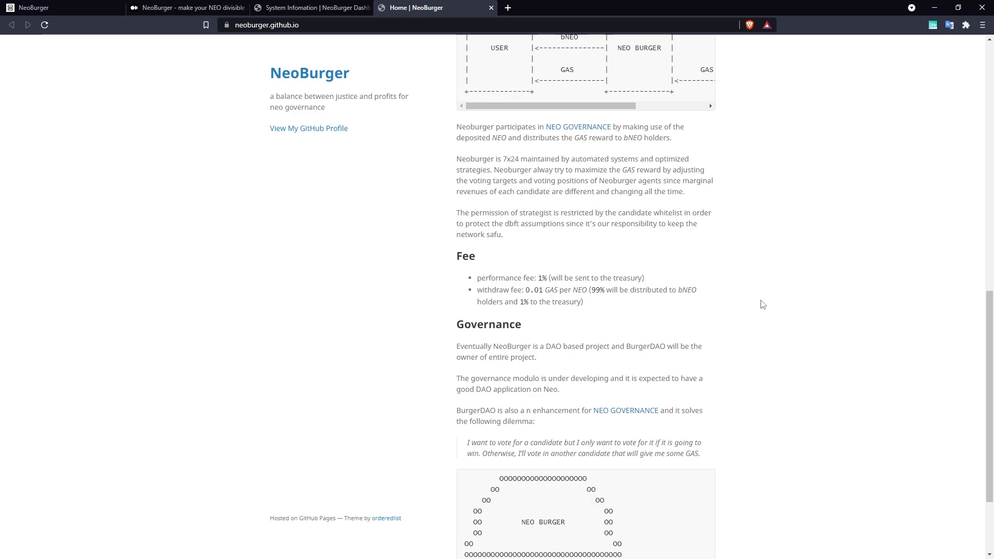
pyautogui.scroll(3)
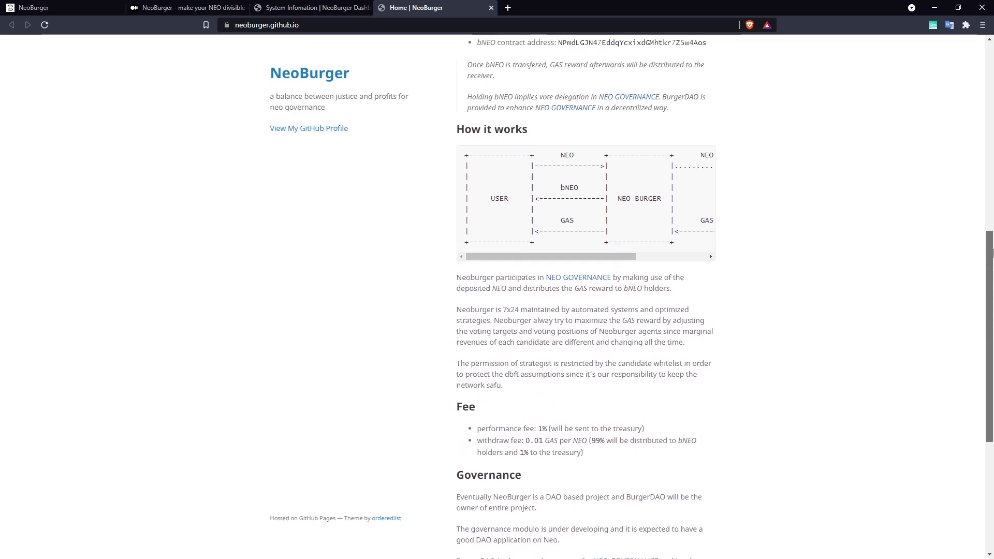
pyautogui.scroll(3)
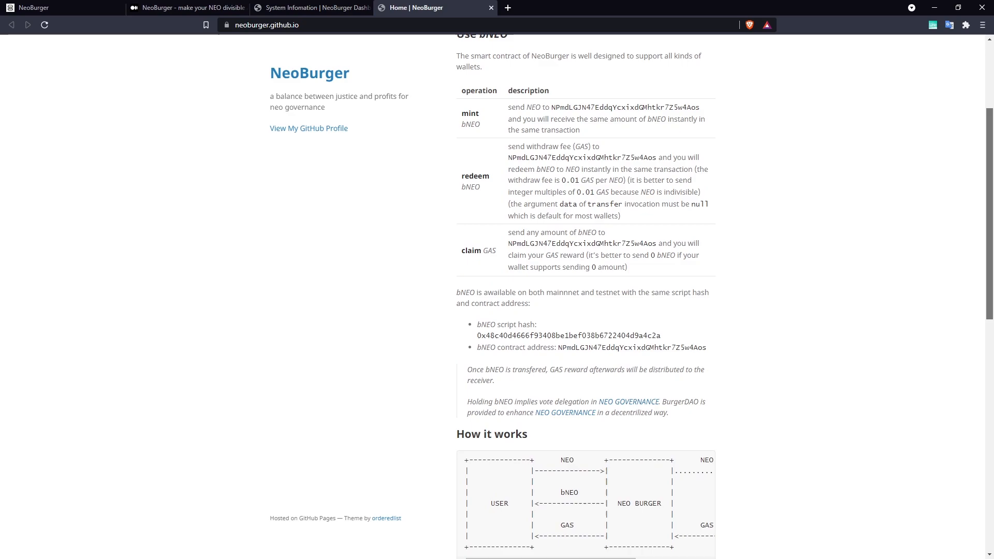
pyautogui.scroll(-3)
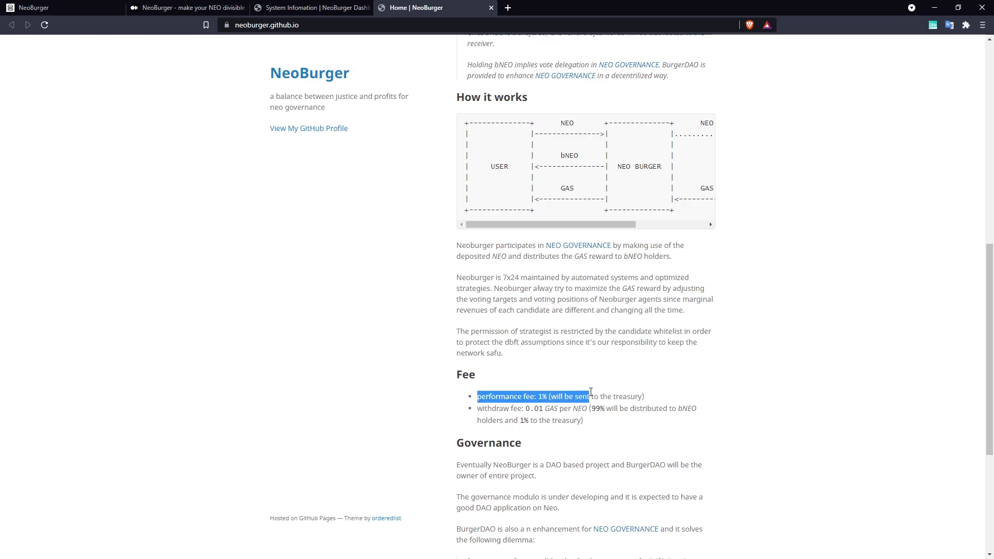
# Step: Highlight 'withdraw' in the Fee list, read Governance, then return to the Applications and bNEO usage table
pyautogui.doubleClick(493, 408)
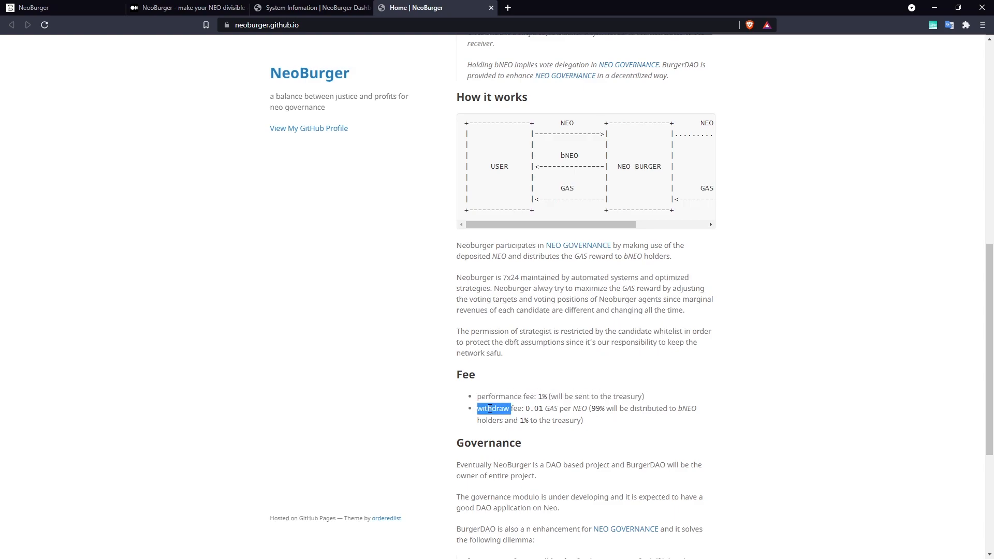
pyautogui.click(797, 425)
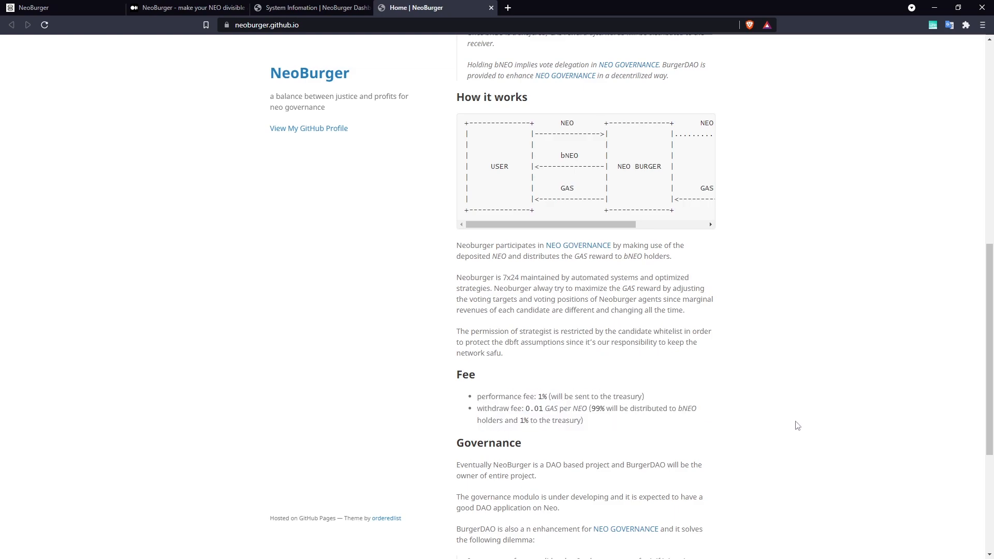
pyautogui.moveTo(986, 267)
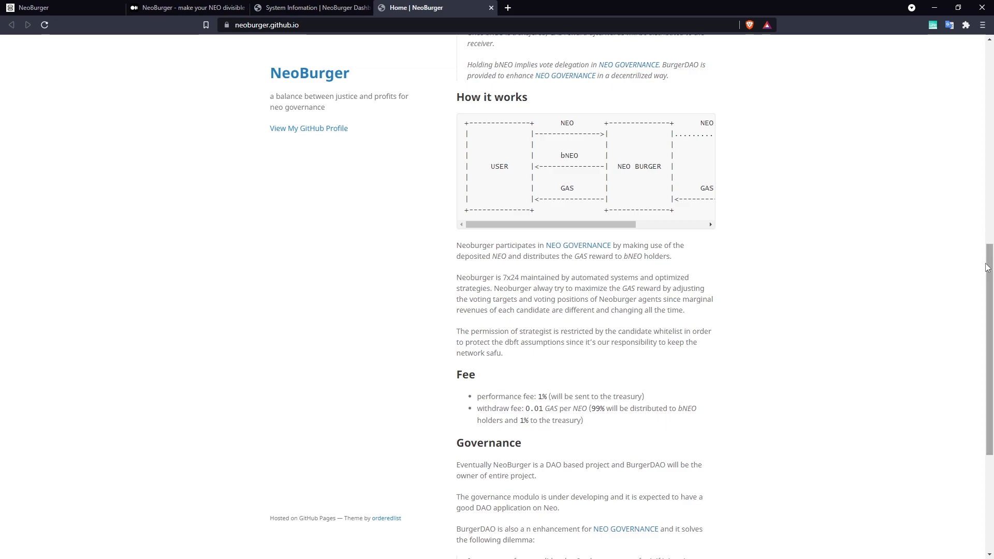
pyautogui.scroll(-3)
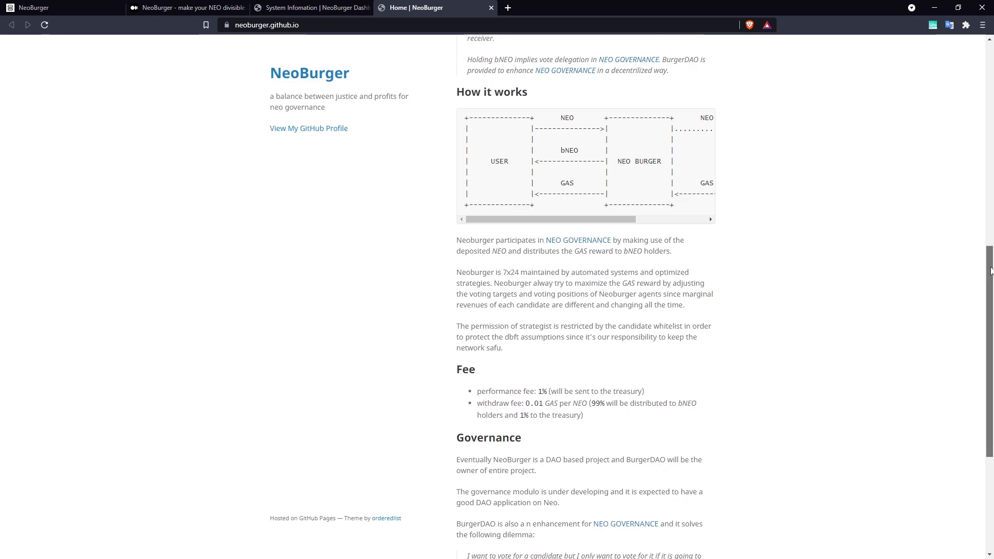
pyautogui.scroll(-3)
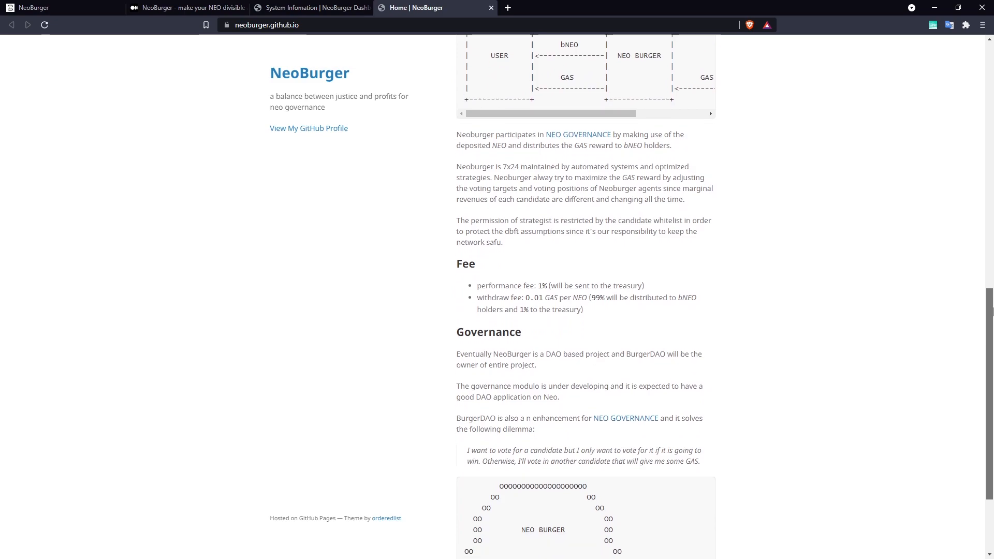
pyautogui.scroll(3)
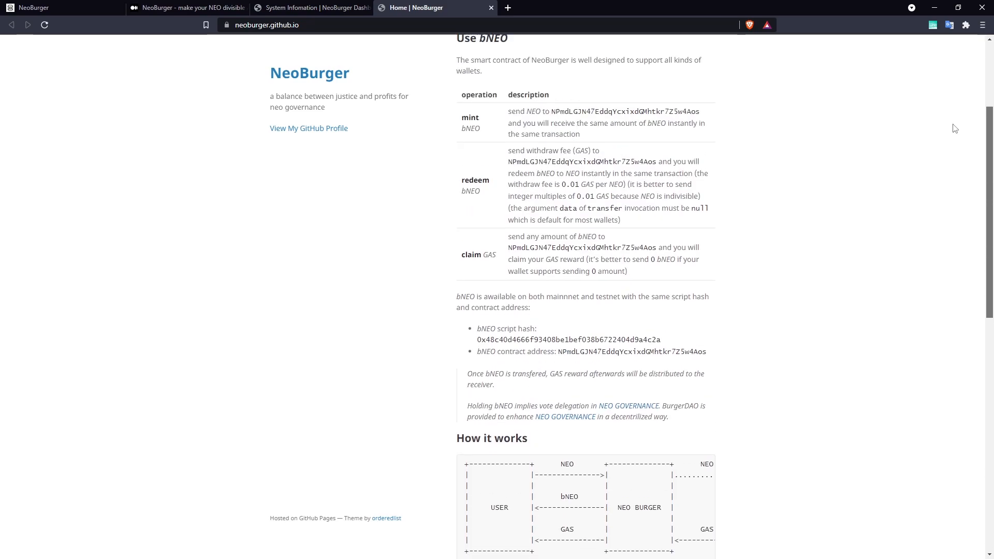
pyautogui.scroll(3)
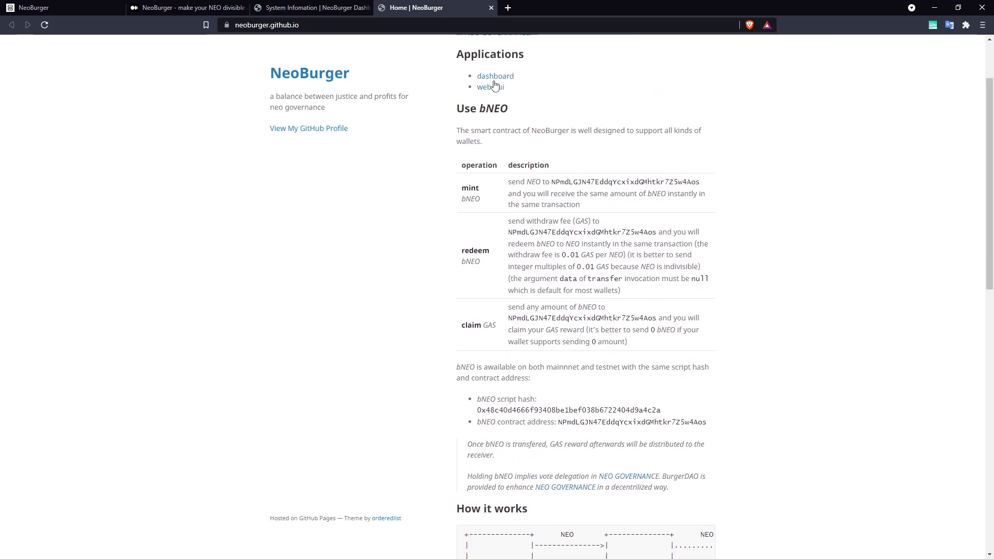
# Step: Open the NeoBurger Dashboard and scroll through bNEO supply, agent info and whitelisted candidates
pyautogui.click(494, 75)
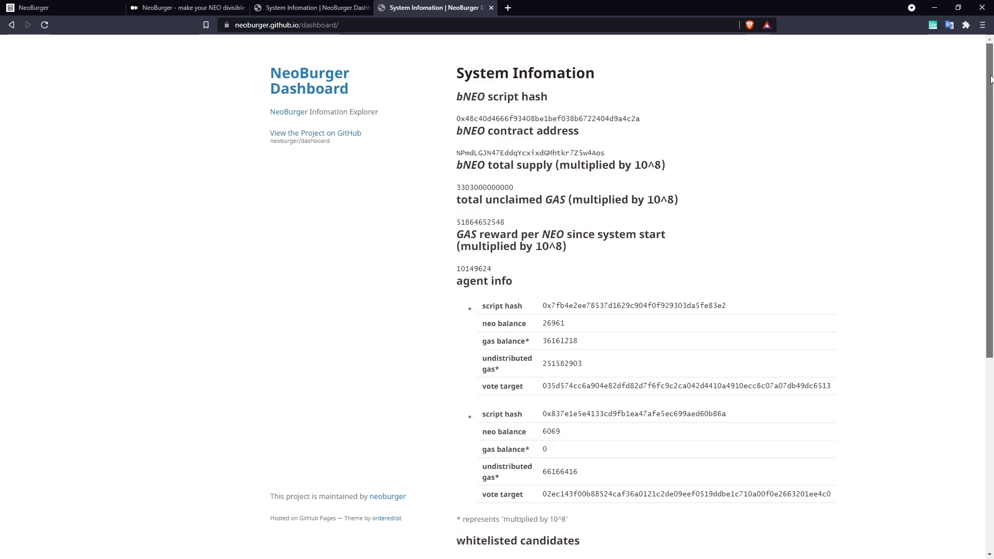
pyautogui.scroll(-3)
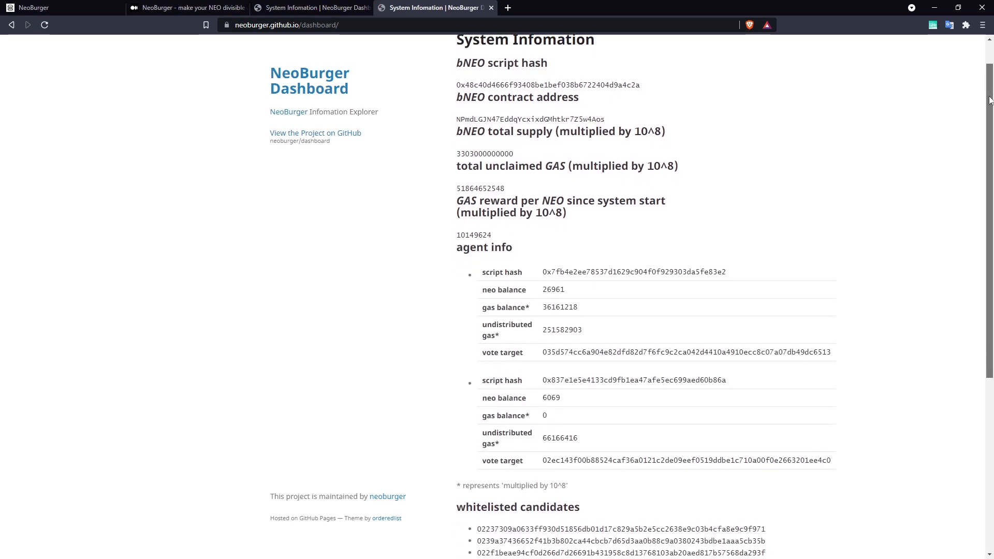
pyautogui.scroll(-3)
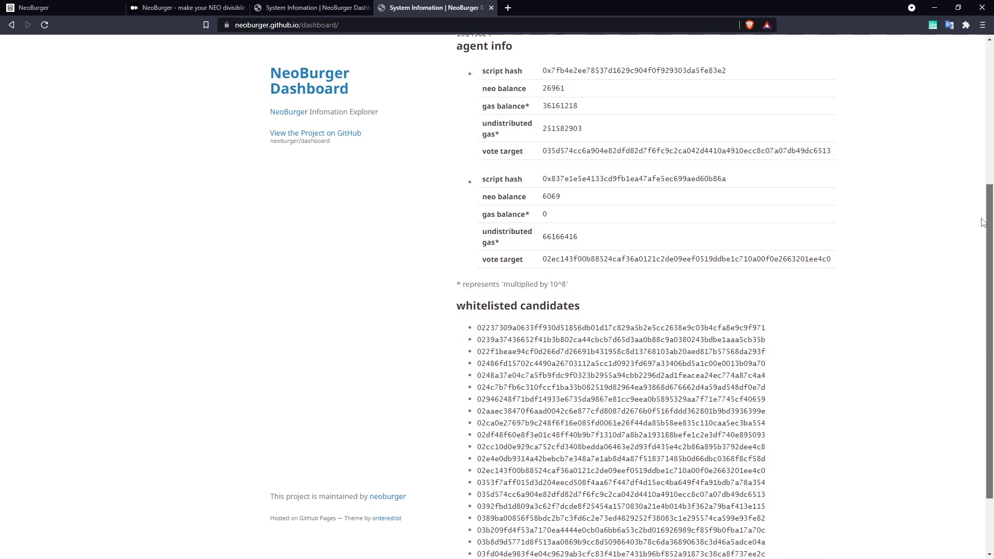
pyautogui.scroll(-3)
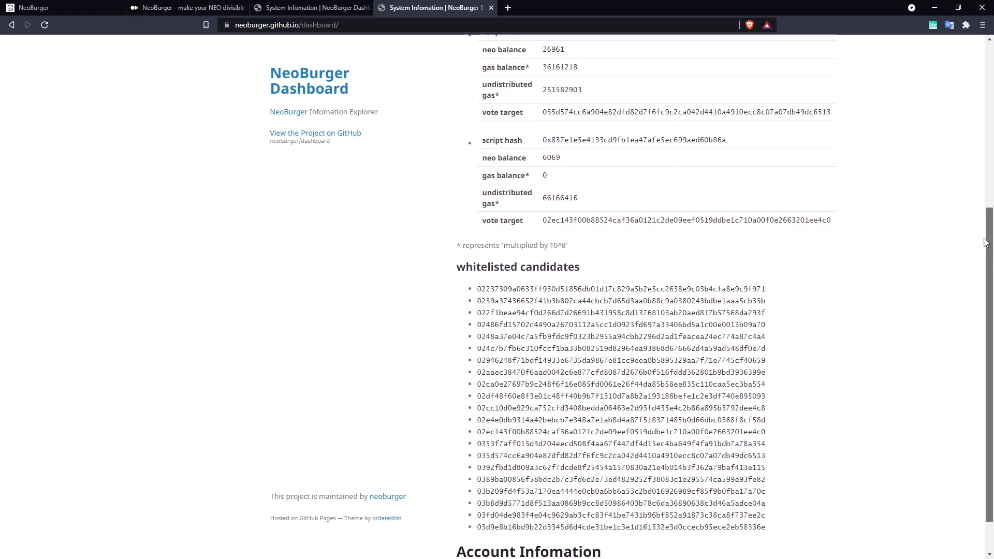
pyautogui.scroll(3)
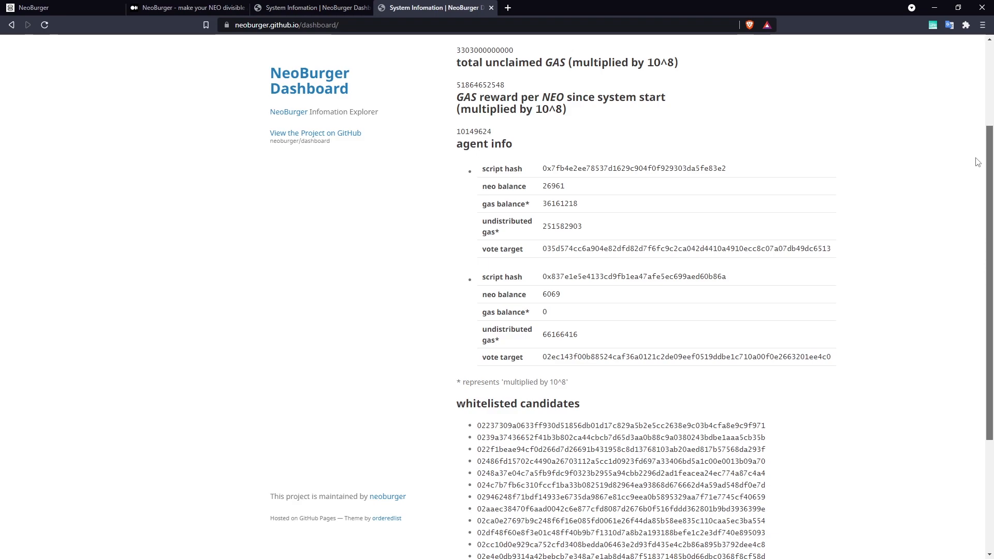
pyautogui.moveTo(815, 163)
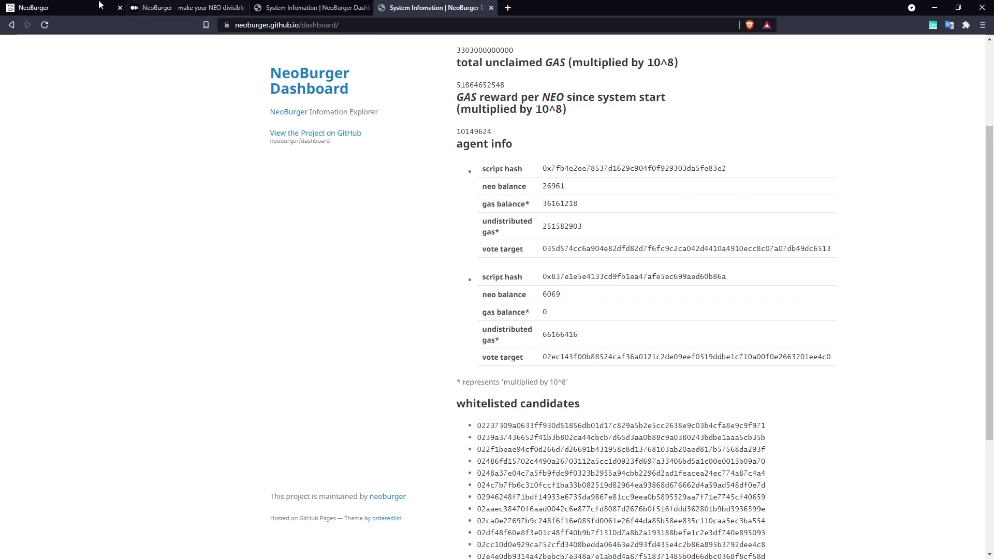
# Step: Return to the NeoBurger home page top showing total bNEO supply 32,904 and 10.81% APR
pyautogui.click(63, 7)
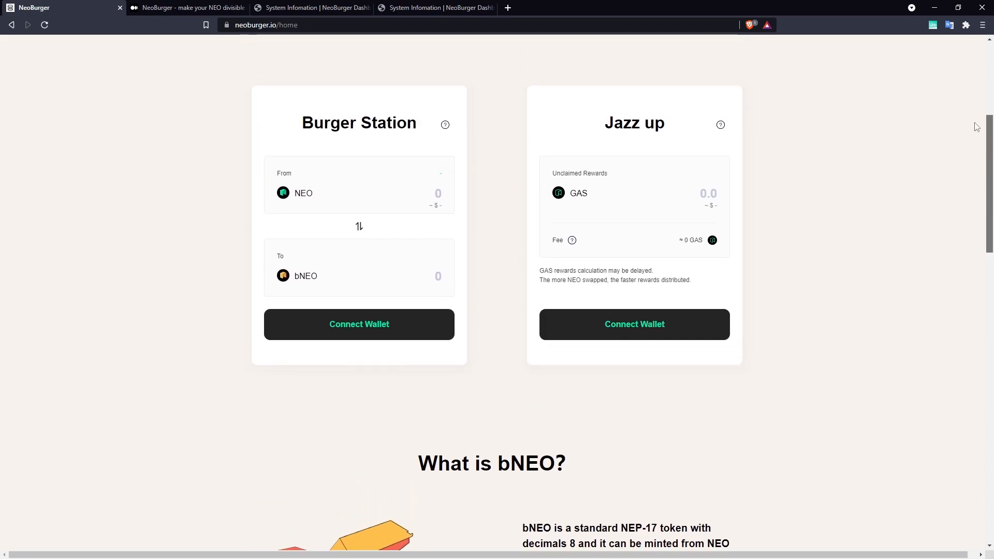
pyautogui.scroll(3)
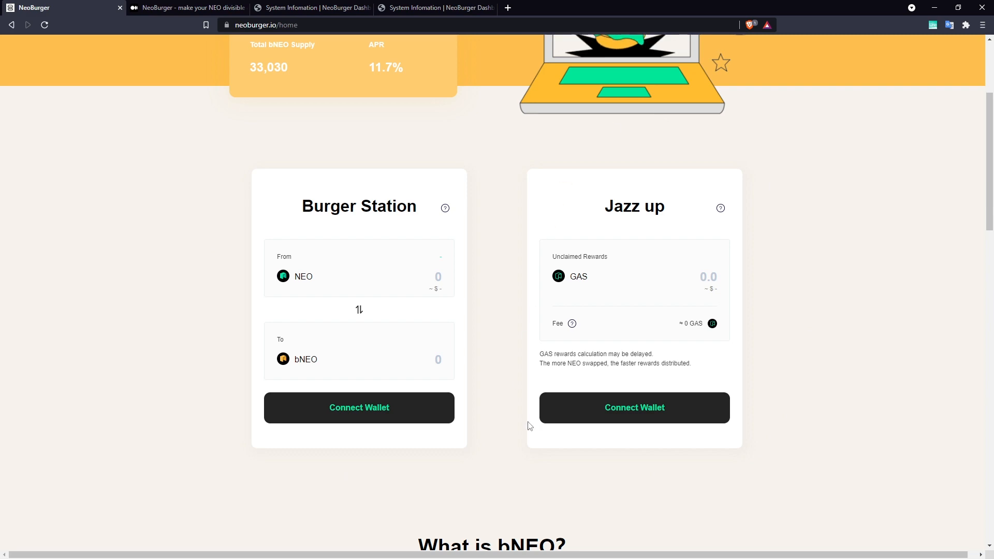
pyautogui.moveTo(929, 137)
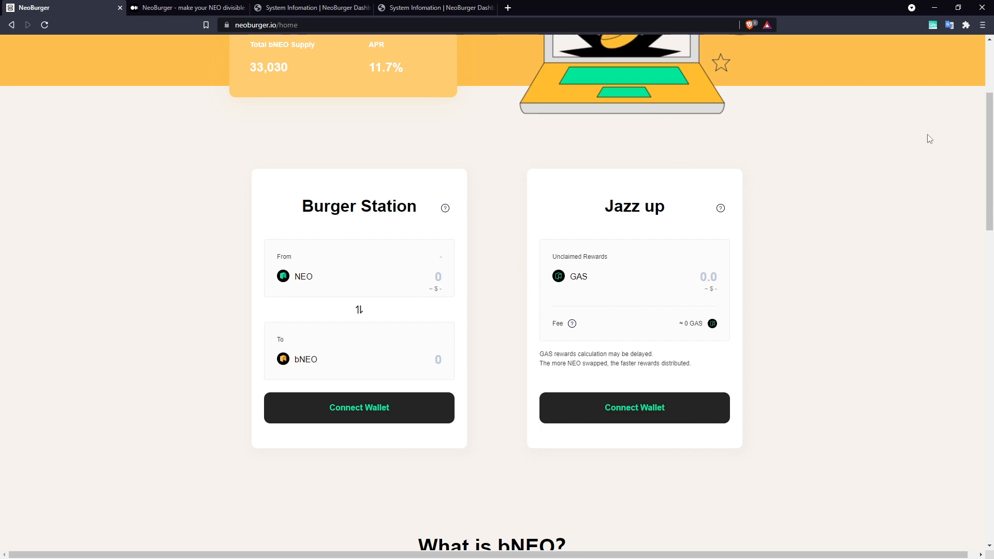
pyautogui.scroll(3)
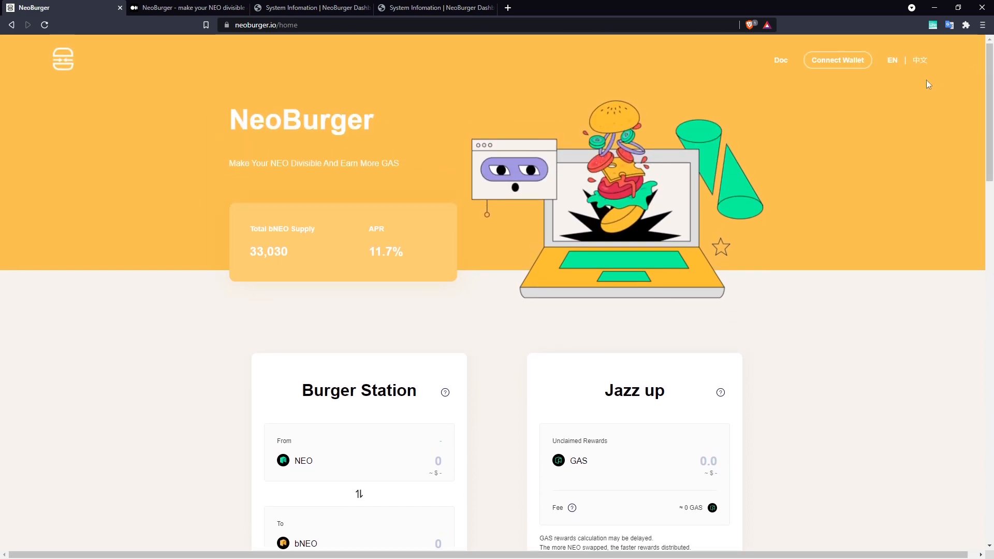
pyautogui.click(835, 60)
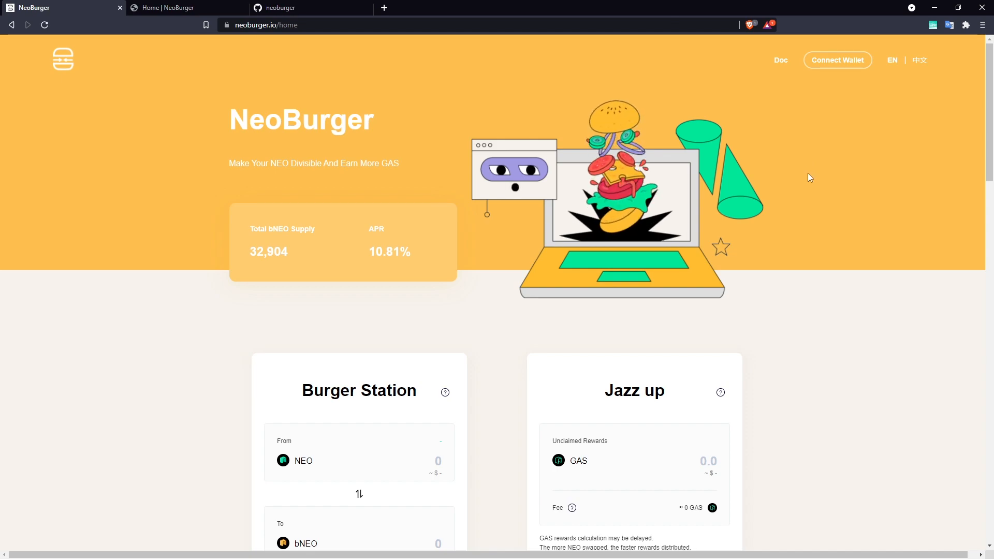
# Step: Connect the Neoline wallet to NeoBurger so it shows 1 NEO available and 0 unclaimed GAS
pyautogui.click(837, 60)
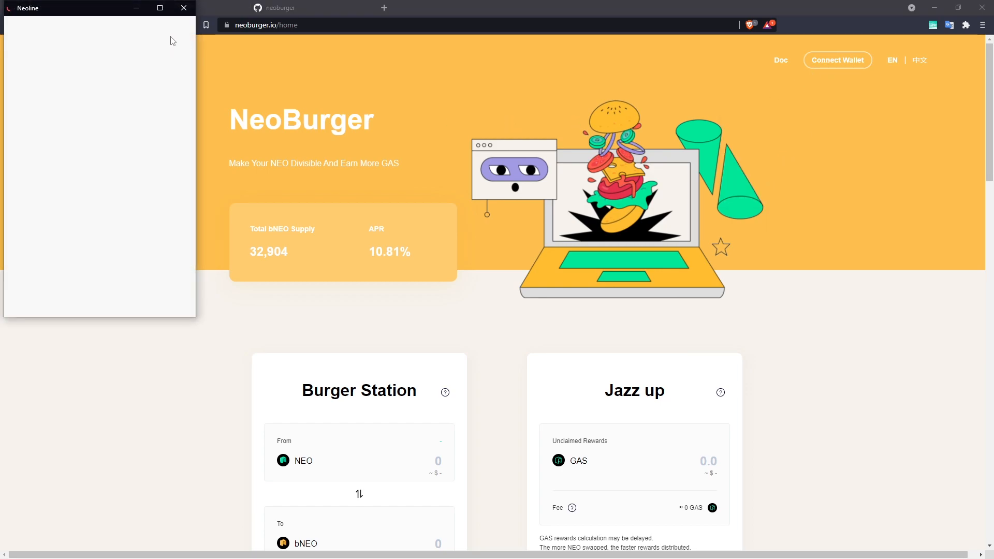
pyautogui.click(837, 60)
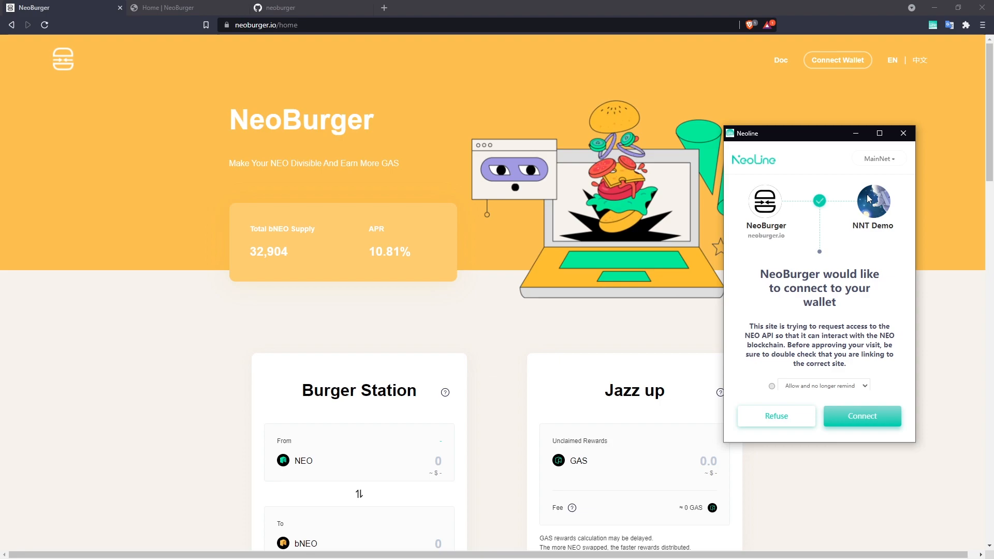
pyautogui.moveTo(837, 213)
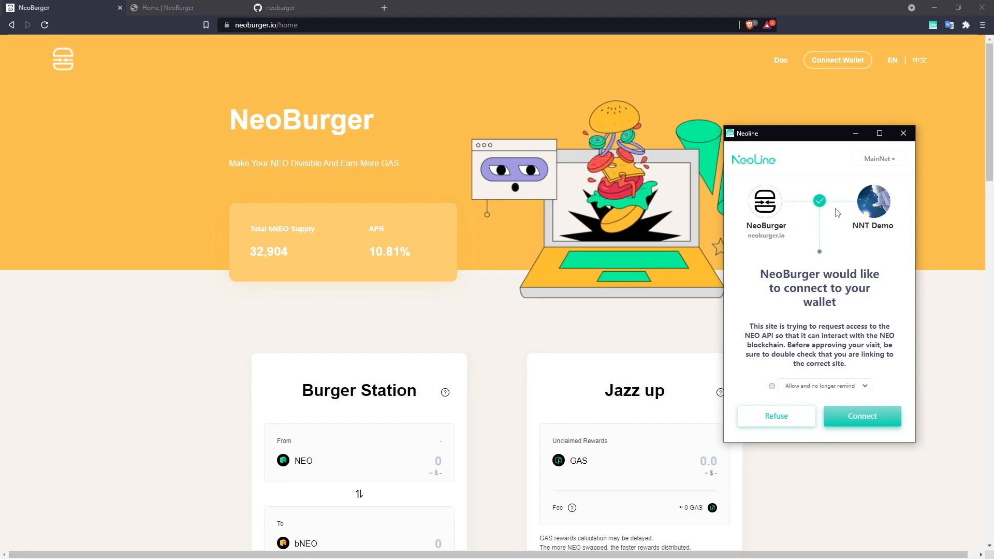
pyautogui.click(860, 416)
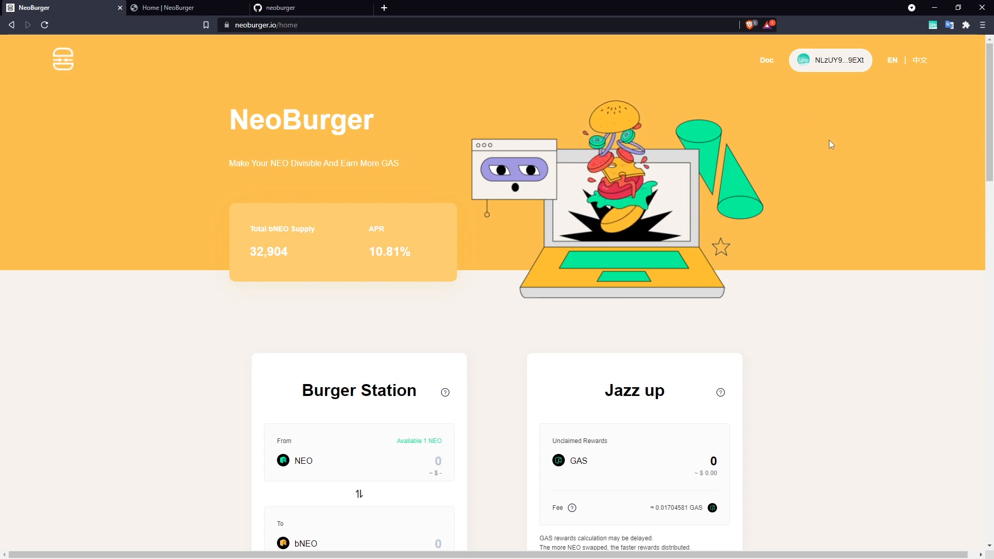
# Step: Swap the full available 1 NEO for 1 bNEO in Burger Station, approving the Neoline transaction
pyautogui.scroll(-3)
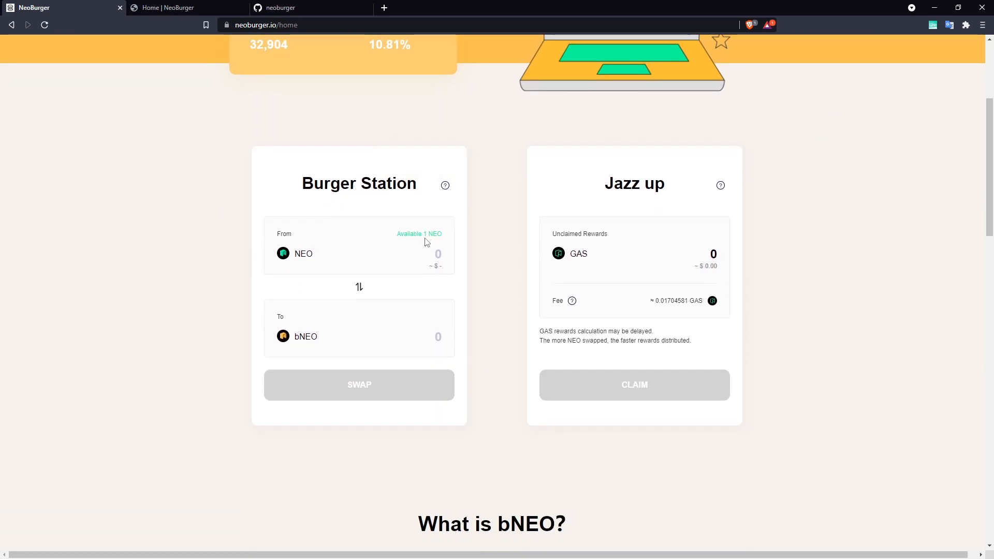
pyautogui.click(419, 234)
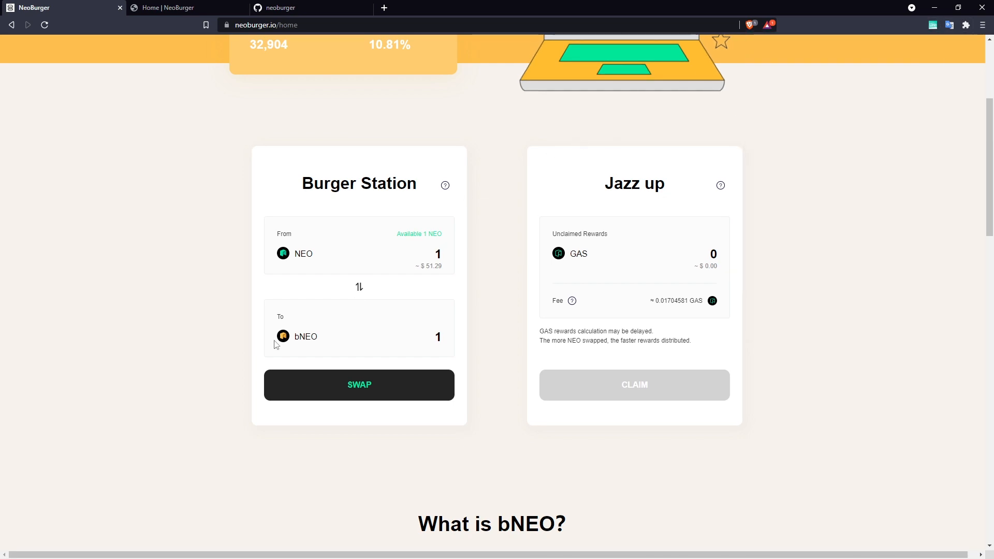
pyautogui.click(359, 385)
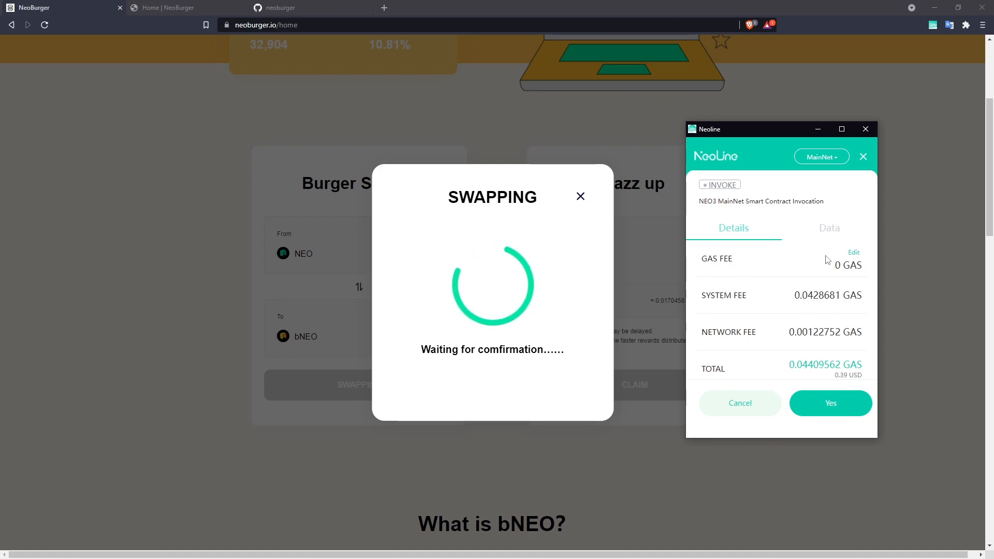
pyautogui.click(829, 402)
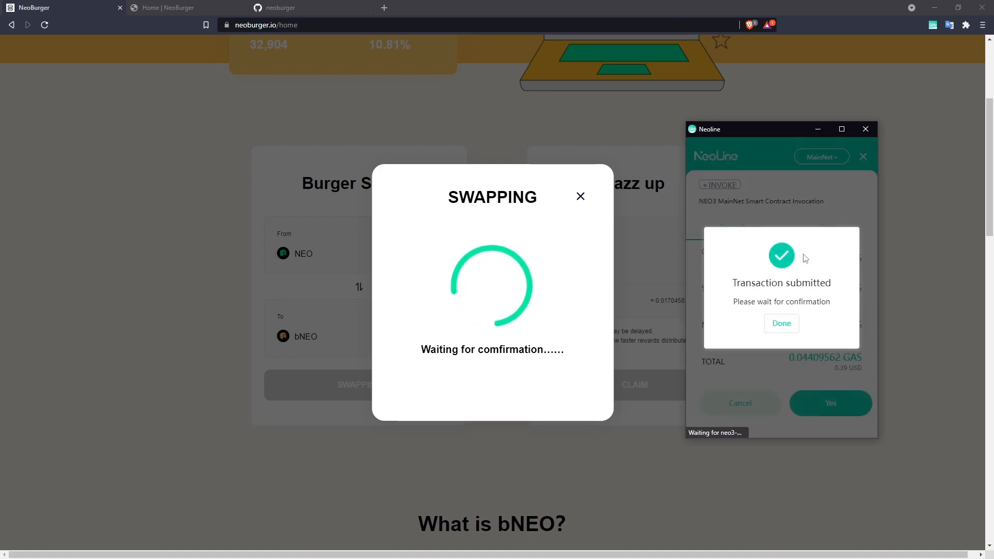
pyautogui.click(780, 323)
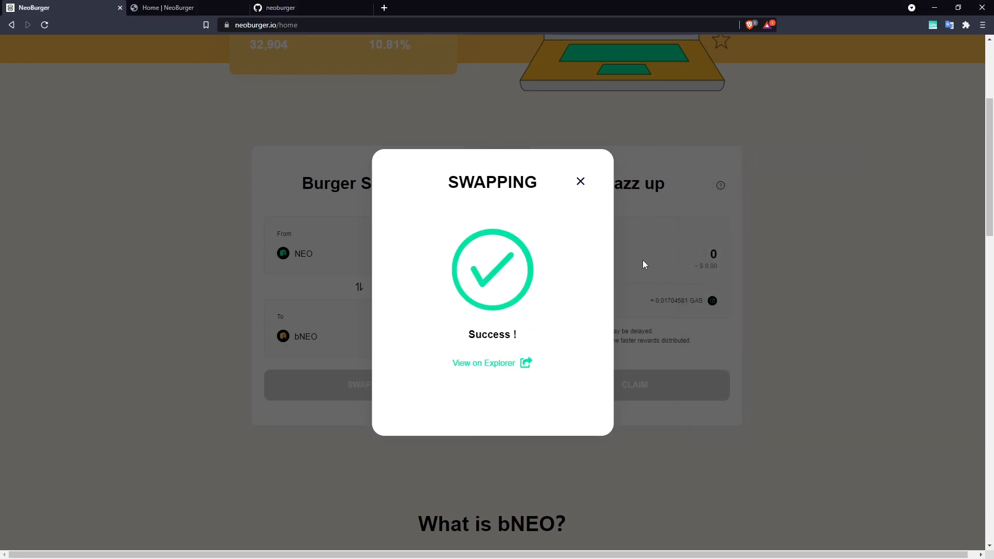
pyautogui.moveTo(498, 374)
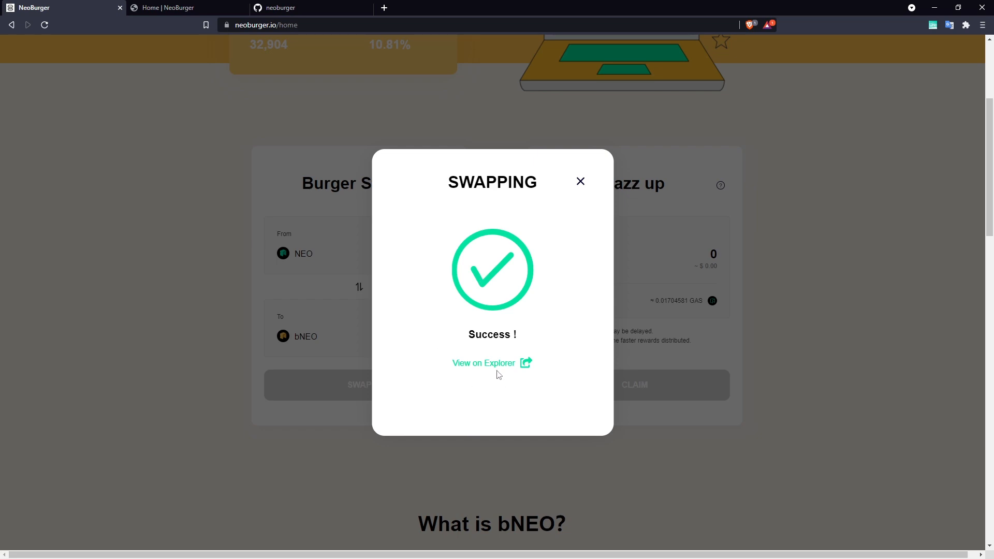
# Step: View the swap on OneGate Explorer: HALT VM state and NEP-17 transfers of 1 NEO sent, 1 bNEO minted
pyautogui.click(483, 363)
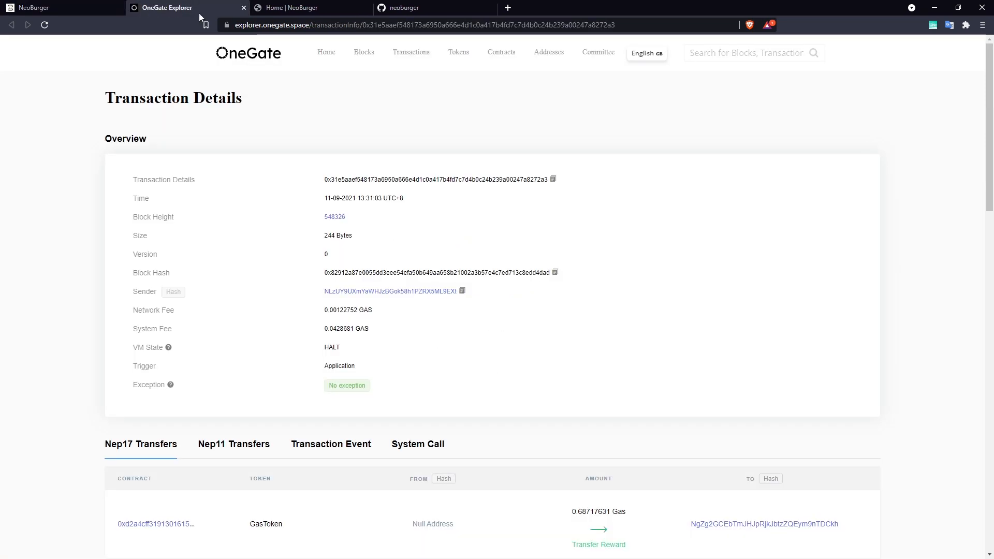
pyautogui.moveTo(672, 275)
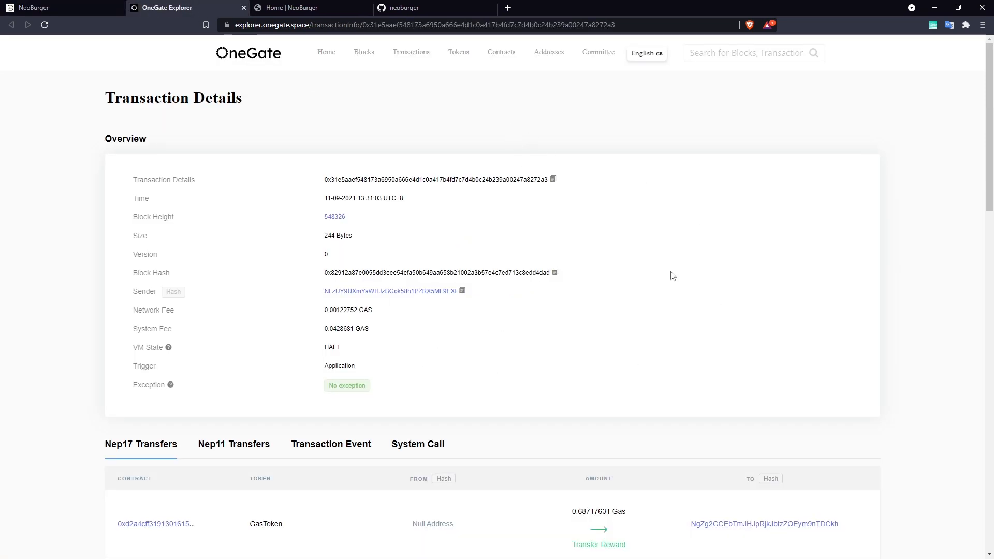
pyautogui.scroll(-3)
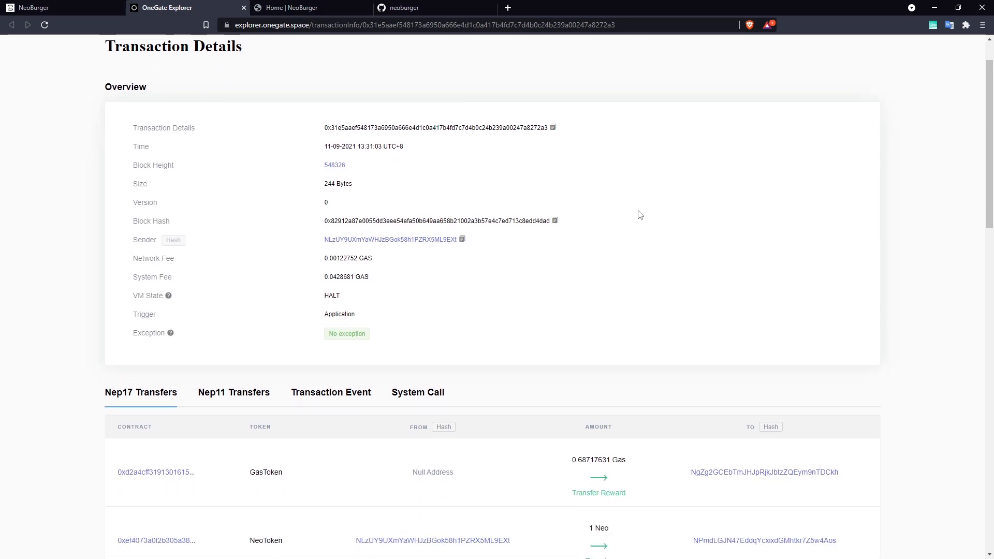
pyautogui.scroll(-3)
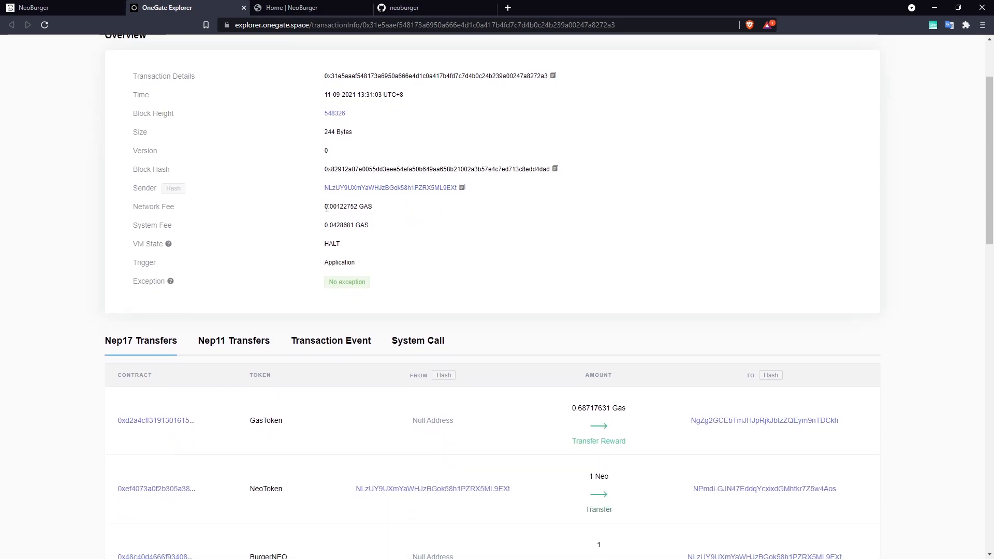
pyautogui.scroll(-3)
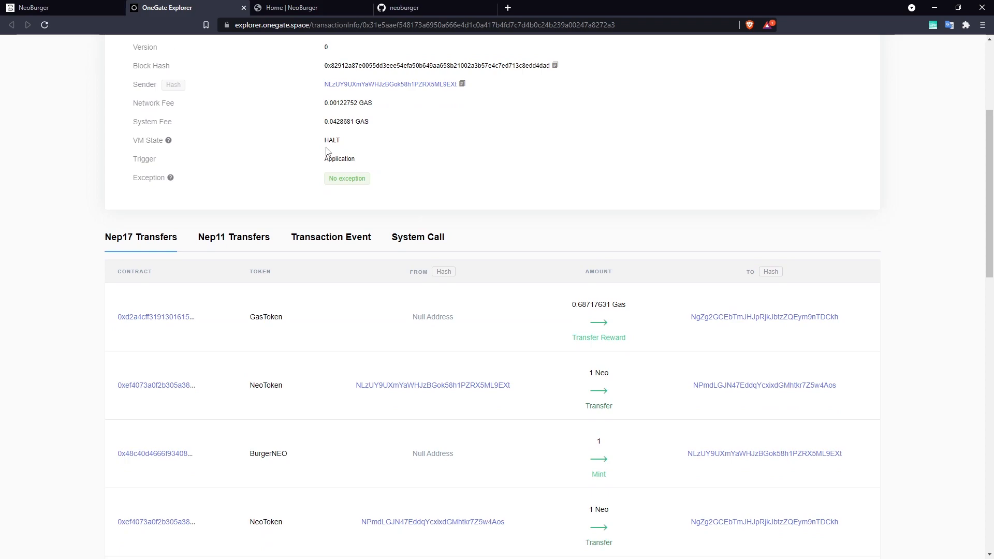
pyautogui.doubleClick(332, 140)
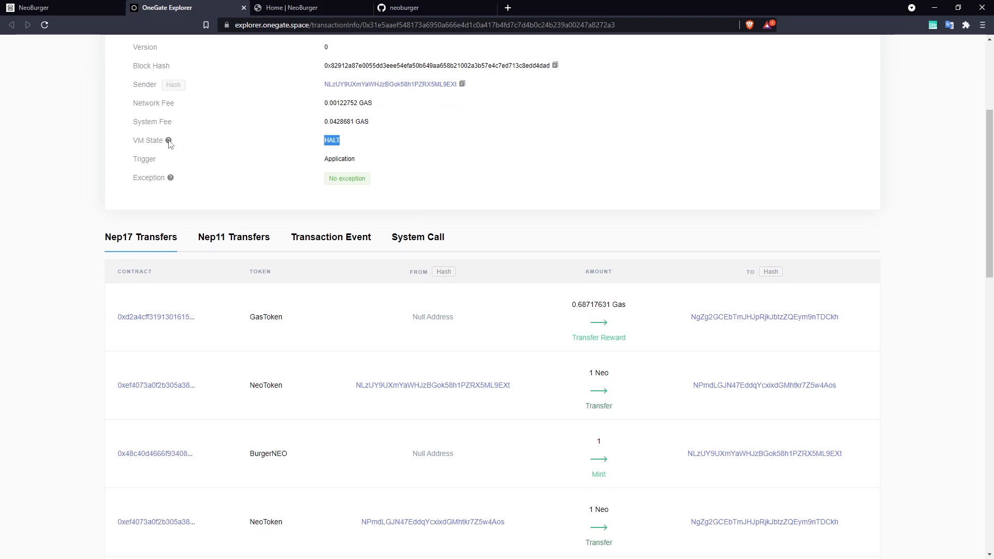
pyautogui.moveTo(168, 140)
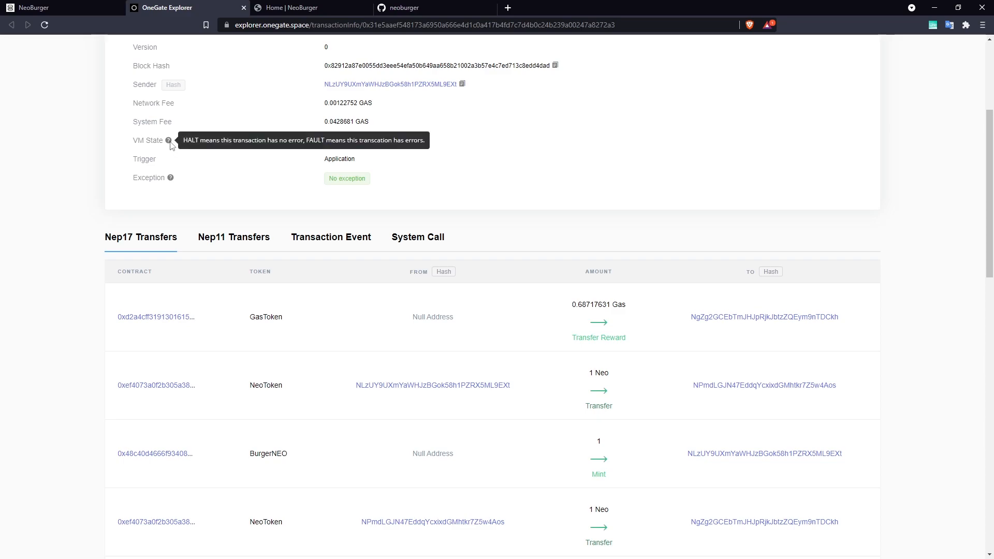
pyautogui.scroll(-3)
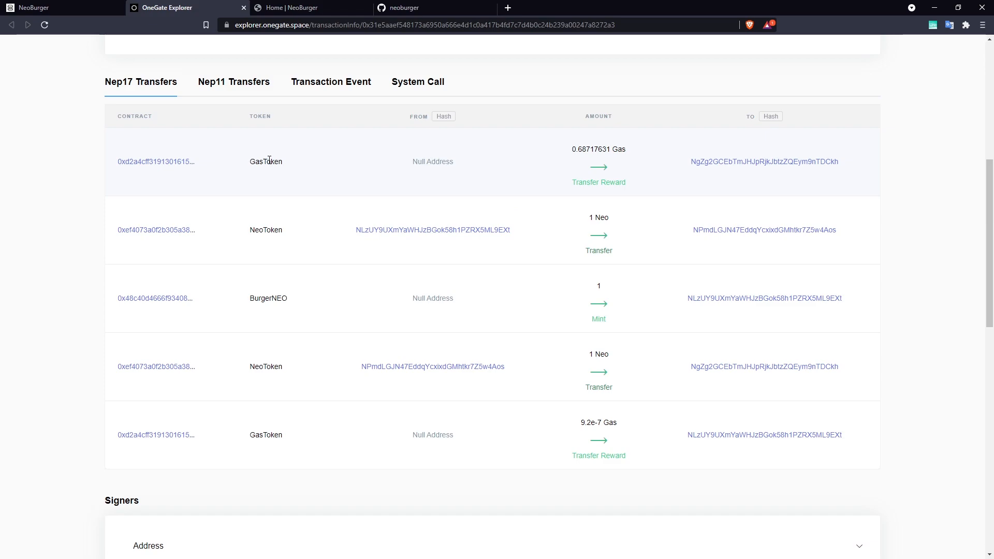
pyautogui.moveTo(584, 433)
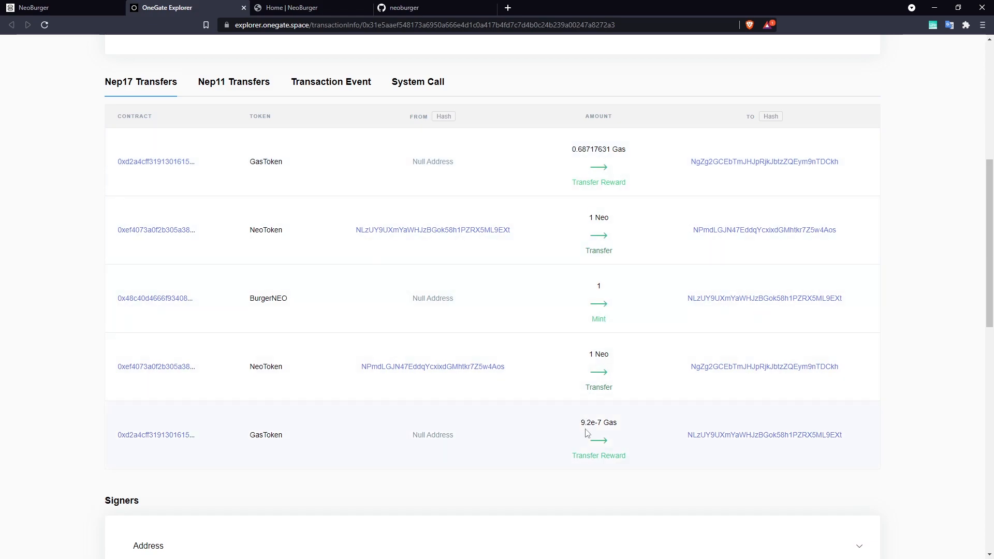
pyautogui.moveTo(589, 354)
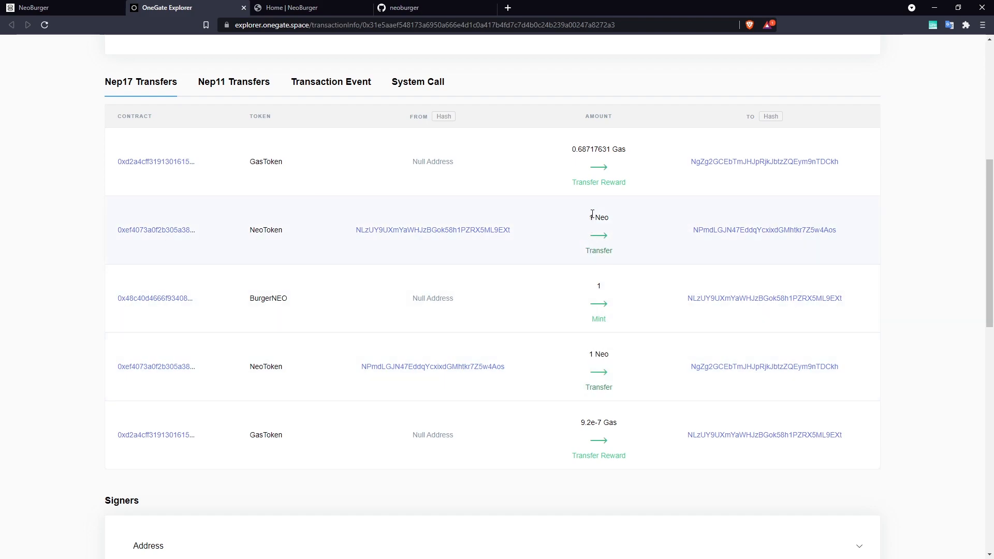
pyautogui.doubleClick(597, 216)
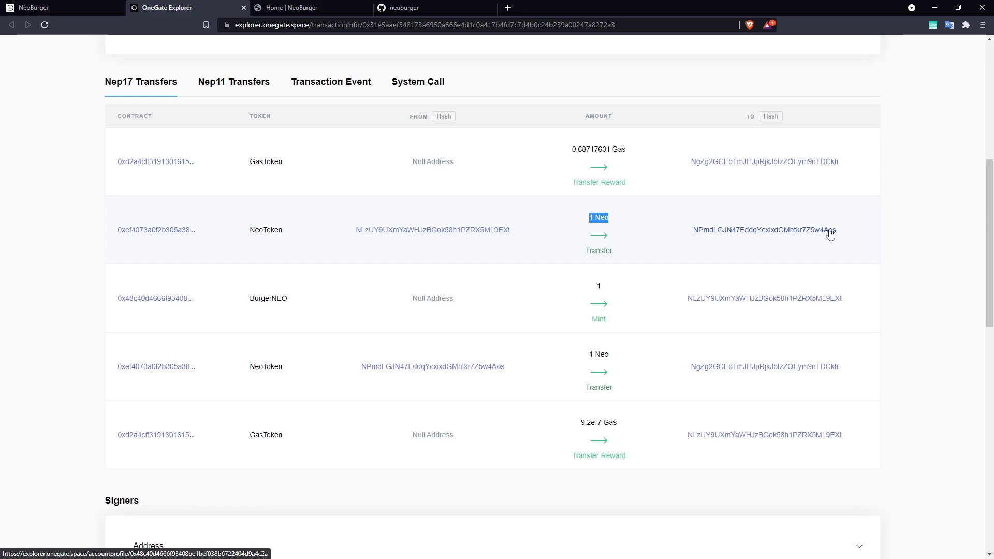
pyautogui.moveTo(265, 306)
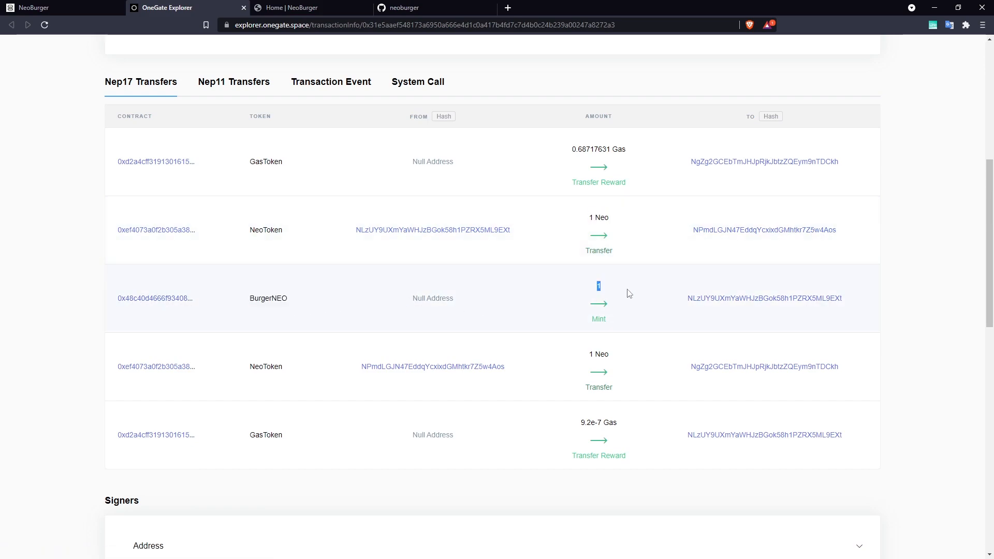
pyautogui.moveTo(931, 25)
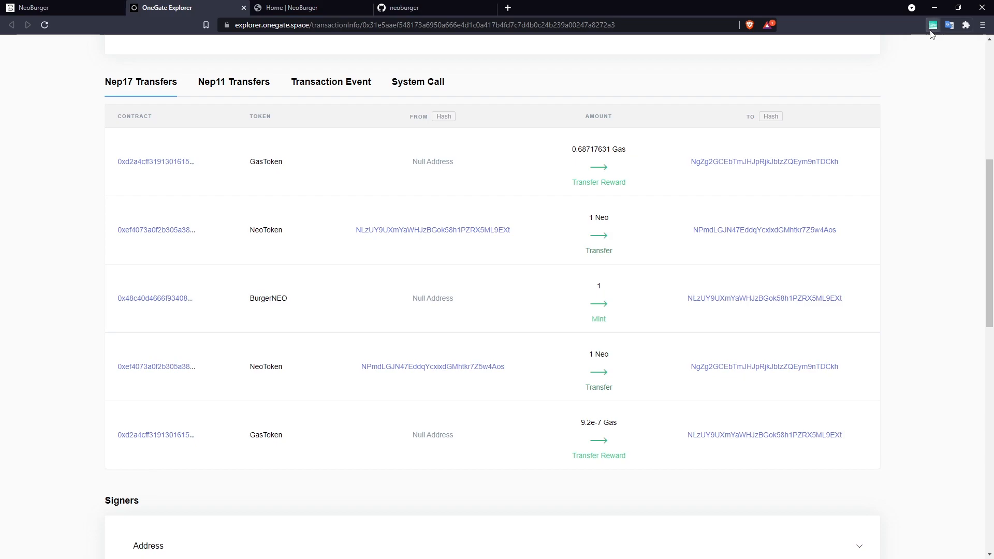
pyautogui.click(932, 25)
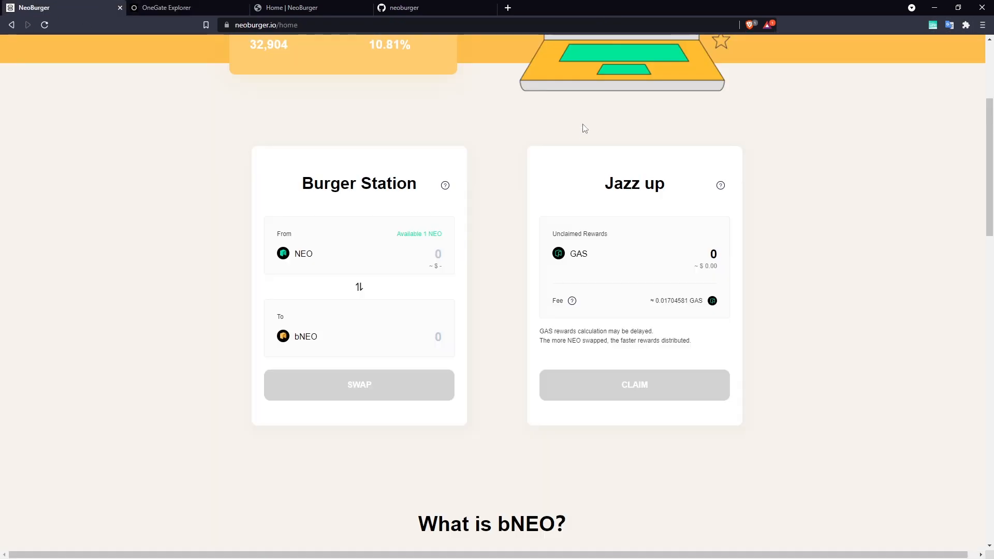
pyautogui.scroll(3)
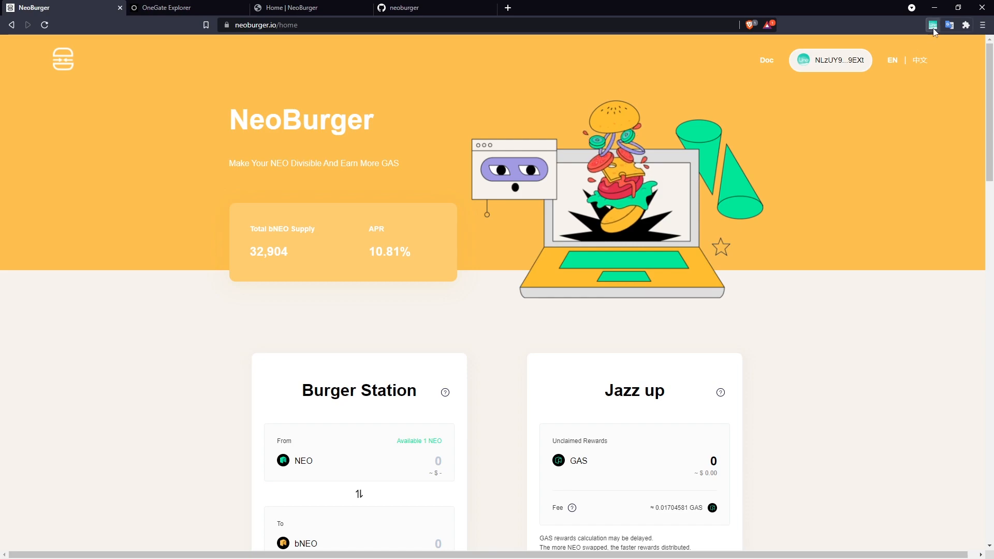
pyautogui.click(932, 24)
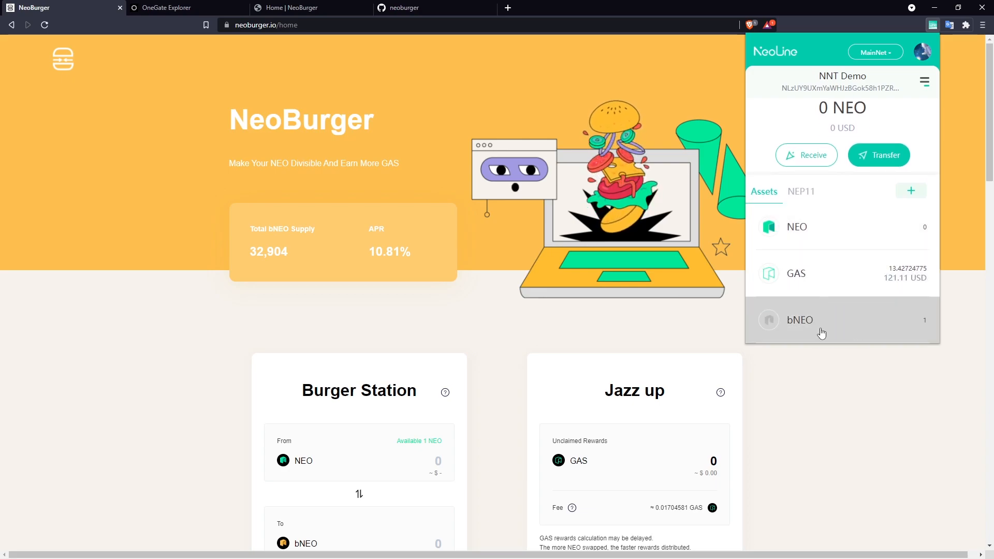
pyautogui.moveTo(836, 320)
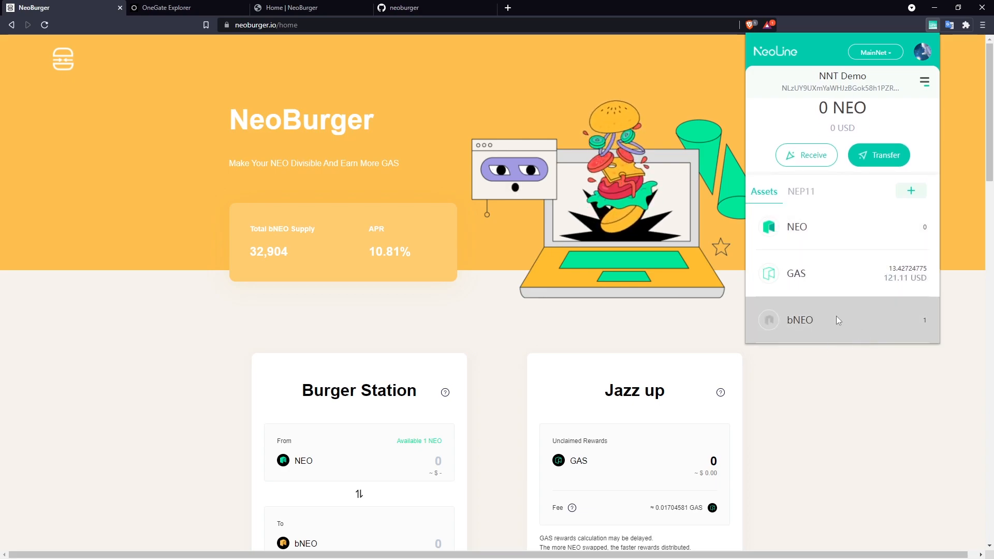
pyautogui.click(656, 240)
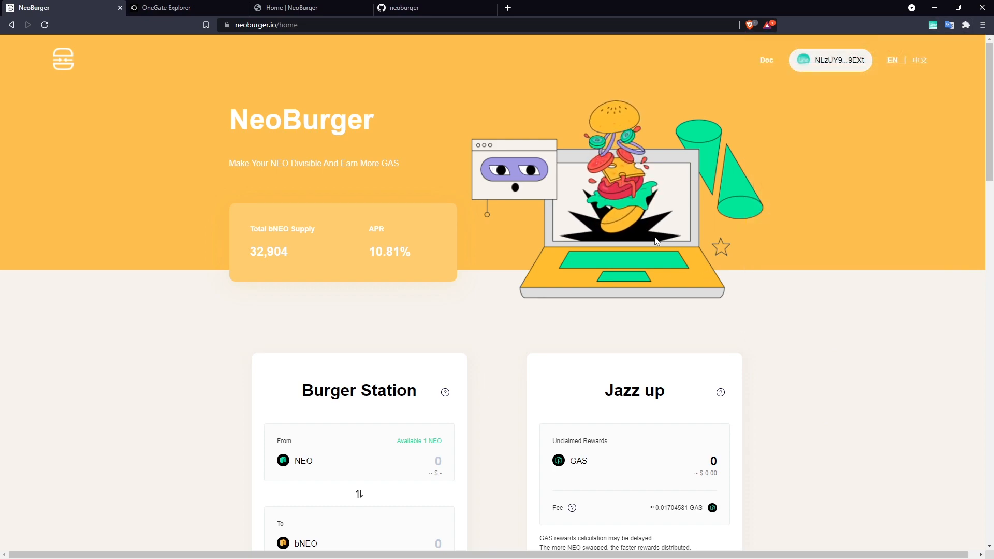
# Step: Check Burger Station now showing 0 NEO available and total bNEO supply 32,905
pyautogui.scroll(-3)
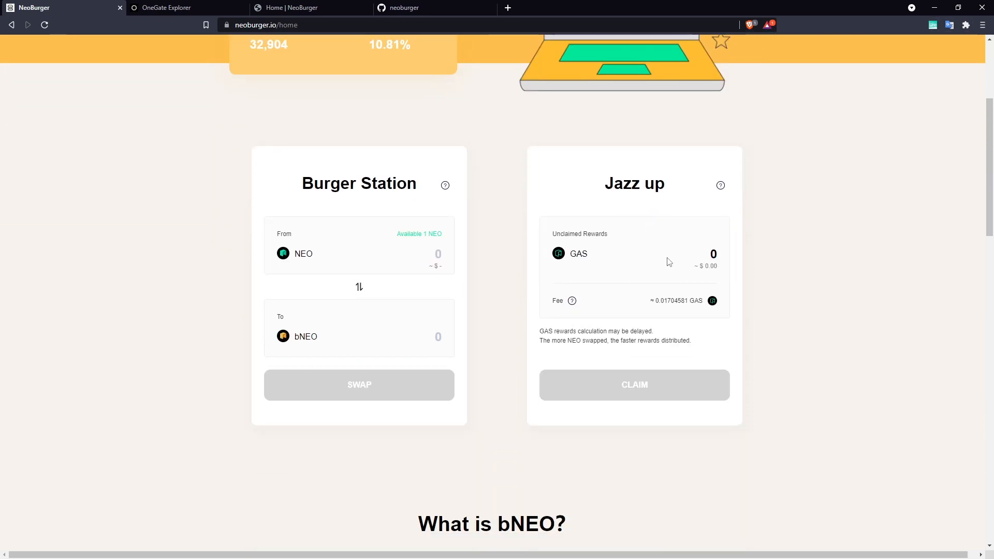
pyautogui.scroll(3)
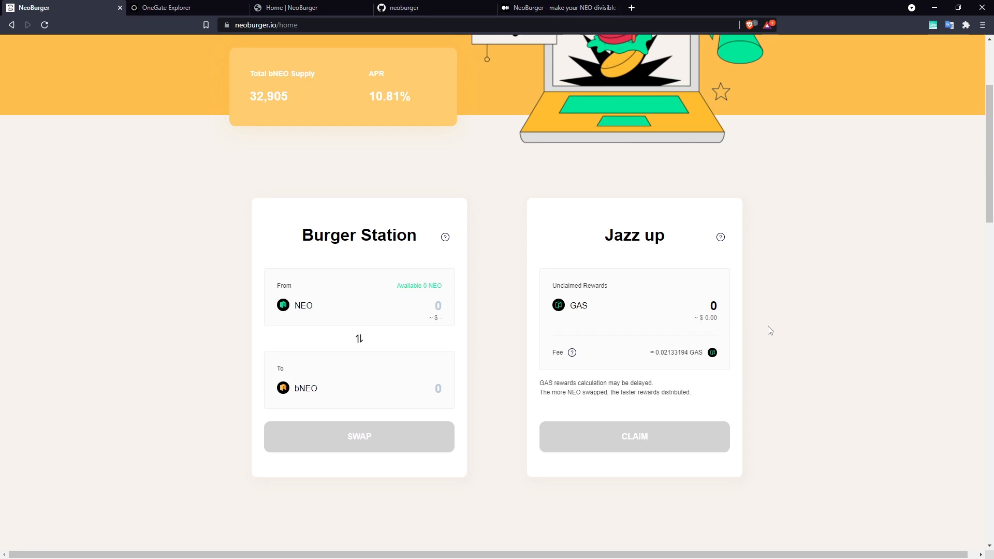
pyautogui.moveTo(567, 285)
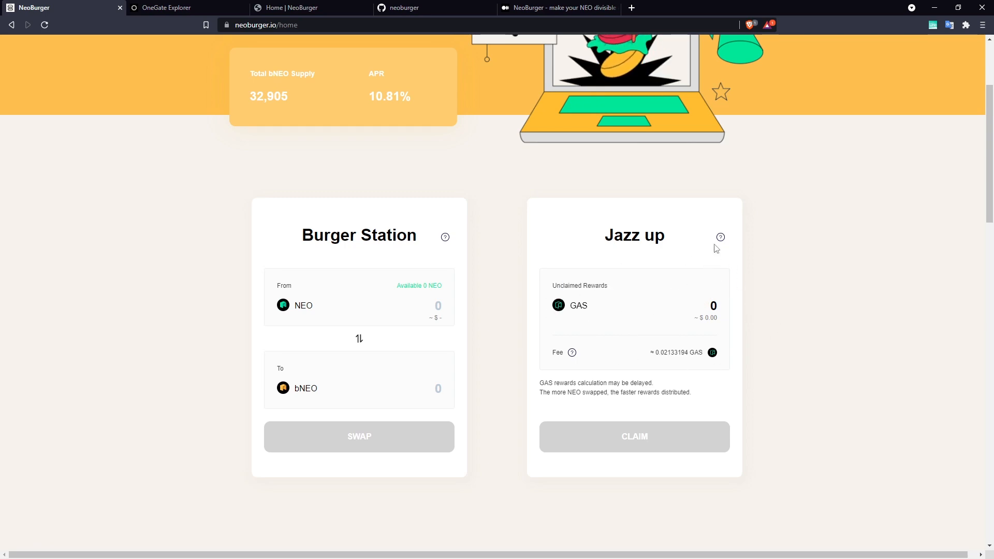
pyautogui.moveTo(693, 302)
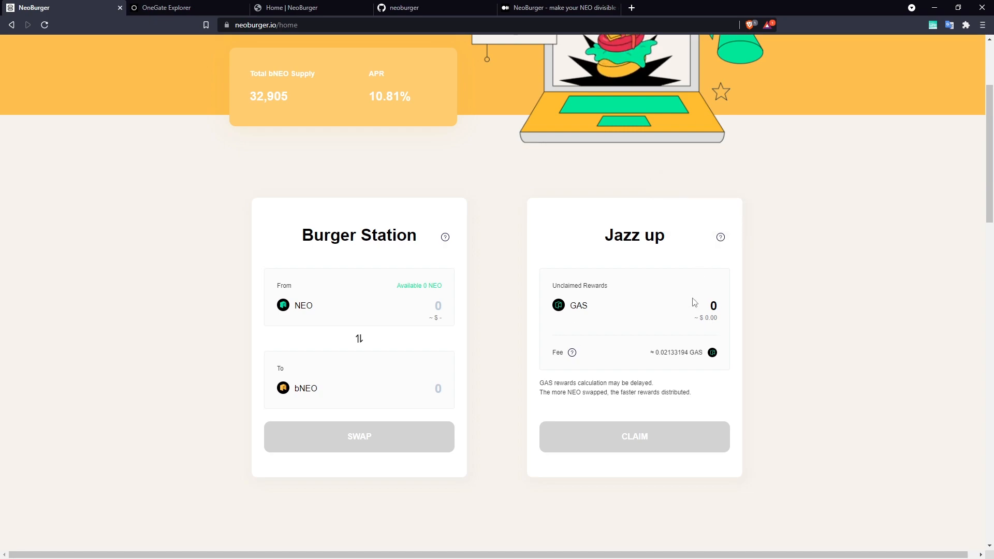
pyautogui.moveTo(624, 278)
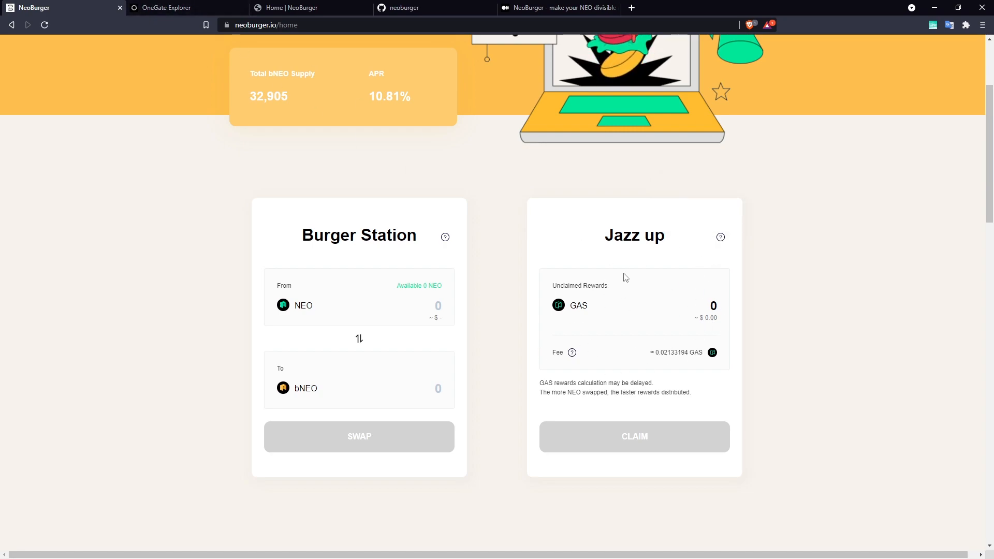
# Step: Reopen the Medium NeoBurger article at its core-contract and agent-contract architecture diagram
pyautogui.click(557, 7)
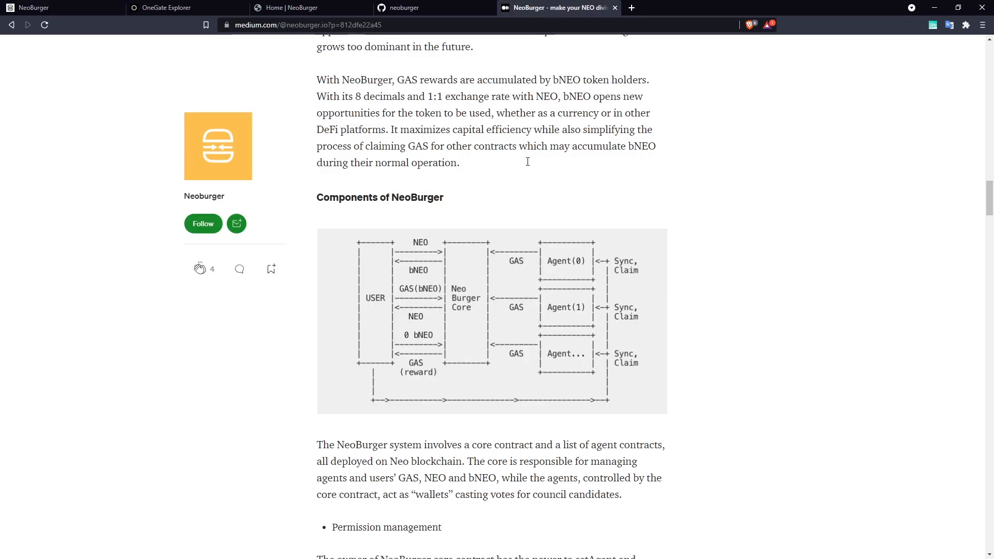
pyautogui.scroll(-3)
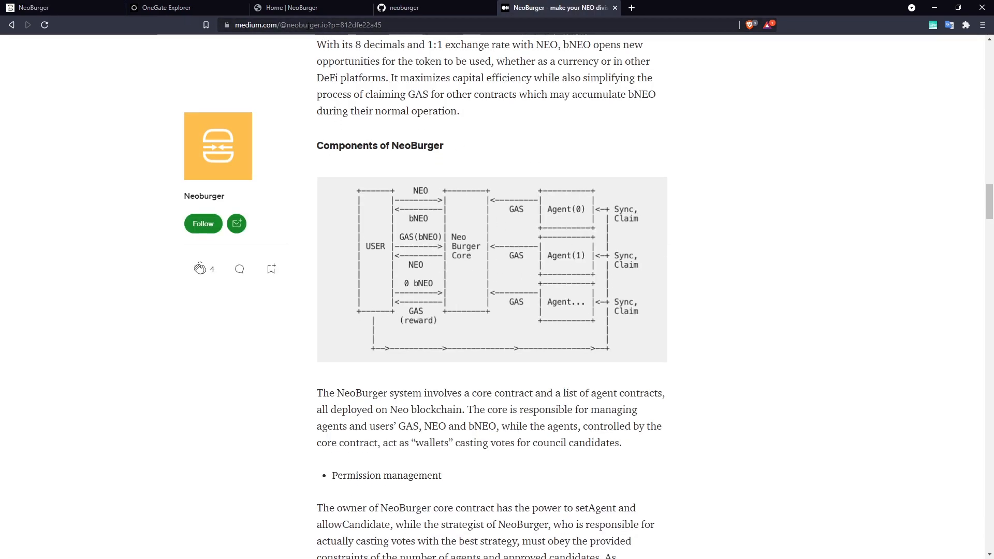
pyautogui.click(307, 25)
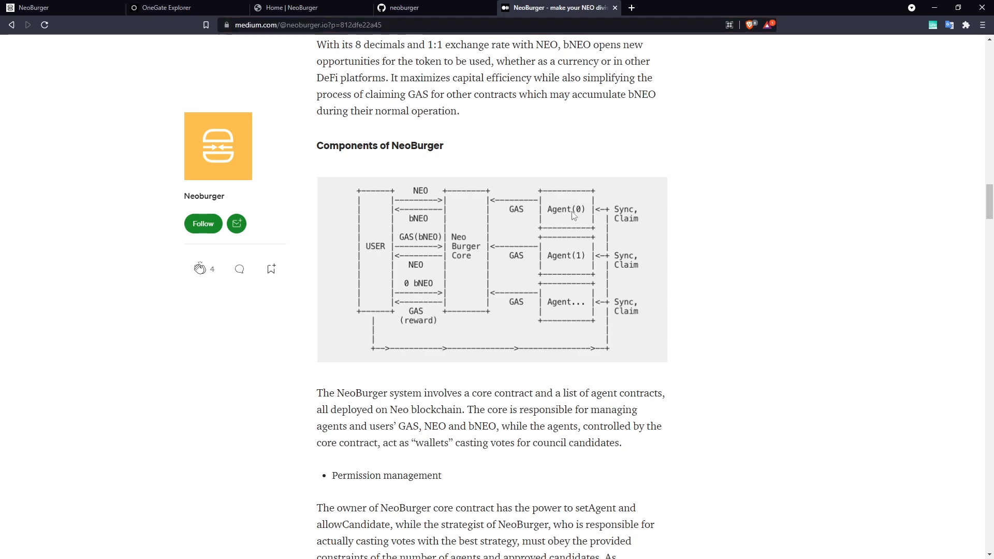
pyautogui.moveTo(577, 258)
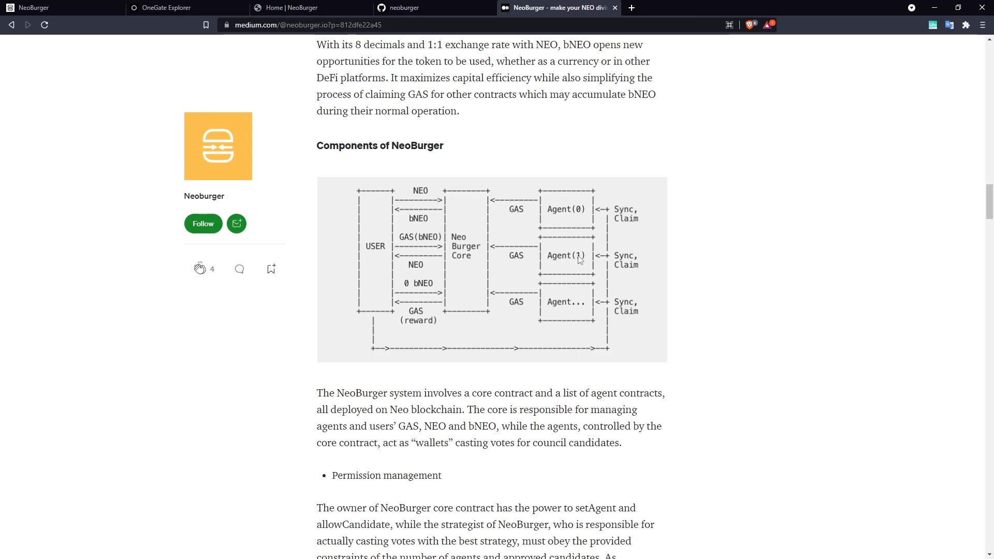
pyautogui.moveTo(572, 269)
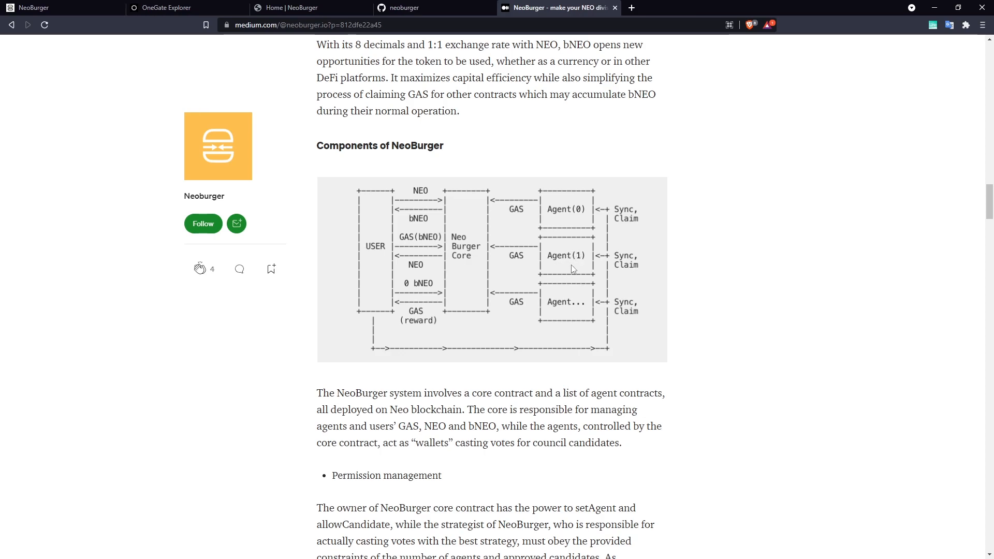
pyautogui.moveTo(550, 307)
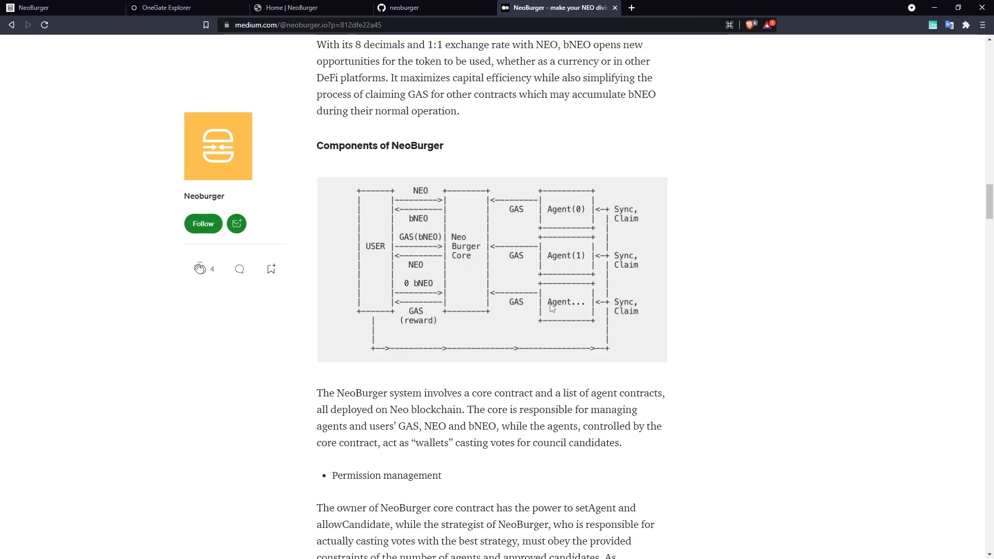
pyautogui.moveTo(571, 230)
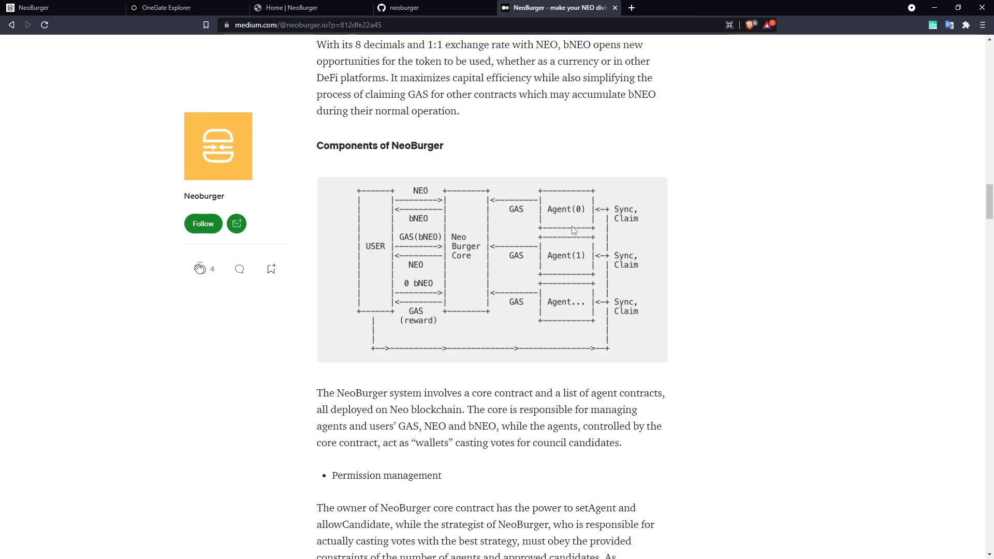
pyautogui.moveTo(568, 262)
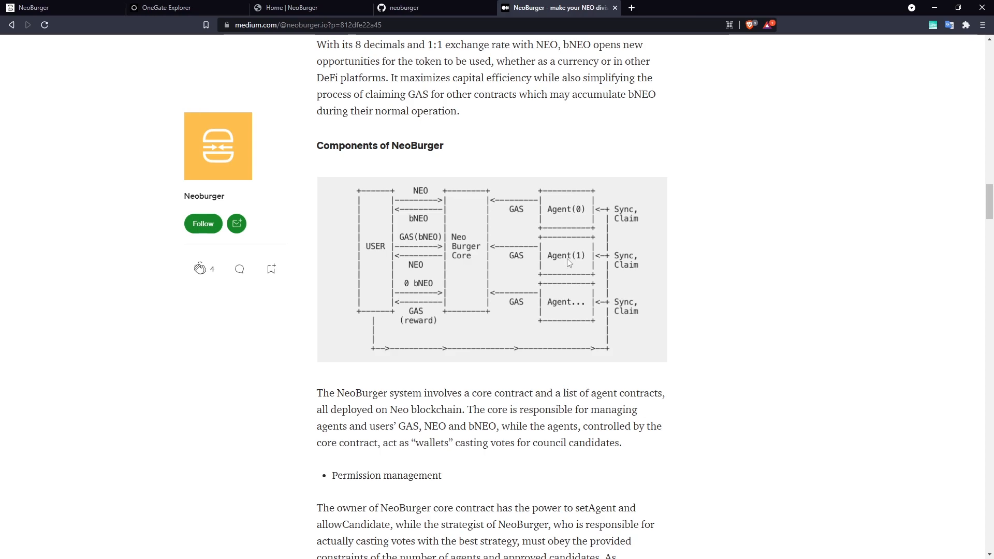
pyautogui.moveTo(565, 202)
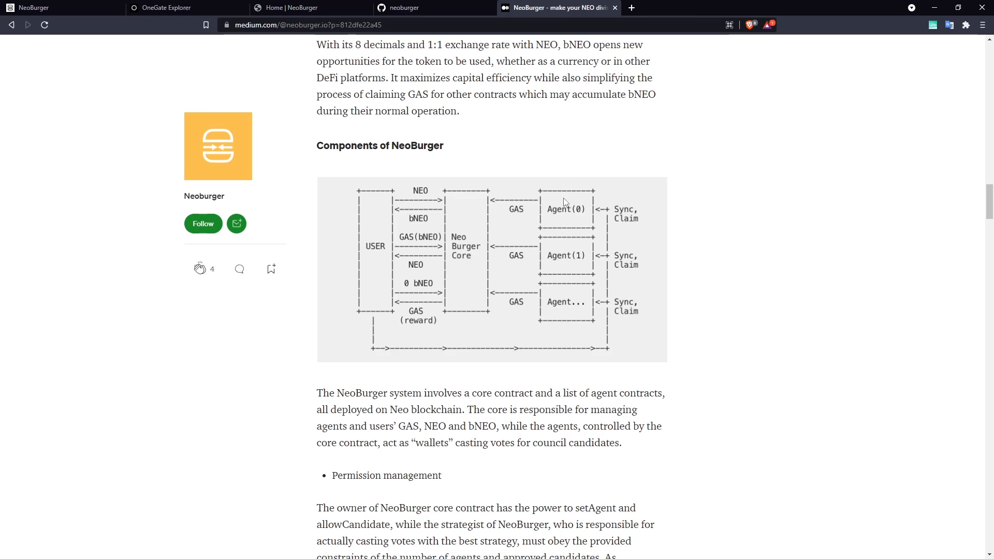
pyautogui.moveTo(576, 211)
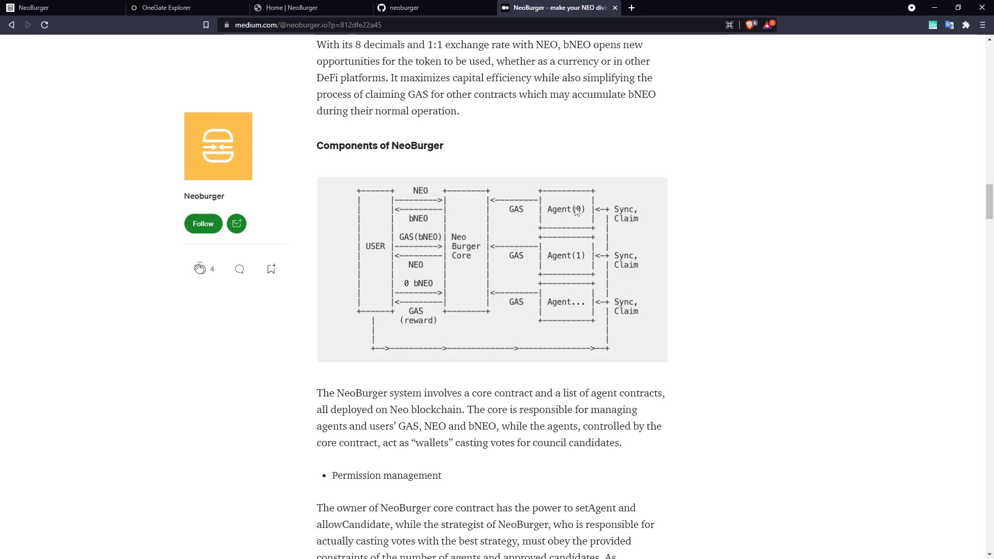
pyautogui.moveTo(534, 269)
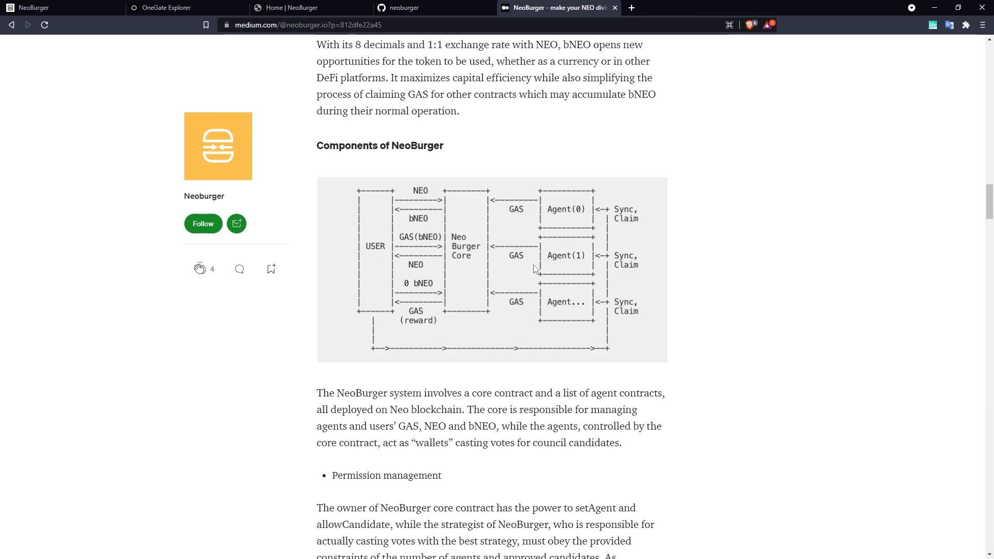
pyautogui.moveTo(498, 248)
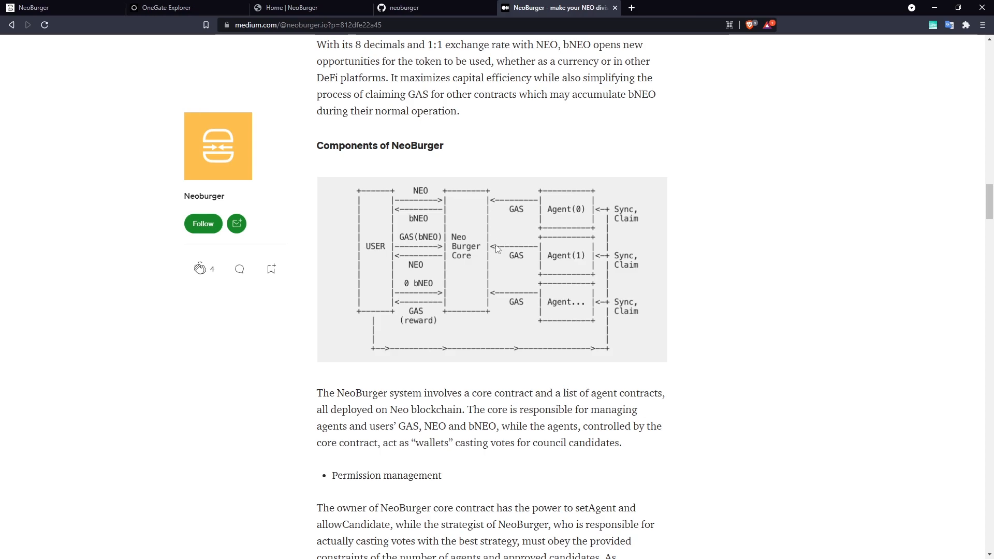
pyautogui.moveTo(498, 228)
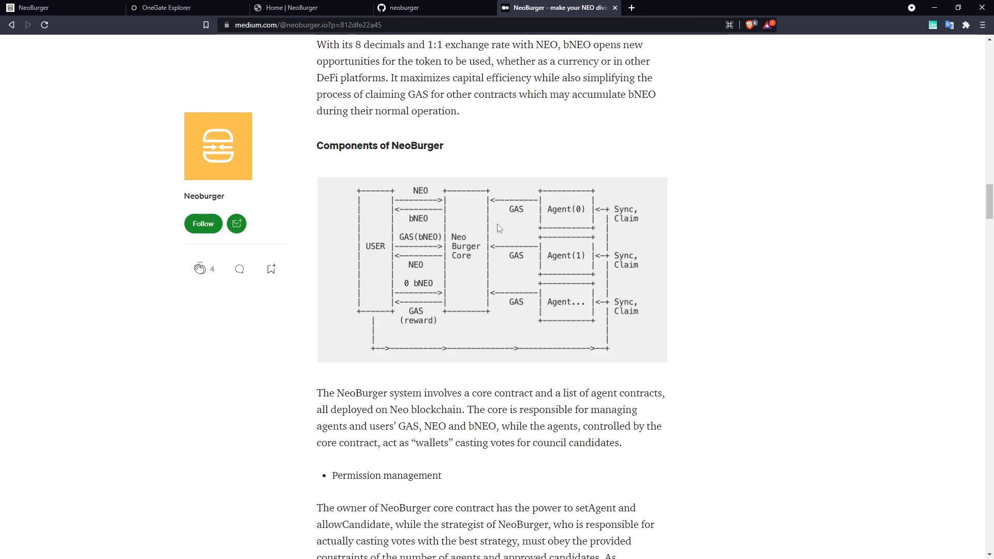
pyautogui.moveTo(394, 224)
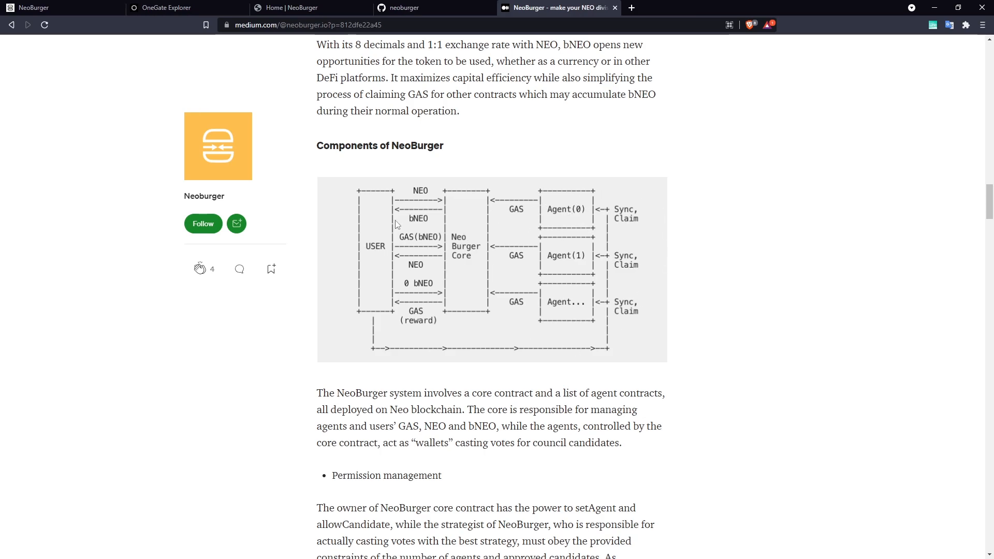
pyautogui.moveTo(403, 255)
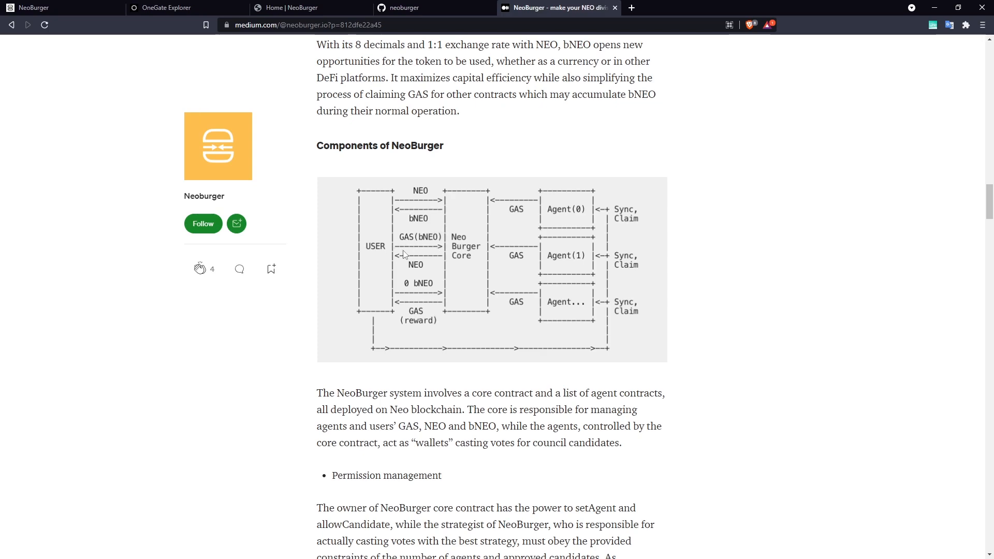
pyautogui.moveTo(616, 211)
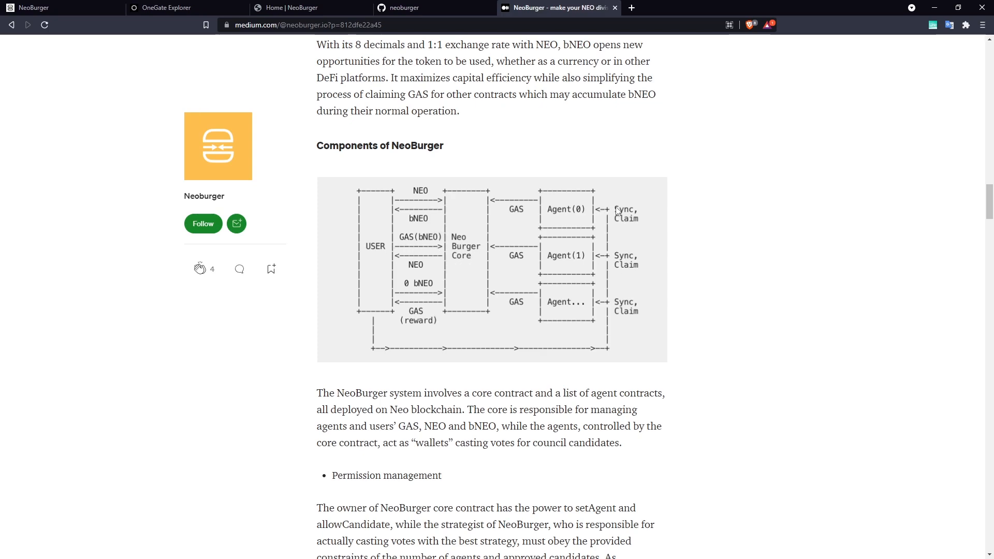
pyautogui.moveTo(564, 218)
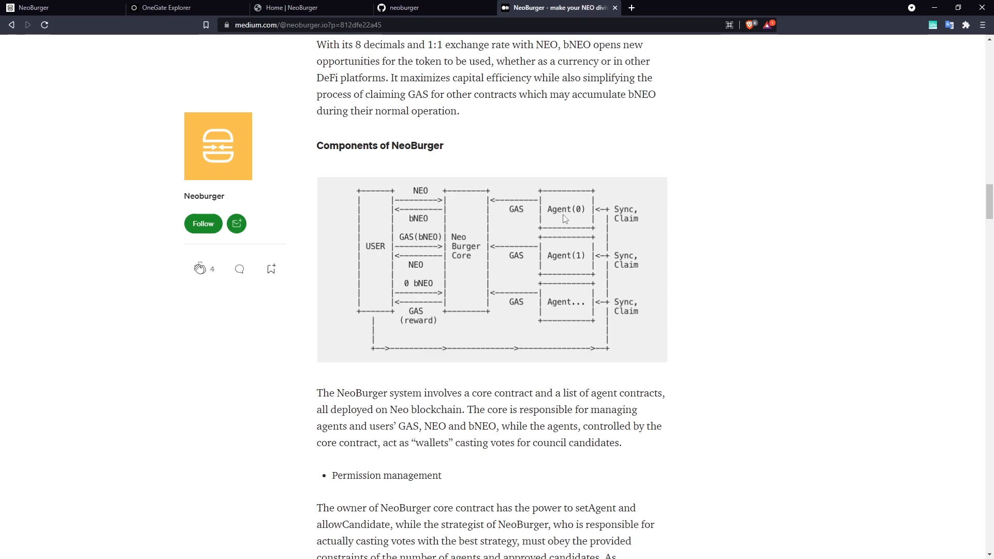
pyautogui.moveTo(608, 230)
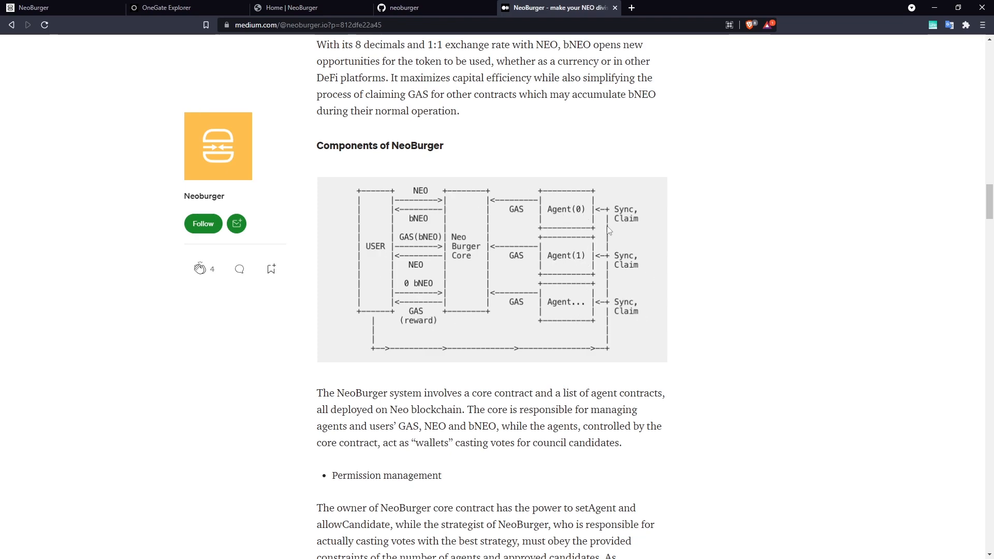
pyautogui.moveTo(535, 262)
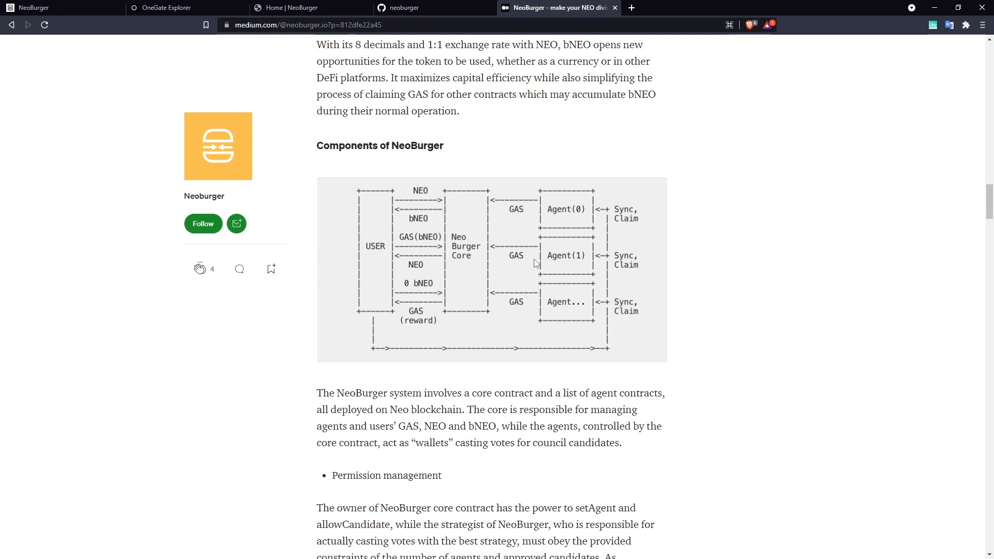
pyautogui.moveTo(582, 256)
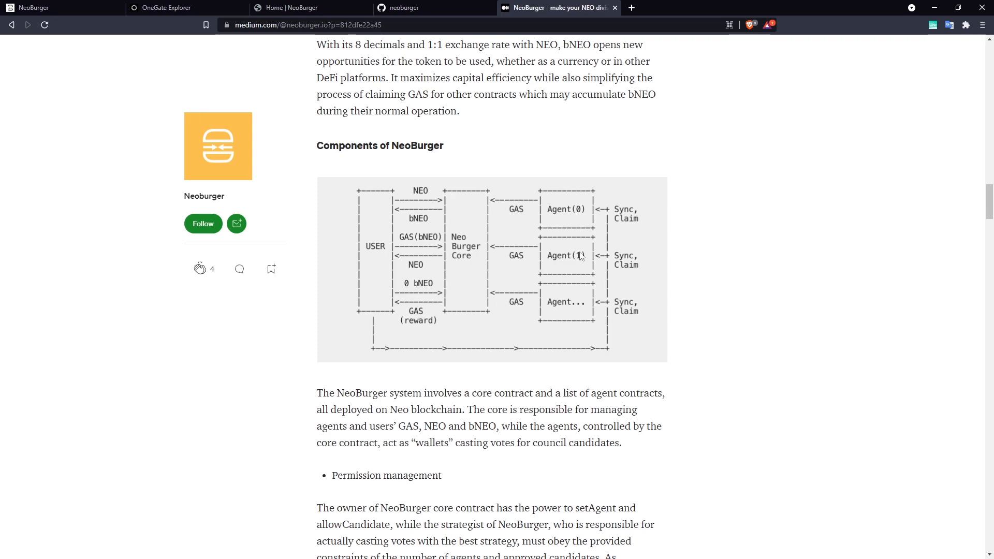
pyautogui.moveTo(599, 217)
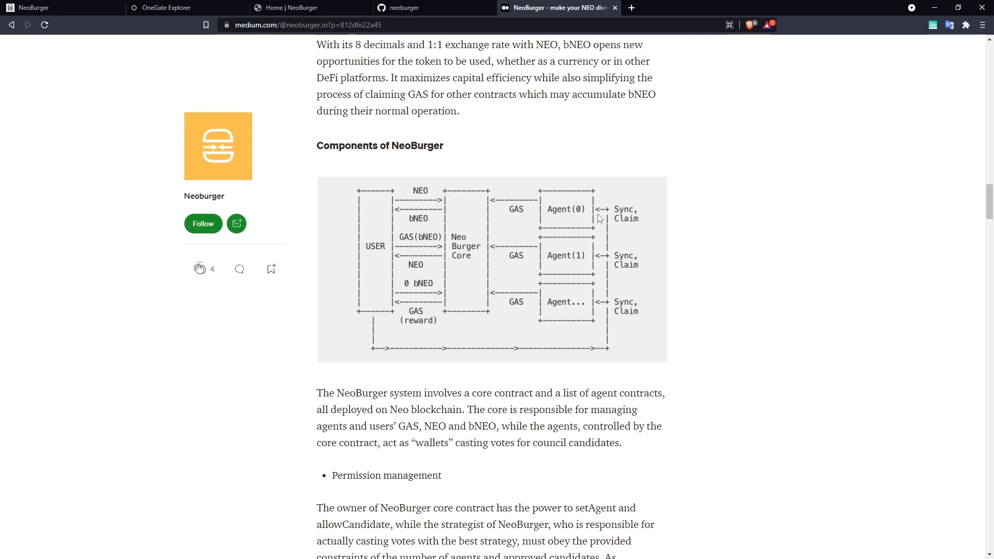
pyautogui.moveTo(631, 230)
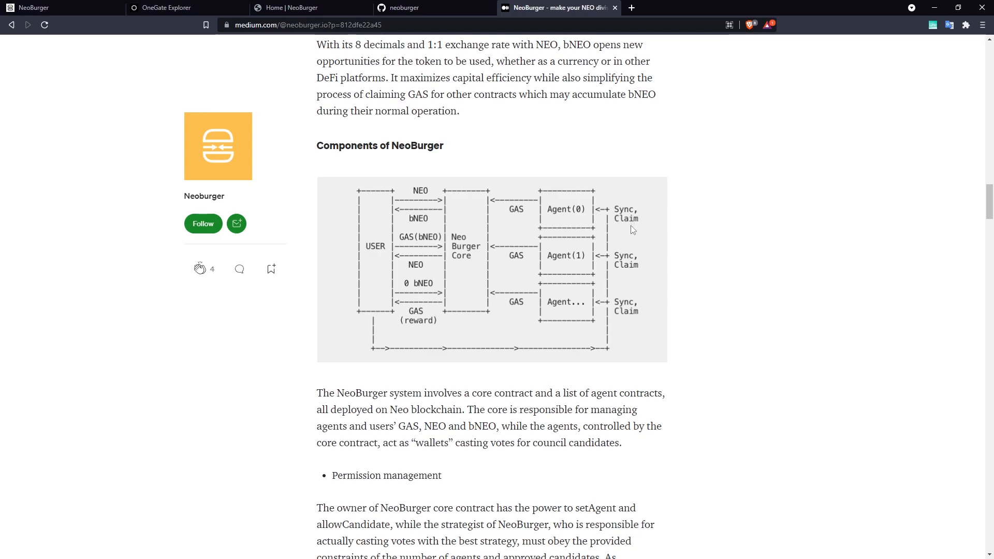
pyautogui.moveTo(611, 230)
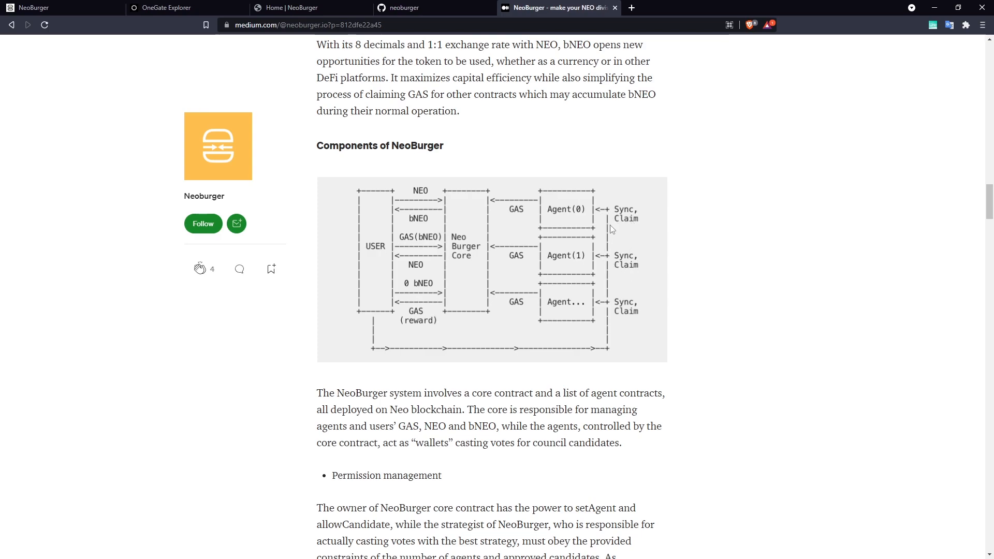
pyautogui.moveTo(394, 252)
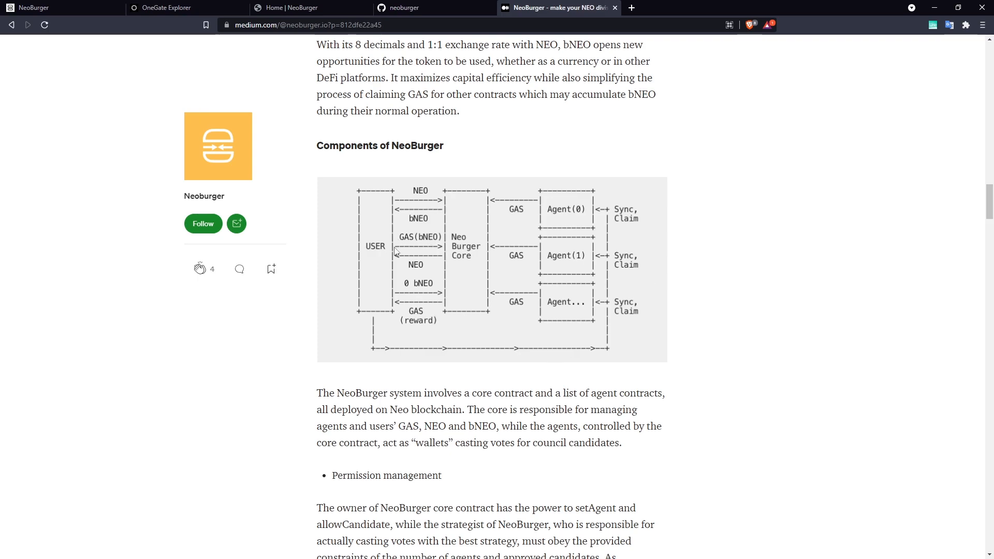
pyautogui.moveTo(580, 248)
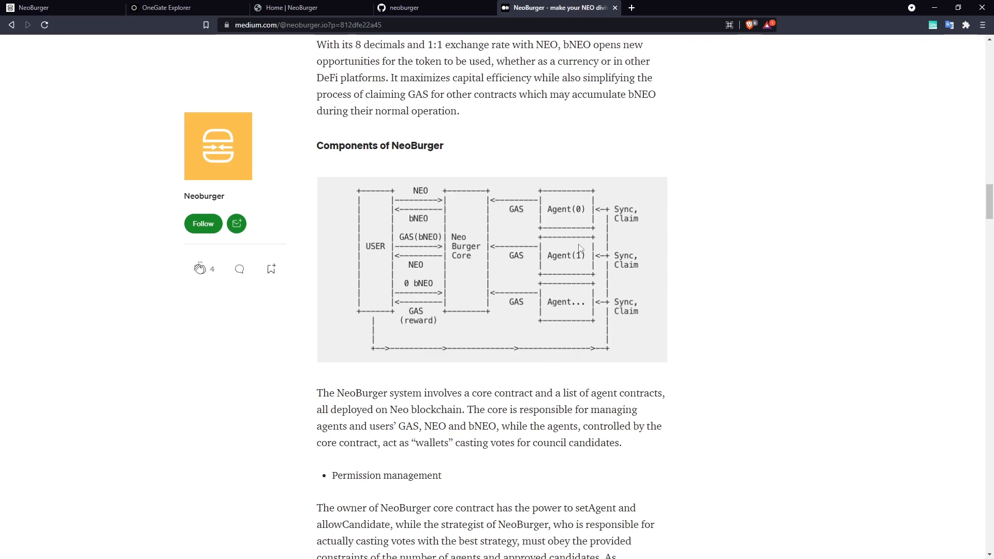
pyautogui.moveTo(541, 222)
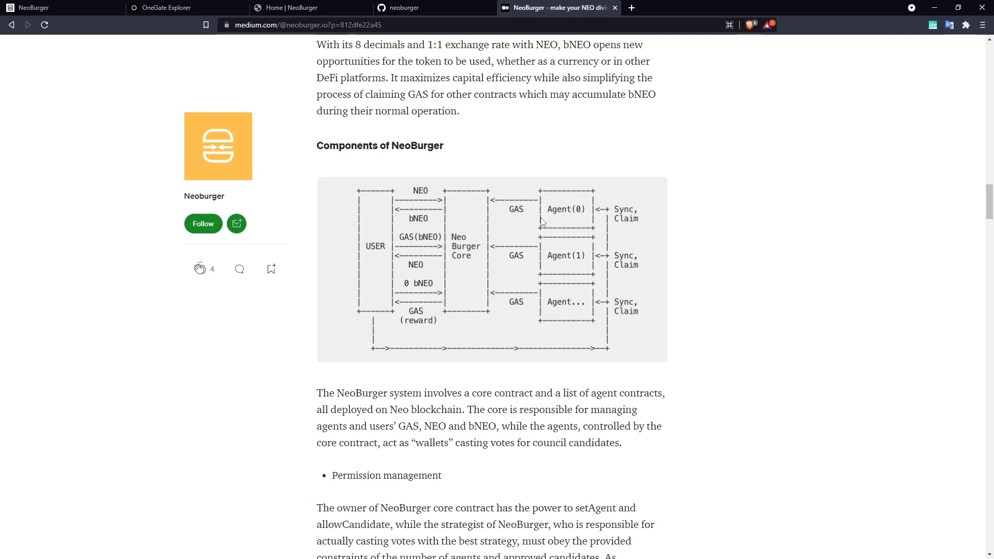
pyautogui.moveTo(576, 239)
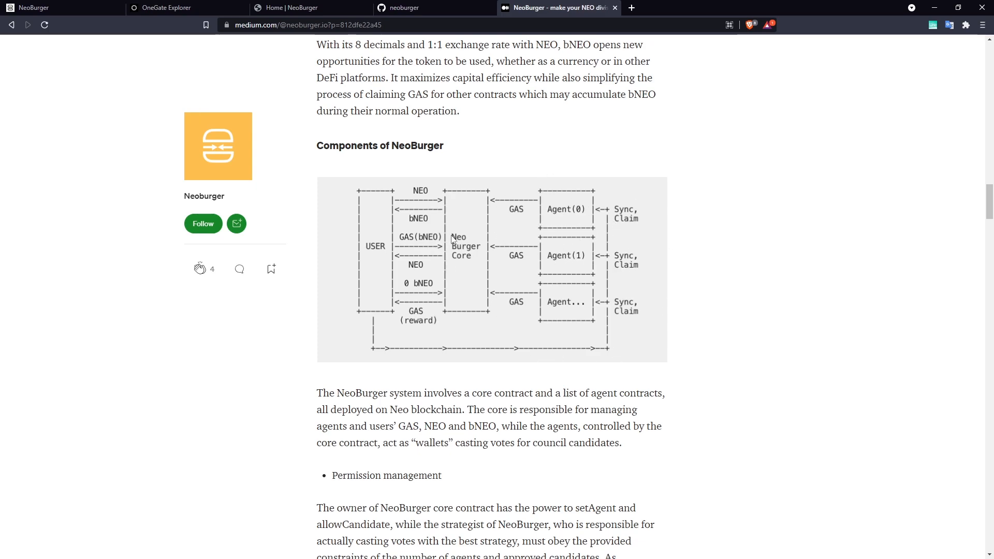
pyautogui.moveTo(477, 247)
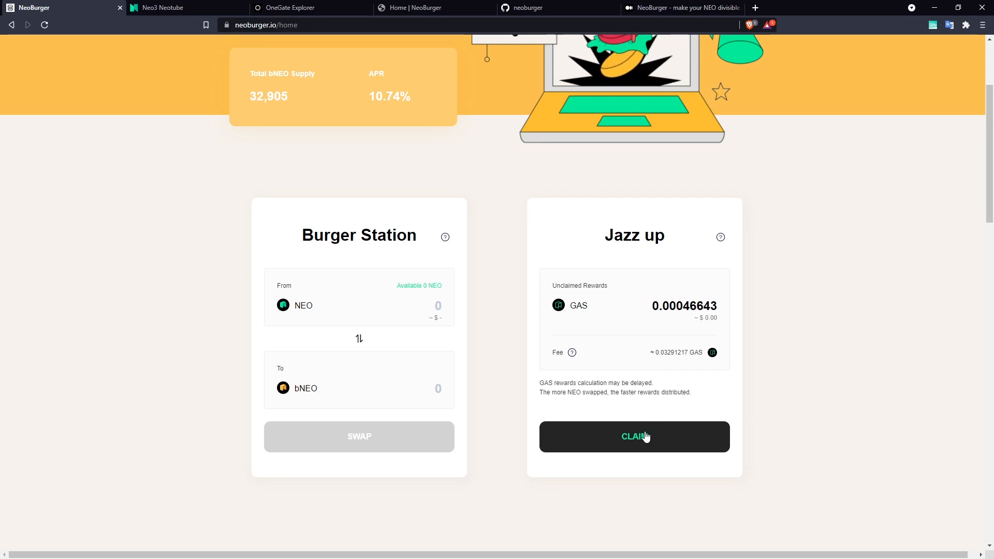
# Step: Claim the unclaimed GAS rewards in Jazz up and approve the claim transaction in Neoline
pyautogui.click(634, 435)
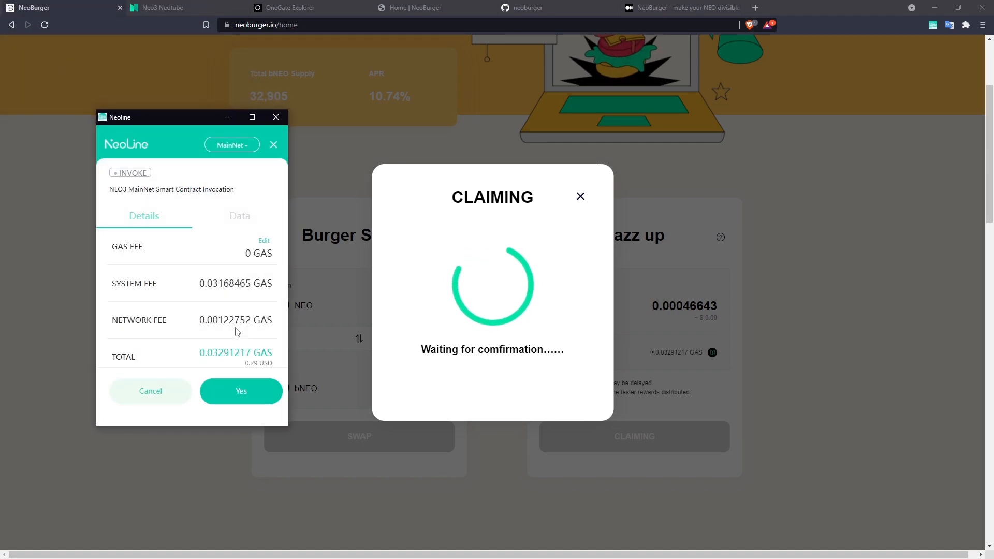
pyautogui.click(242, 390)
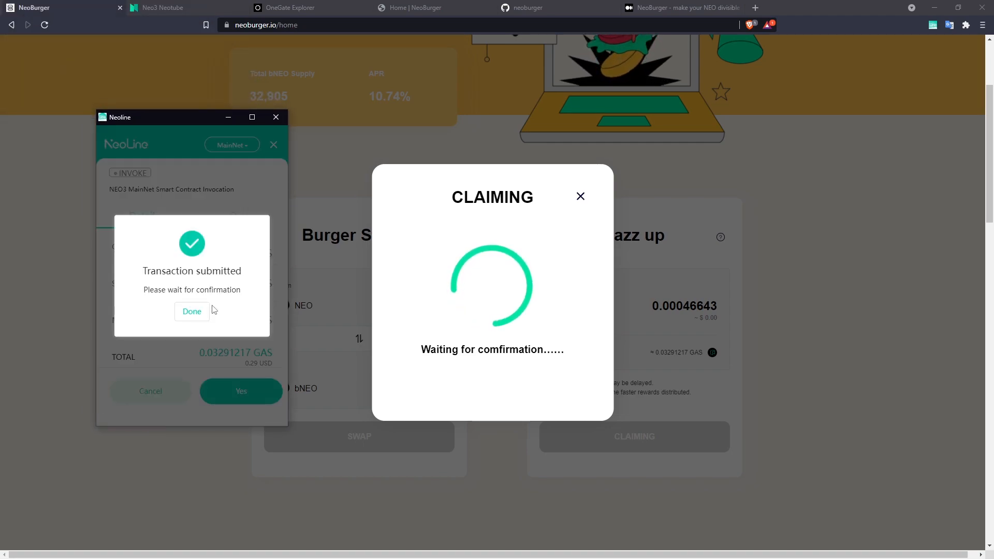
pyautogui.click(191, 312)
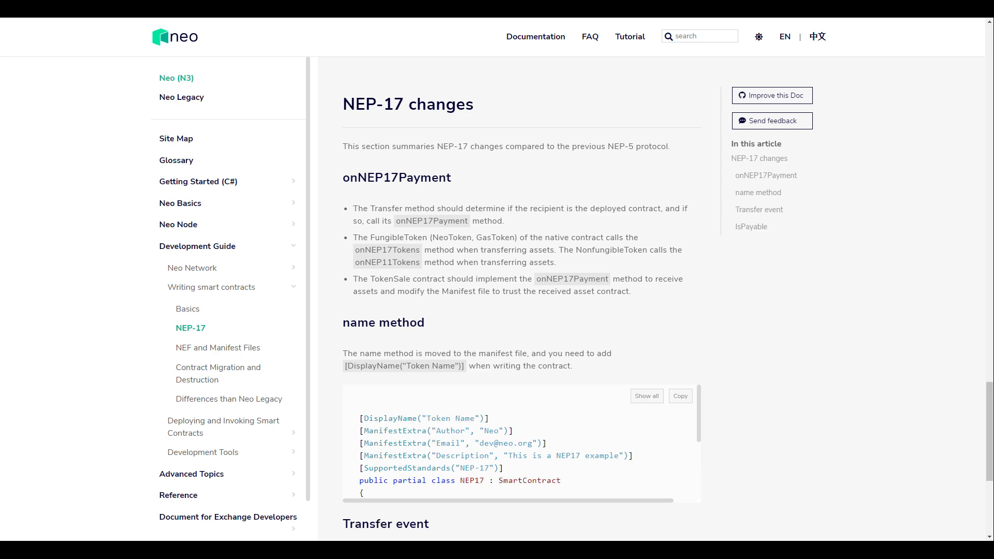
# Step: Switch back to the NeoBurger documentation tab with the bNEO usage table
pyautogui.click(435, 7)
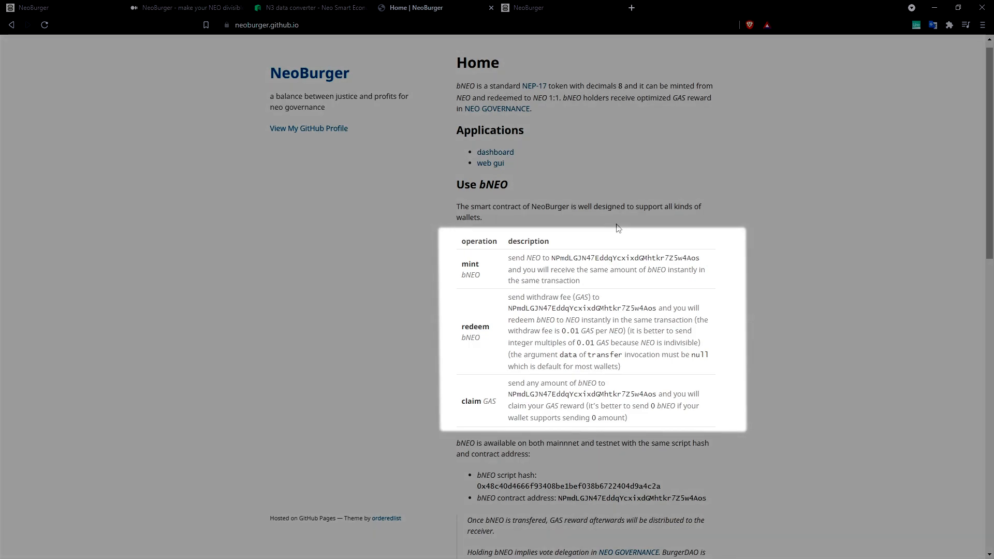
pyautogui.click(28, 25)
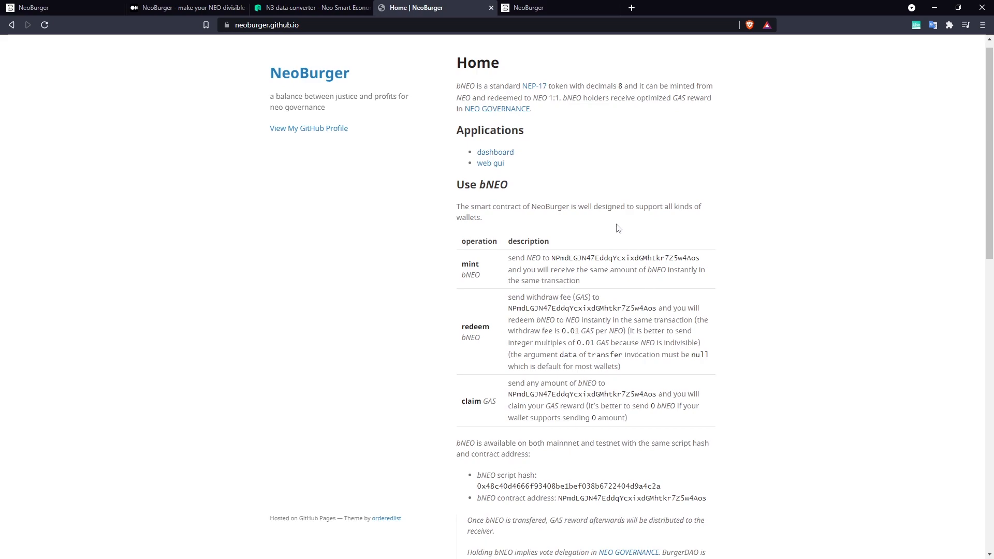
pyautogui.moveTo(541, 207)
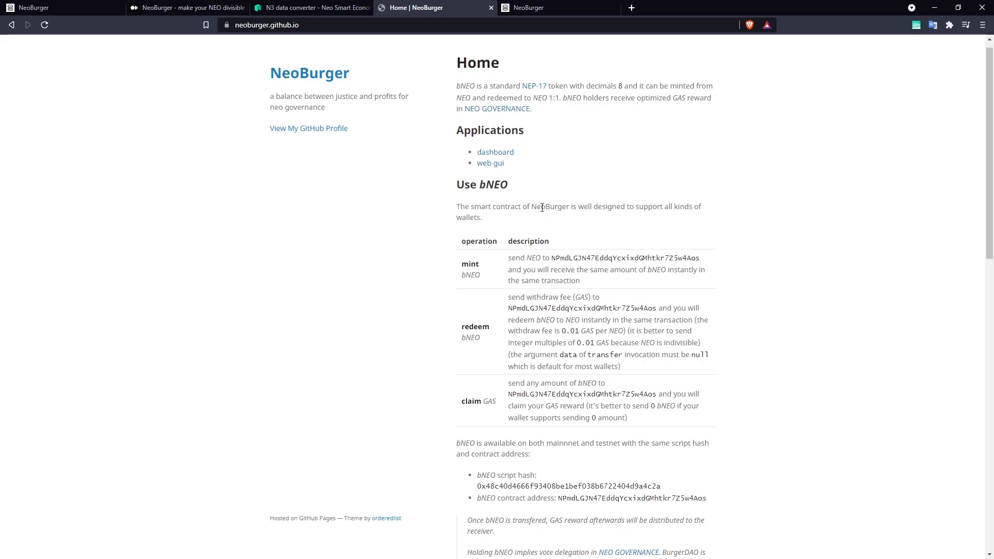
pyautogui.moveTo(466, 354)
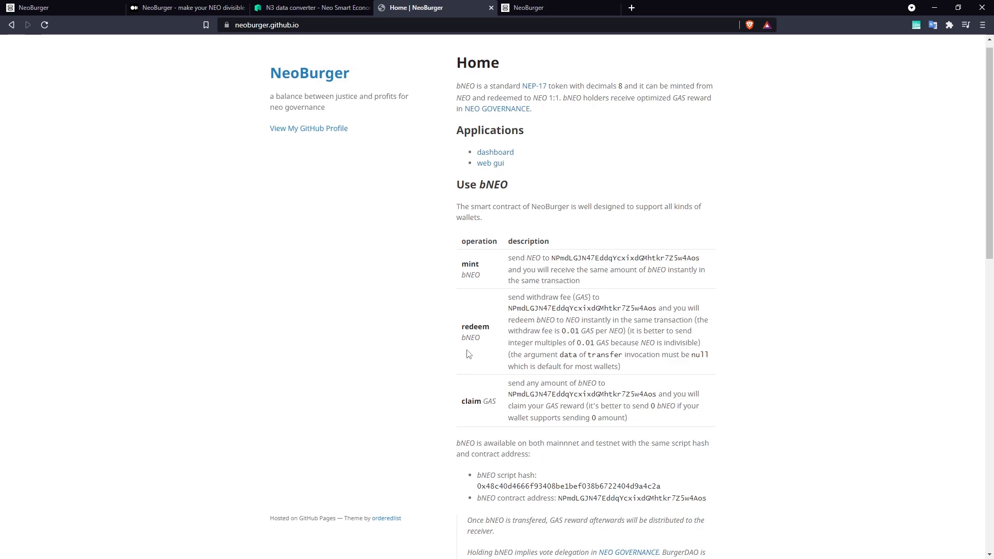
pyautogui.moveTo(473, 403)
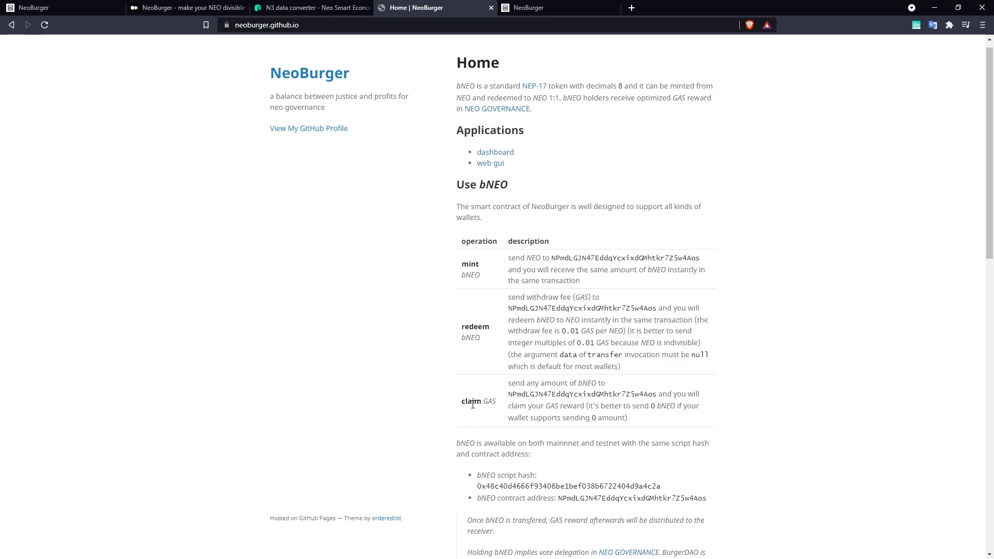
pyautogui.doubleClick(471, 401)
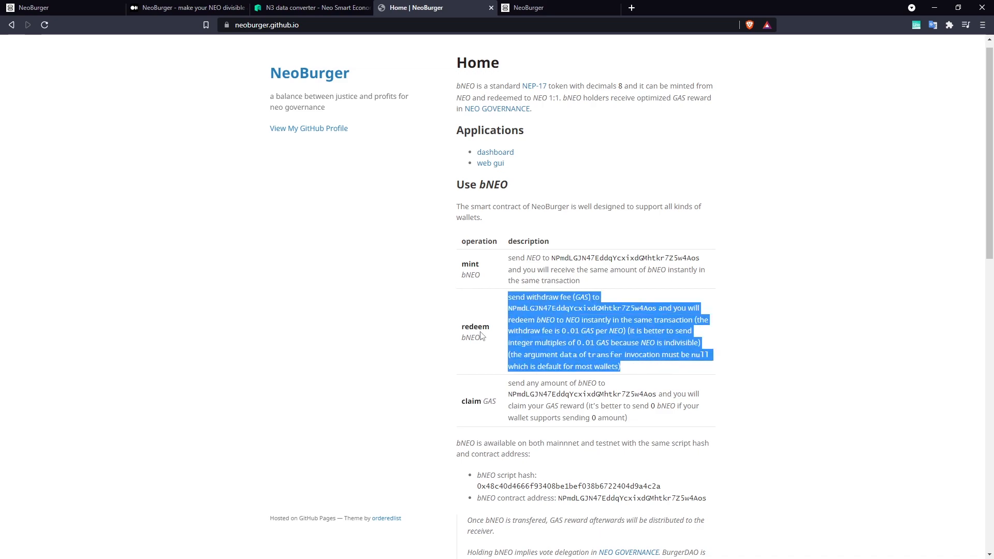
pyautogui.click(555, 292)
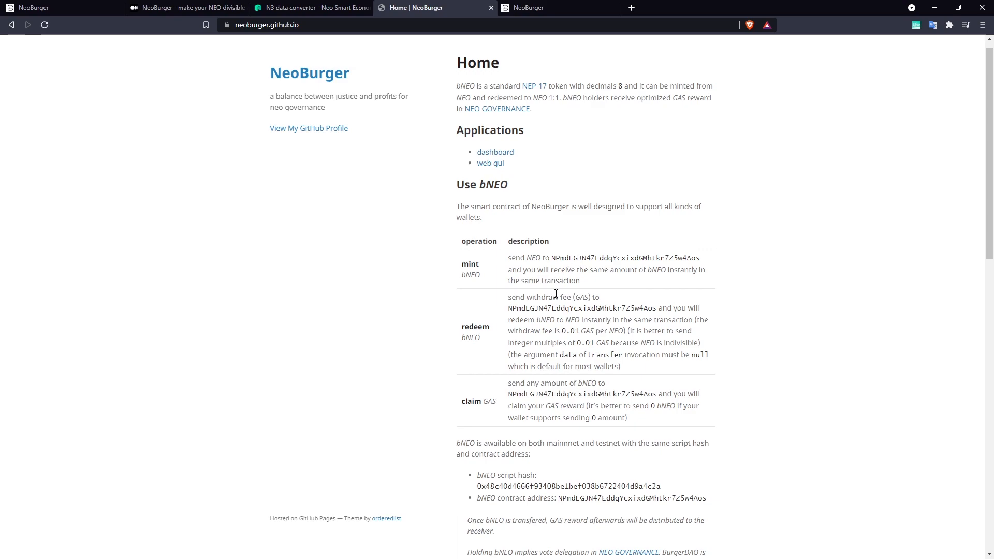
pyautogui.moveTo(544, 393)
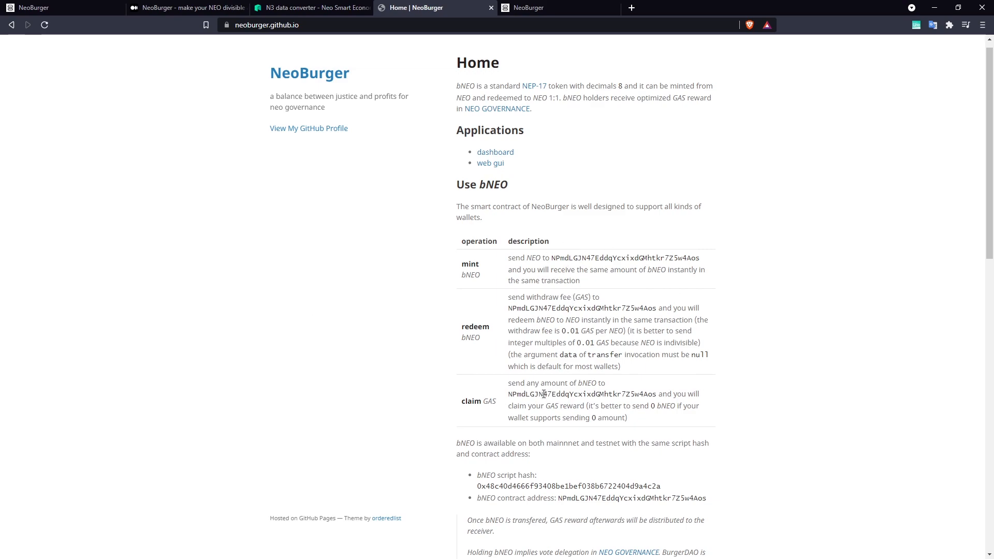
pyautogui.moveTo(459, 408)
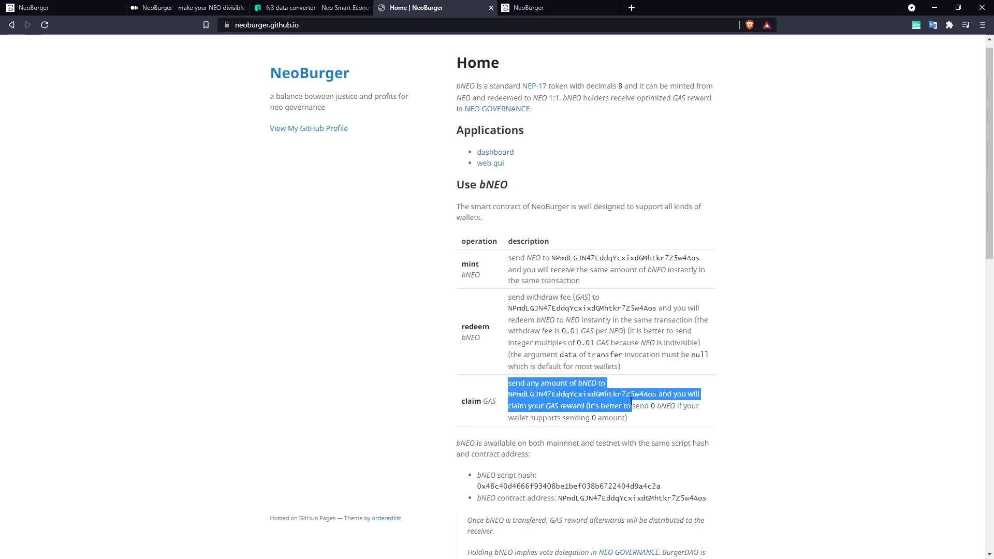
pyautogui.doubleClick(587, 383)
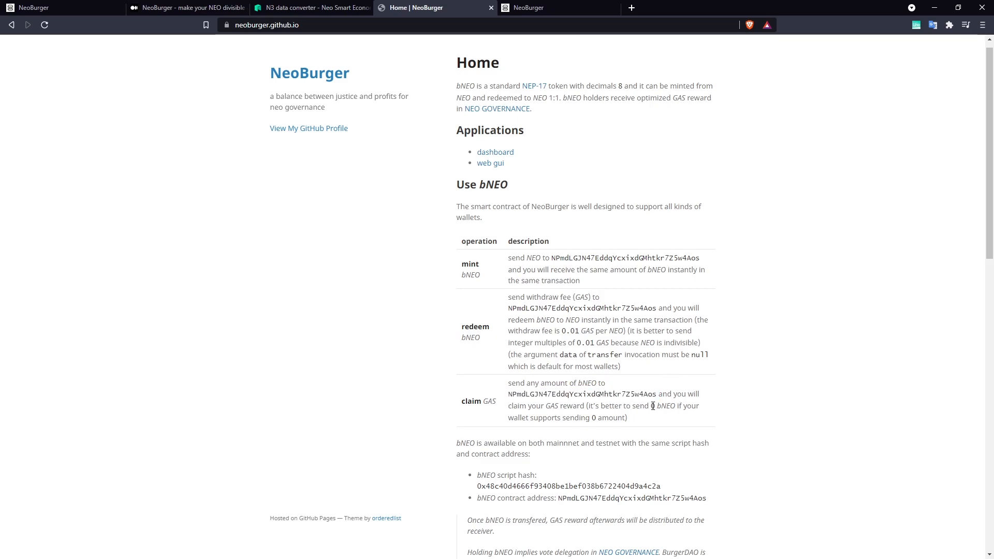
pyautogui.press('alt+tab')
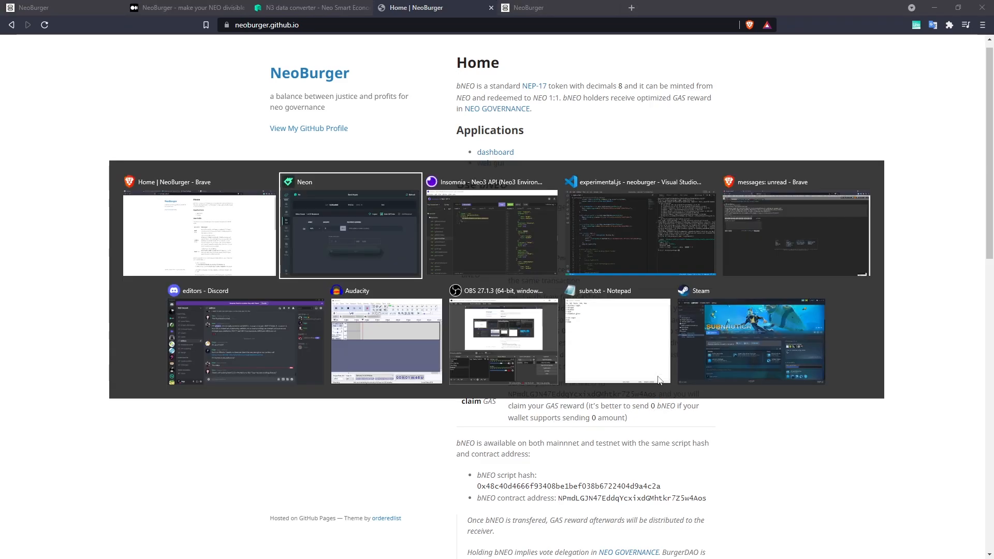
# Step: Send 1 bNEO to the NeoBurger contract address and view the pending transfer in the explorer
pyautogui.click(351, 225)
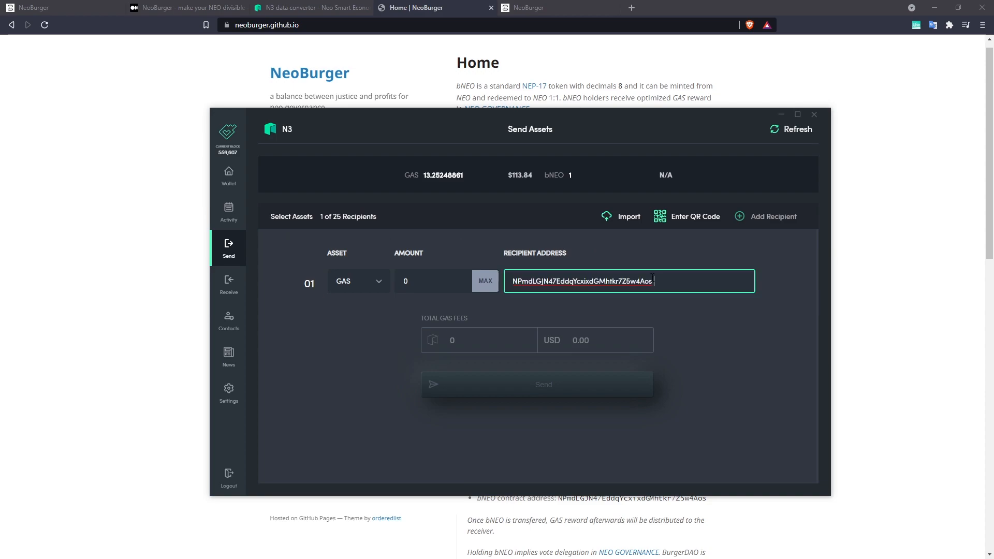
pyautogui.click(432, 281)
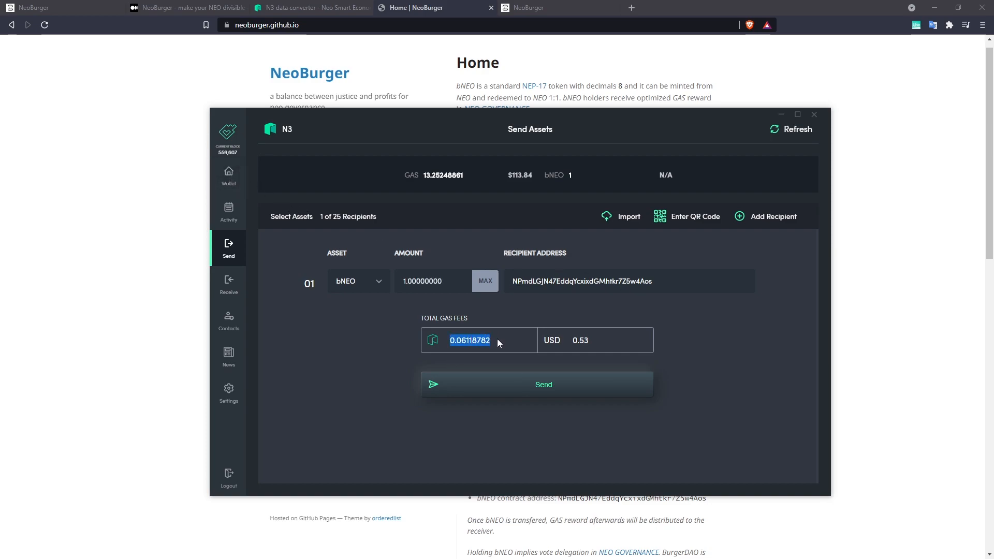
pyautogui.moveTo(487, 352)
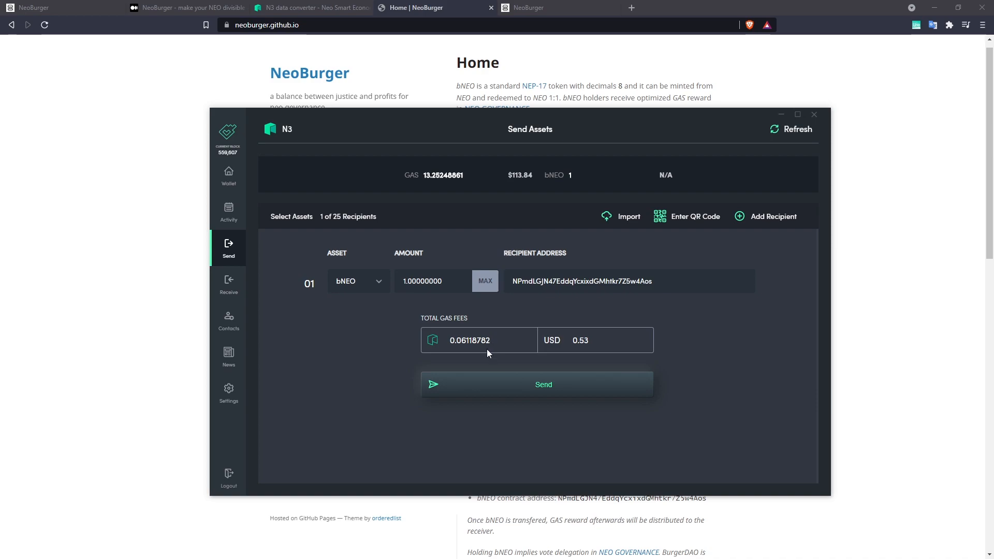
pyautogui.moveTo(498, 344)
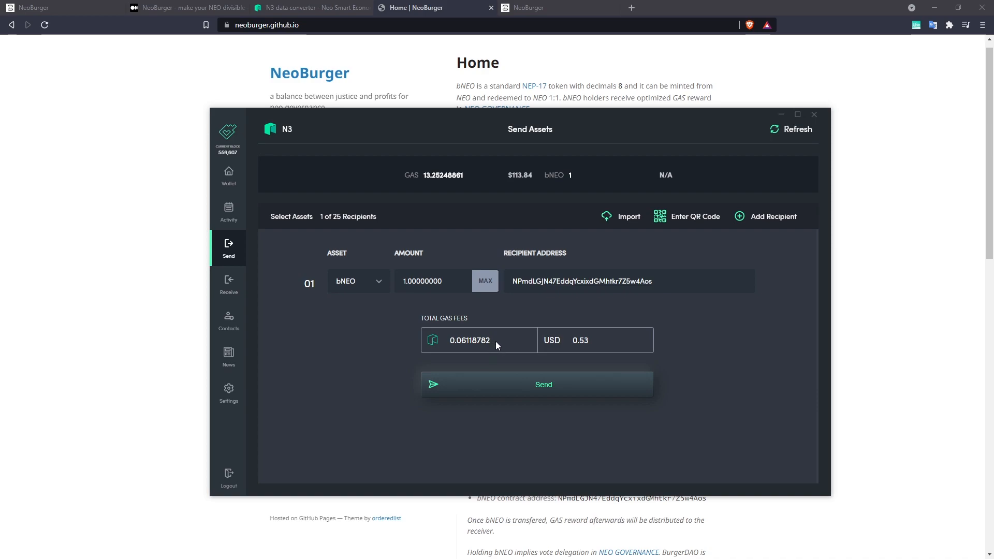
pyautogui.moveTo(522, 385)
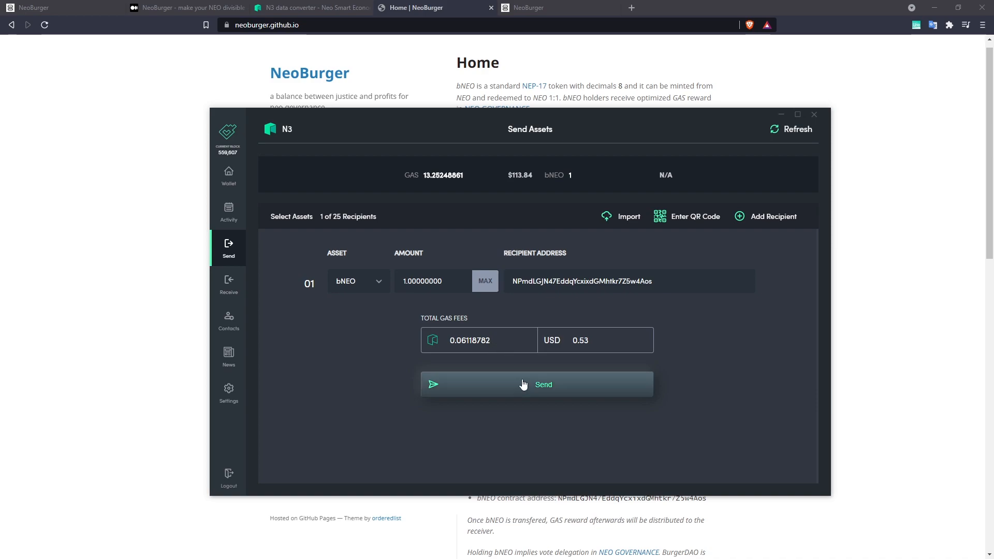
pyautogui.click(535, 384)
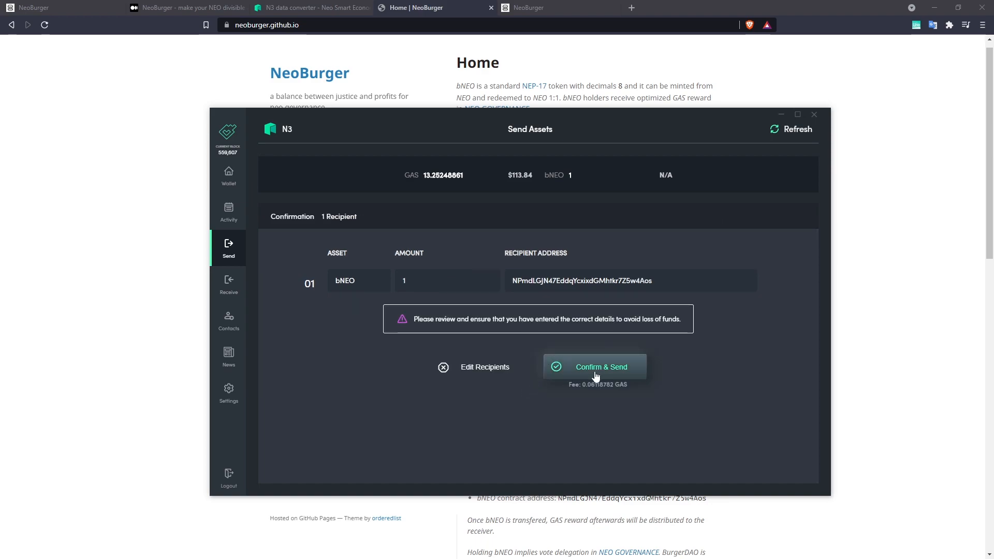
pyautogui.click(594, 366)
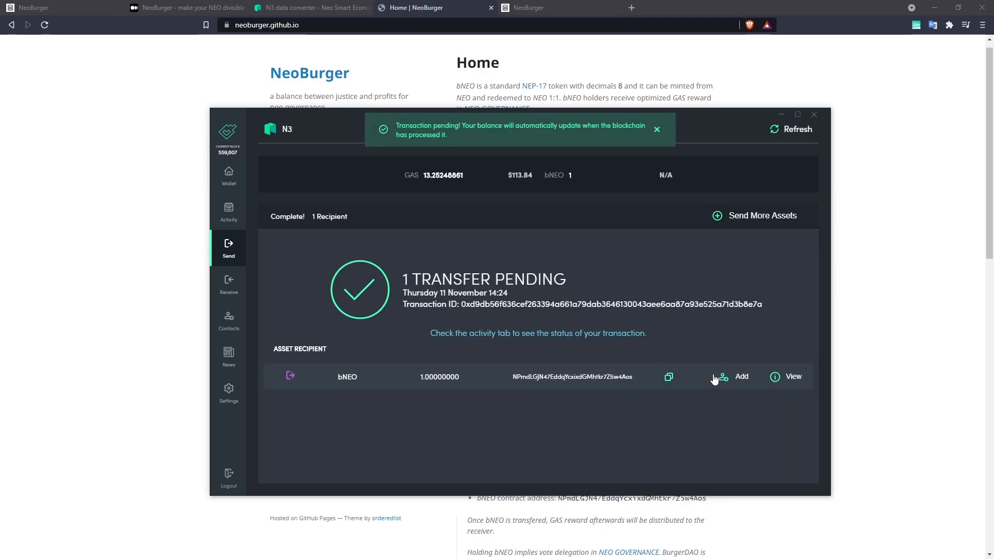
pyautogui.click(228, 212)
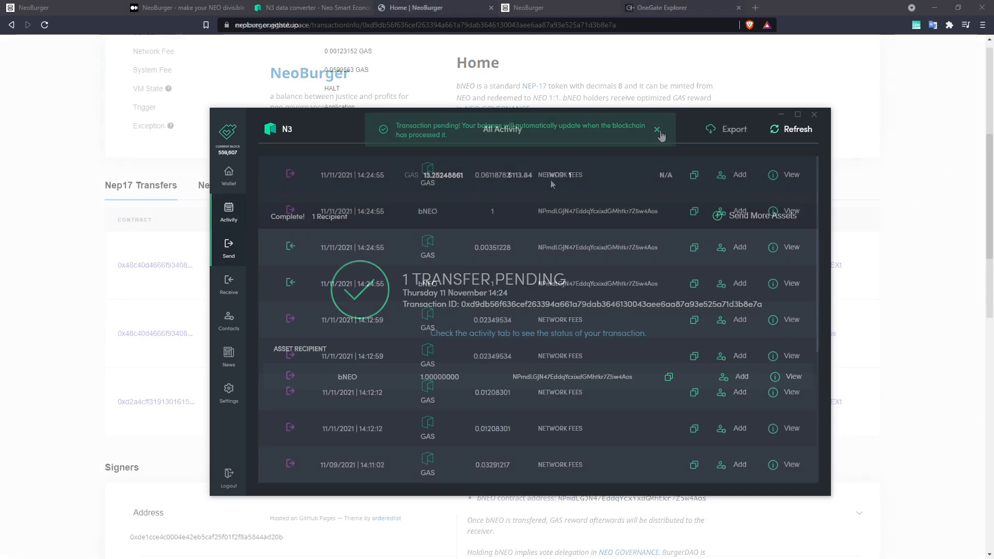
# Step: Review the wallet activity showing 1 bNEO out, 1 bNEO back and 0.00351228 GAS received, then the explorer details
pyautogui.click(657, 131)
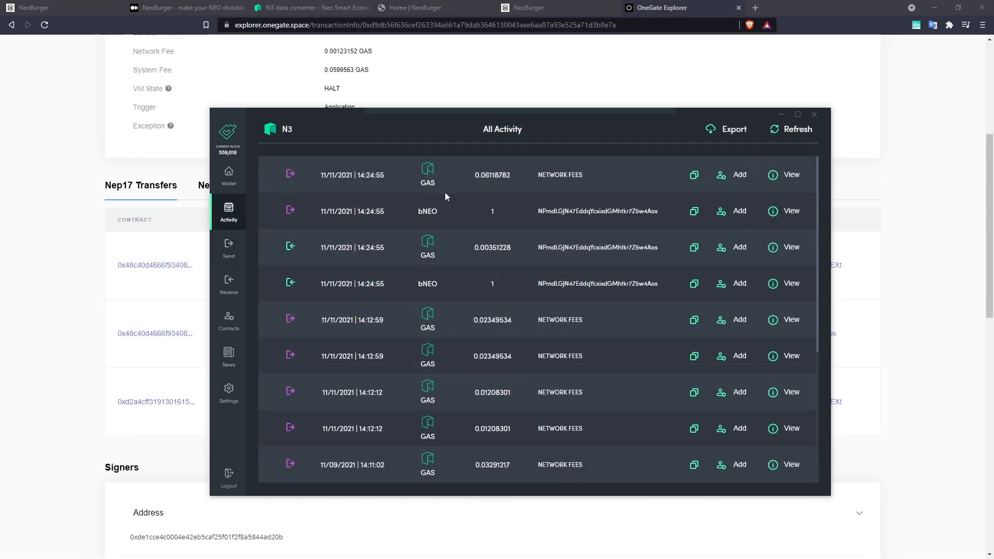
pyautogui.click(227, 176)
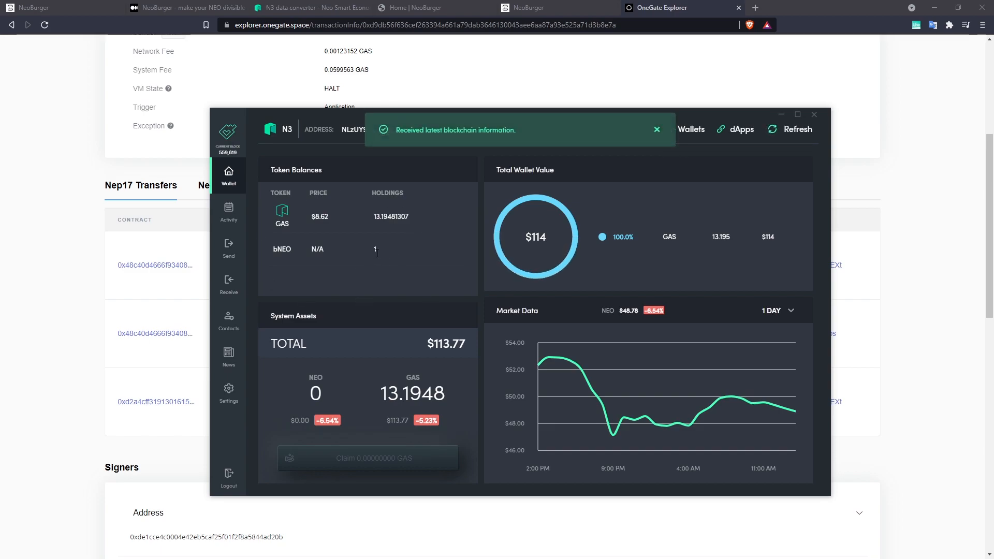
pyautogui.moveTo(393, 278)
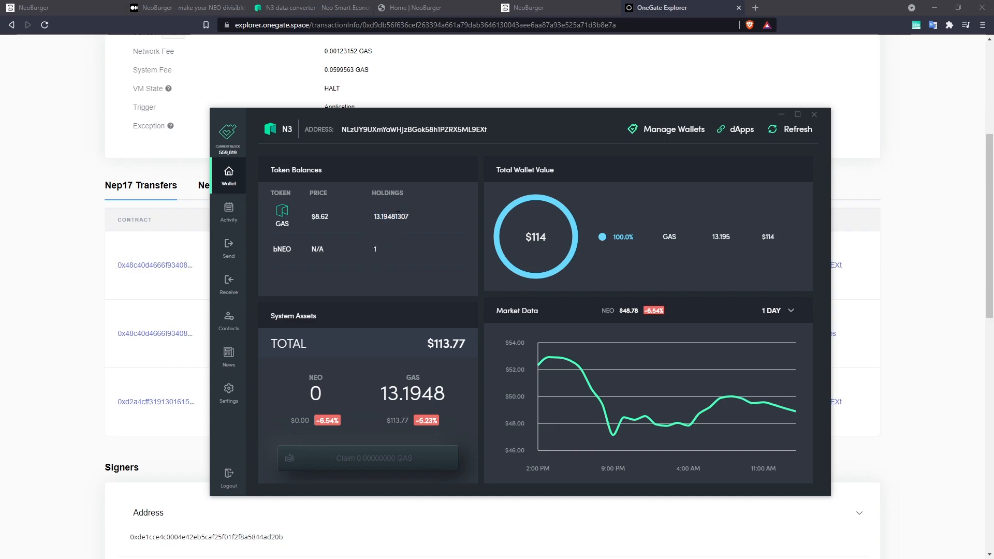
pyautogui.click(228, 212)
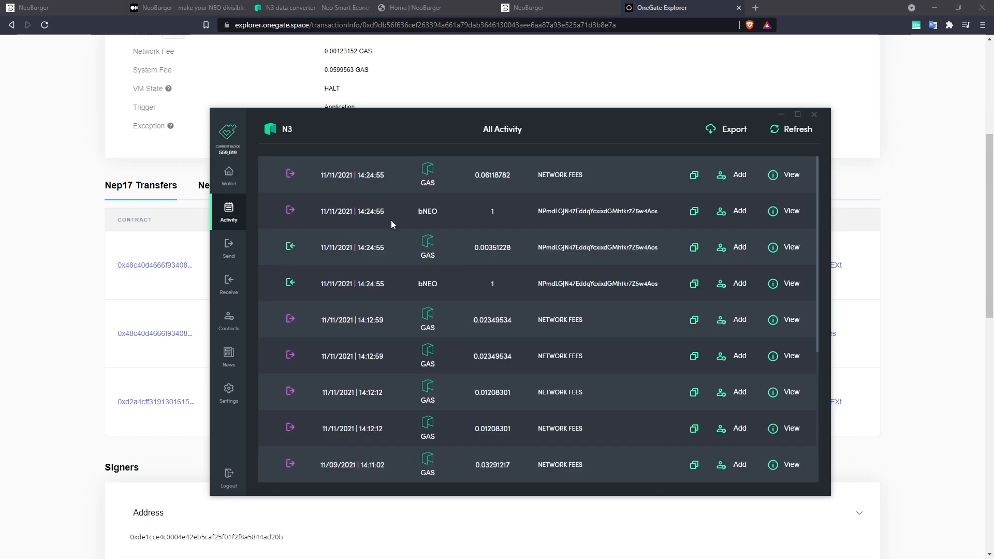
pyautogui.moveTo(466, 247)
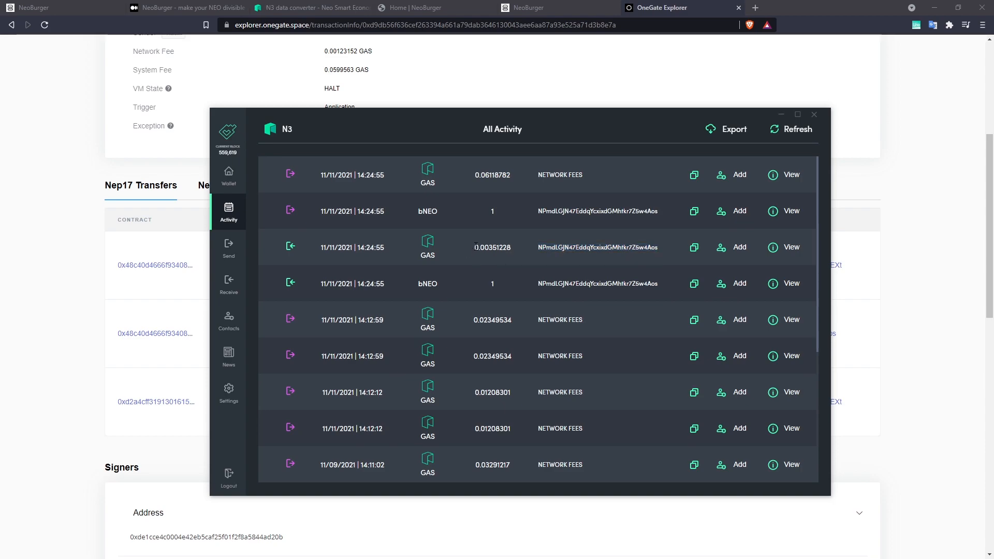
pyautogui.doubleClick(492, 247)
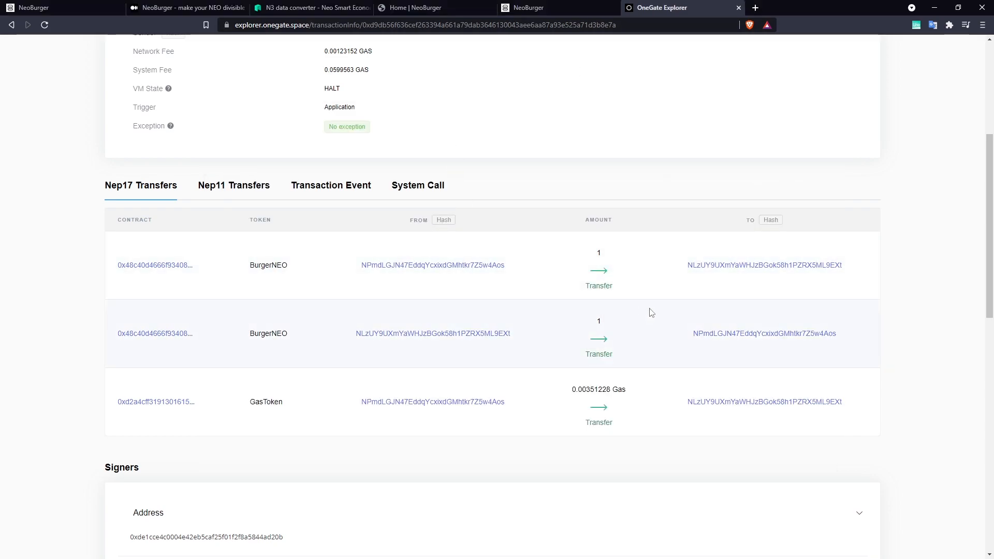
pyautogui.moveTo(280, 335)
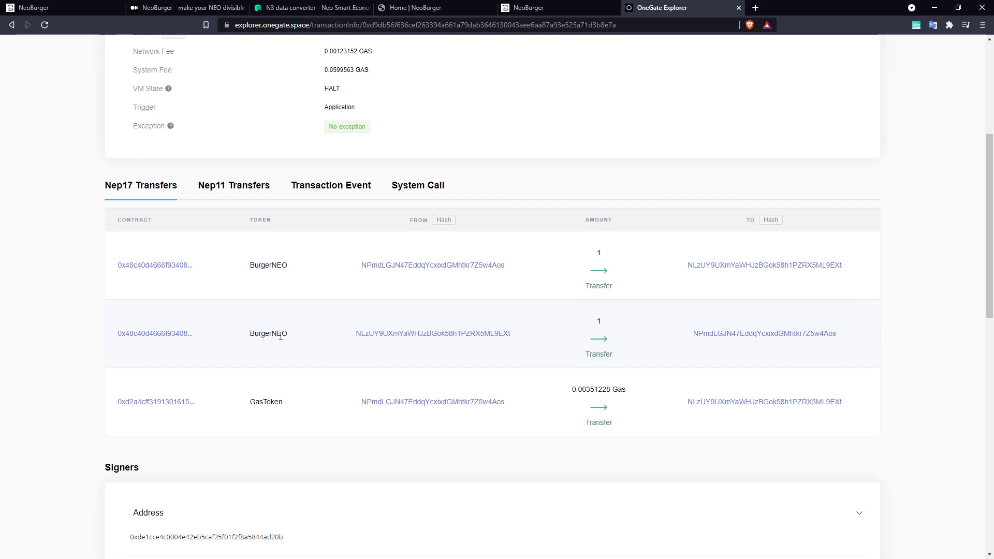
# Step: Check the BurgerNEO return transfer in the explorer's Nep17 table, then move to the NeoBurger site
pyautogui.doubleClick(267, 333)
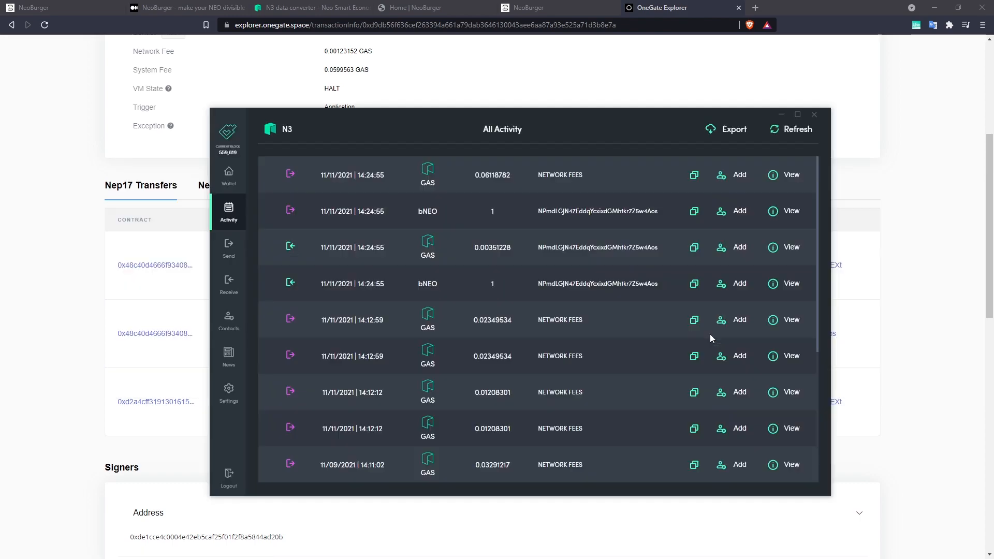
pyautogui.click(814, 114)
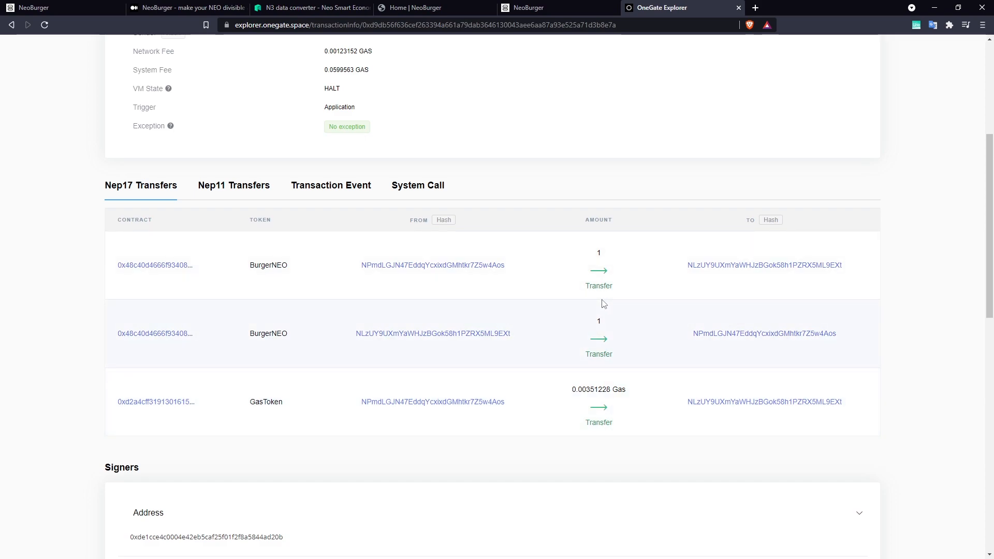
pyautogui.click(188, 8)
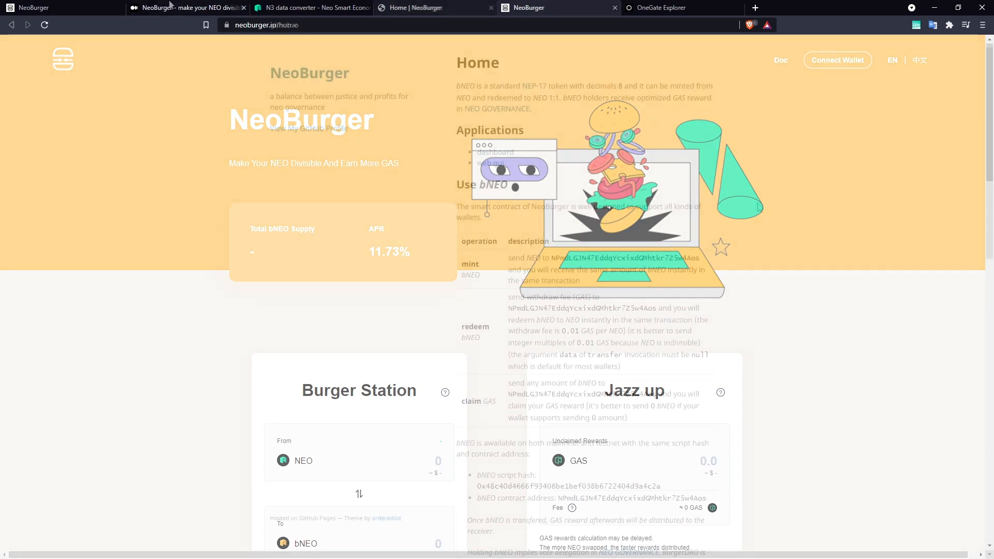
# Step: Read the redeem row: 0.01 GAS withdraw fee per NEO sent to the contract address
pyautogui.click(421, 7)
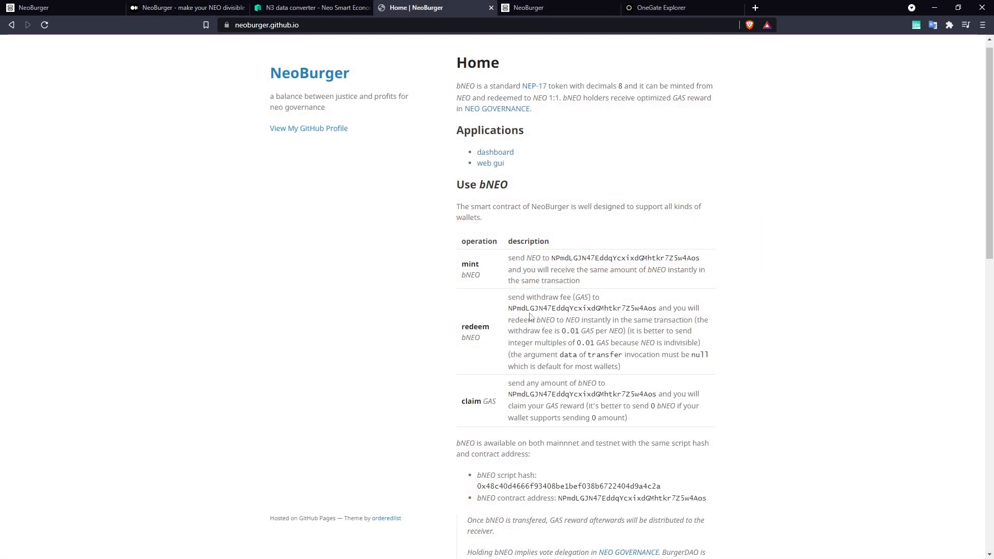
pyautogui.moveTo(517, 298)
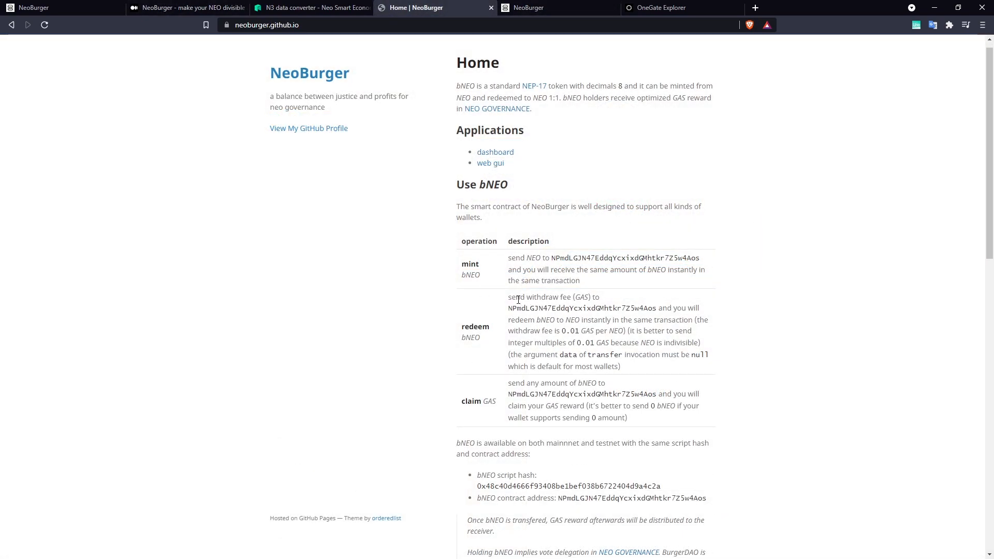
pyautogui.doubleClick(469, 337)
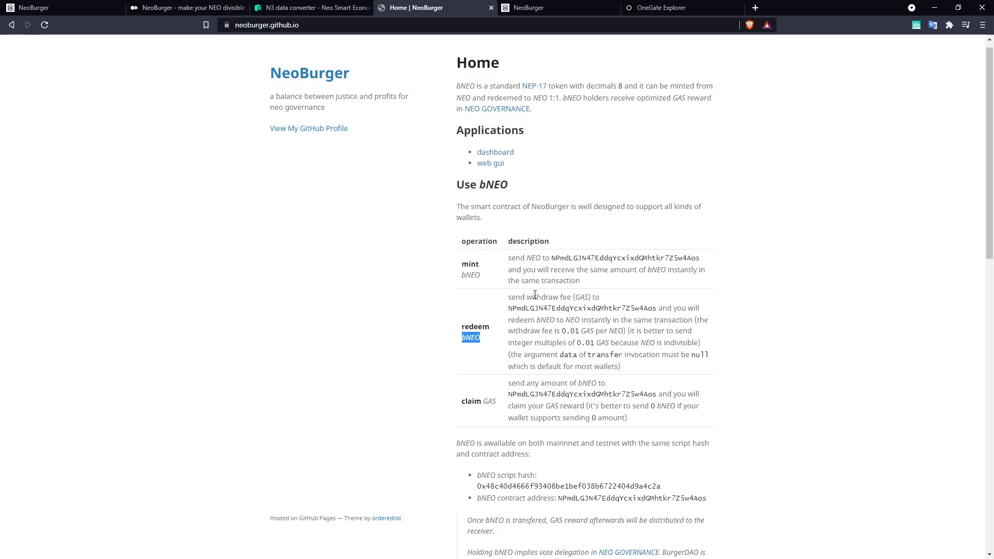
pyautogui.doubleClick(542, 297)
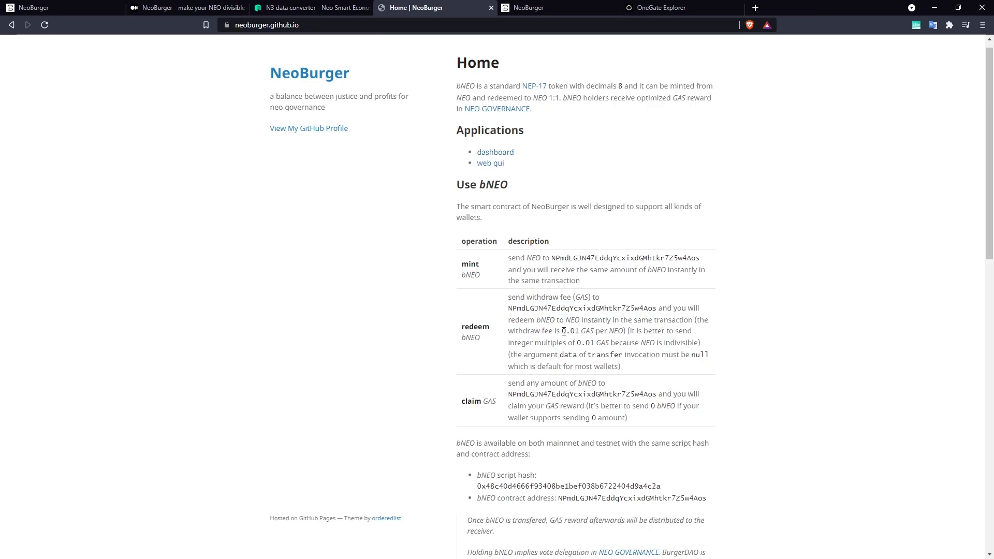
pyautogui.doubleClick(570, 330)
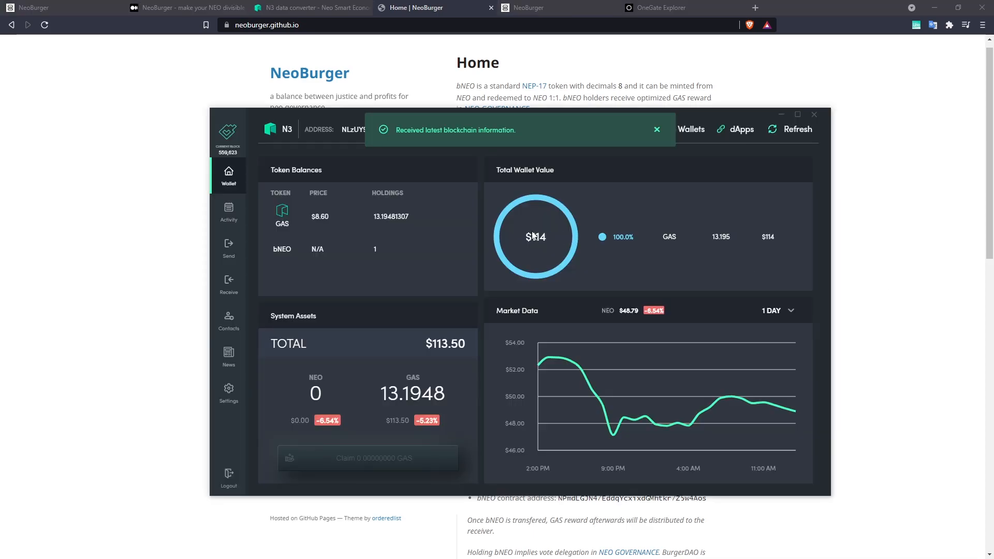
# Step: Prepare a 0.01 GAS transfer and copy the NeoBurger contract address from the docs
pyautogui.click(228, 248)
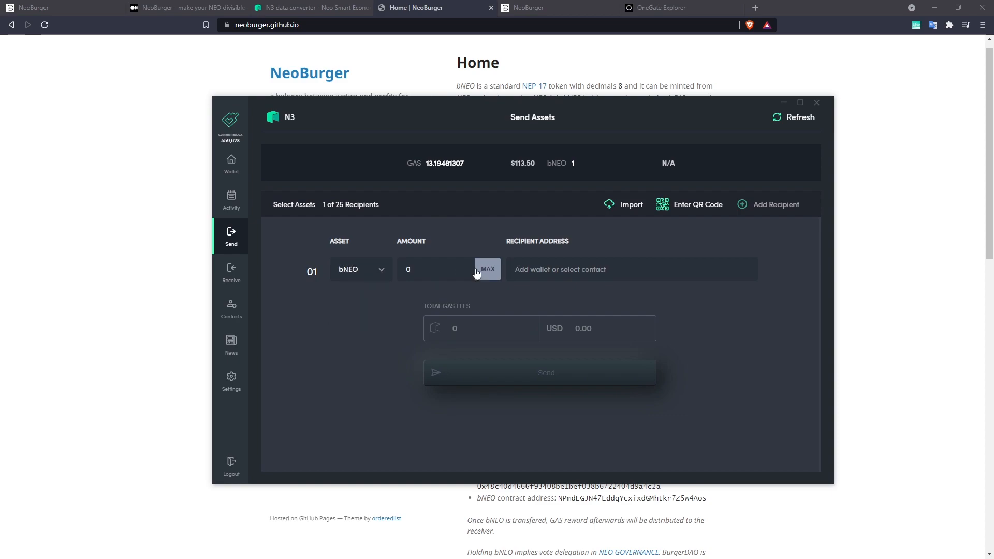
pyautogui.click(487, 269)
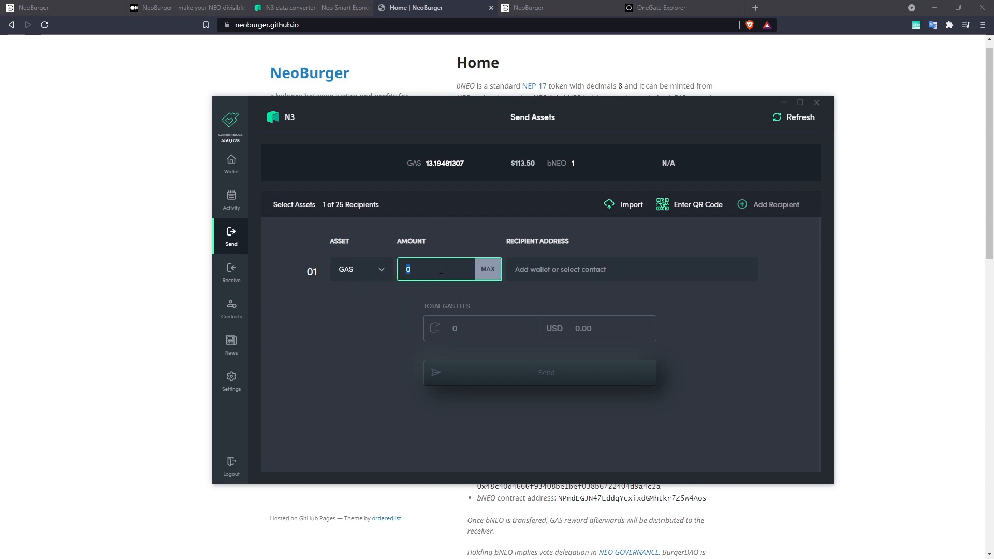
pyautogui.click(488, 269)
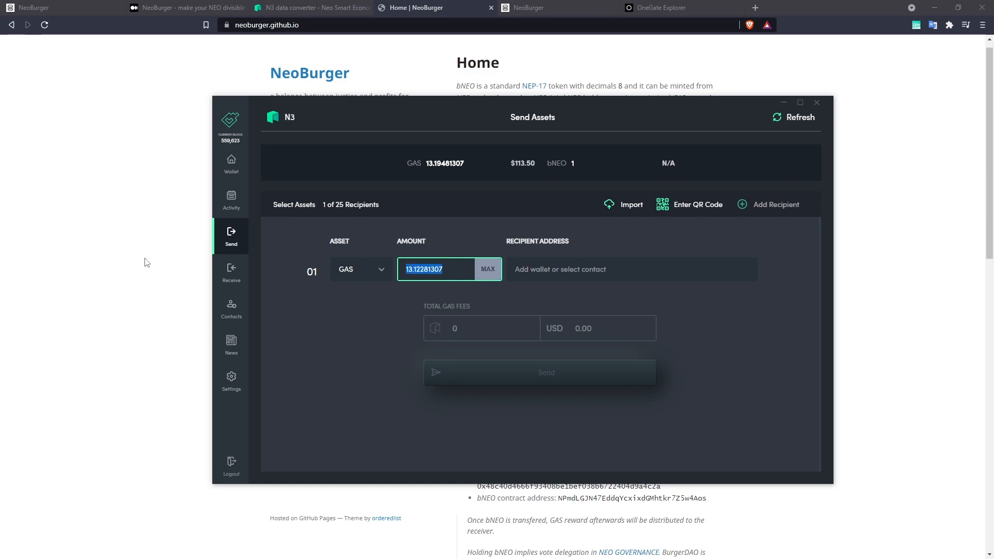
pyautogui.write('0.01')
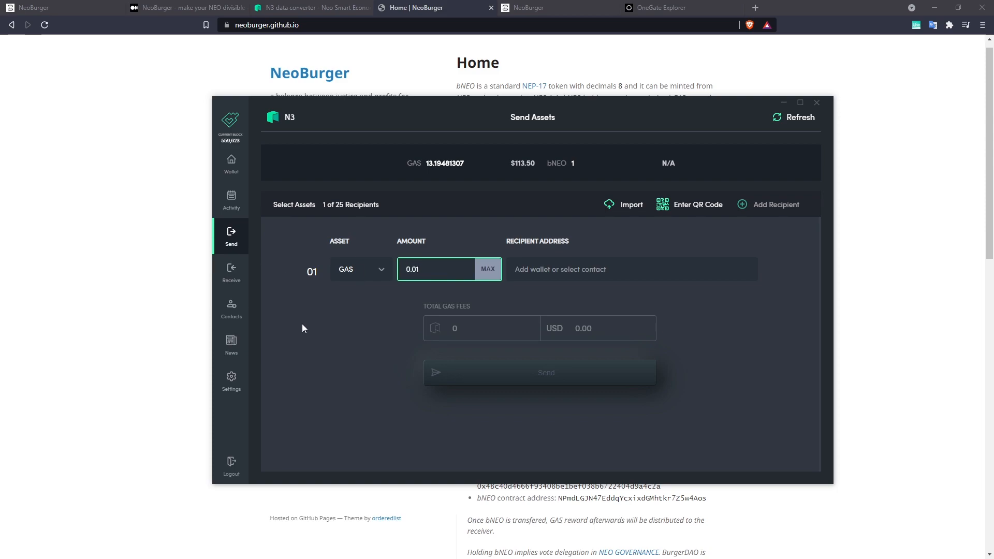
pyautogui.click(816, 103)
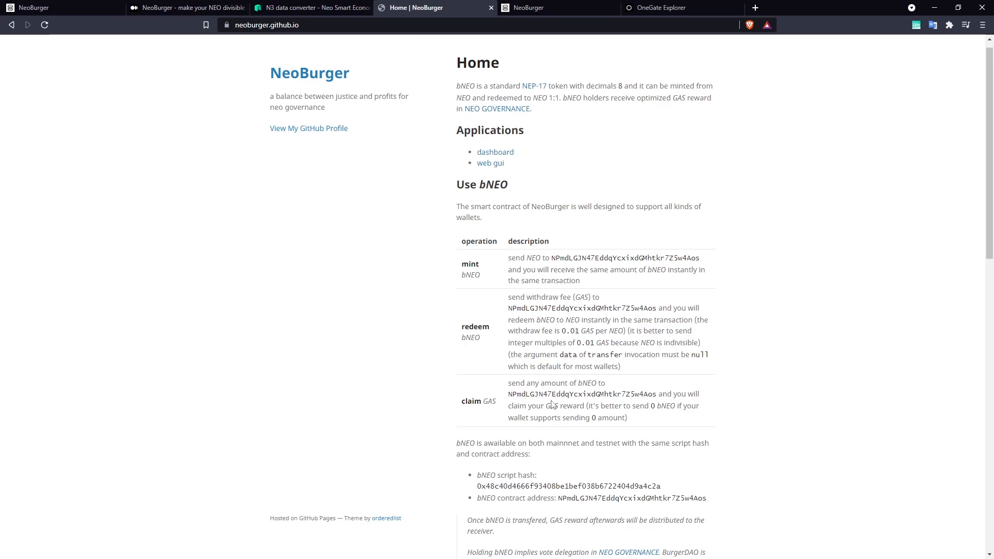
pyautogui.doubleClick(581, 393)
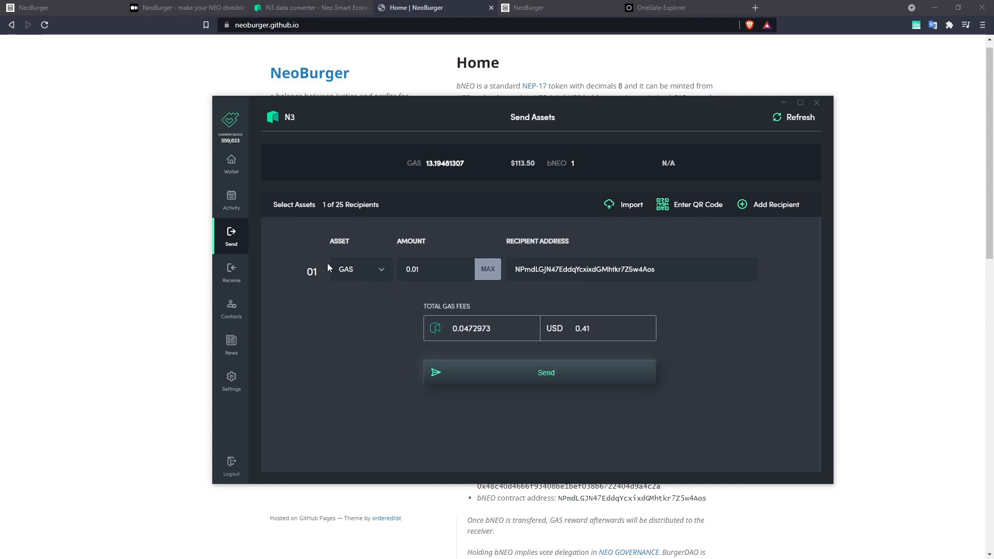
# Step: Confirm and send the 0.01 GAS redemption fee, then dismiss the pending notice
pyautogui.click(545, 371)
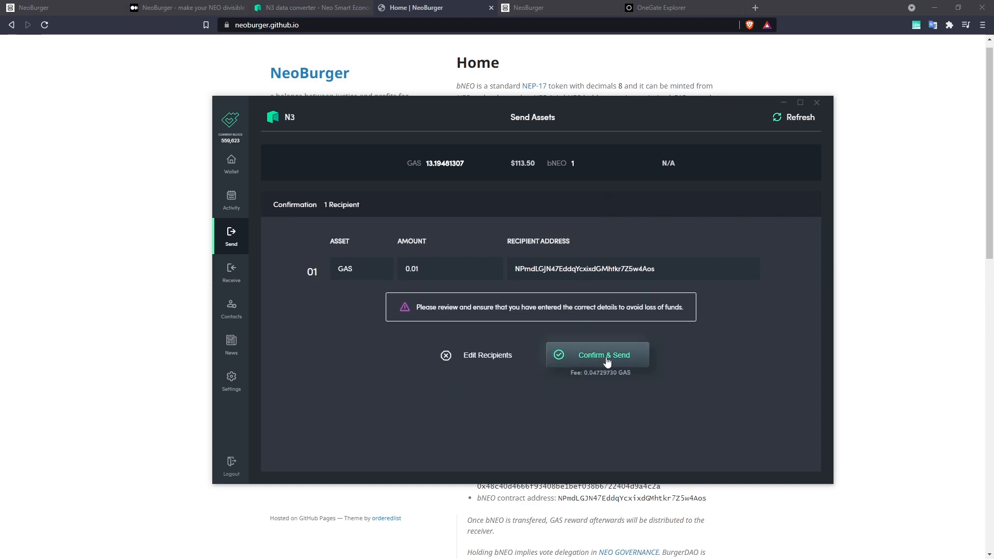
pyautogui.click(602, 354)
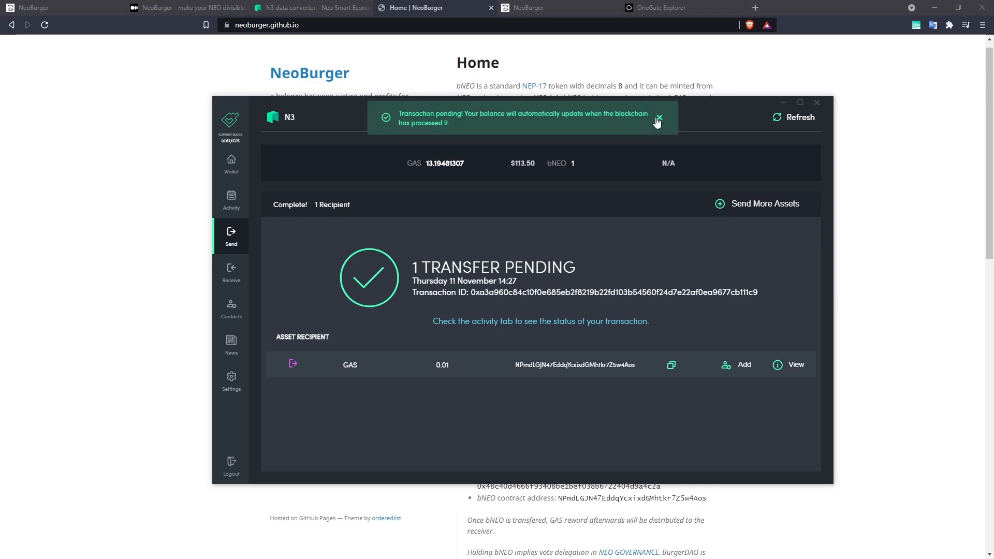
pyautogui.click(231, 164)
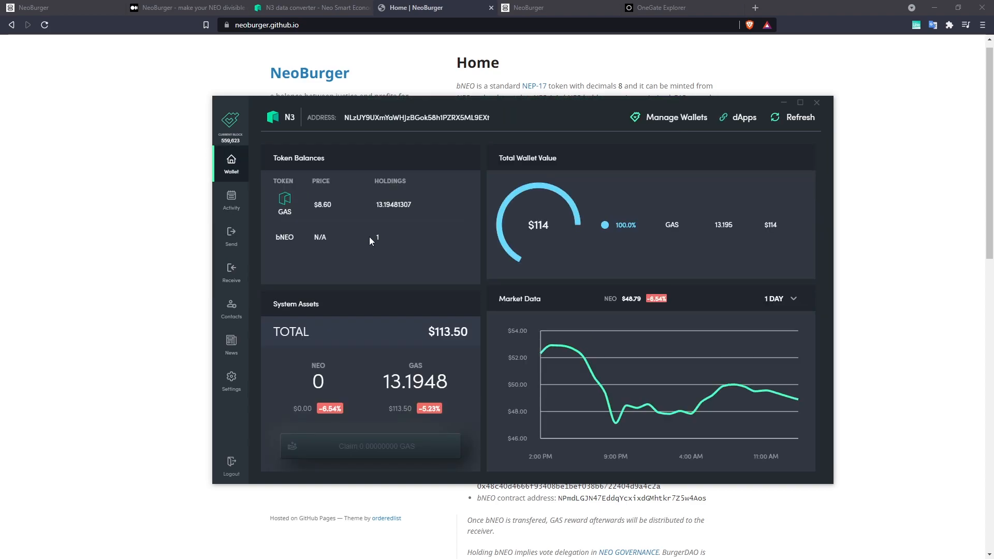
# Step: Refresh the dashboard so balances show 1 NEO and 13.1375 GAS with no bNEO, checking the dApps panel
pyautogui.click(737, 117)
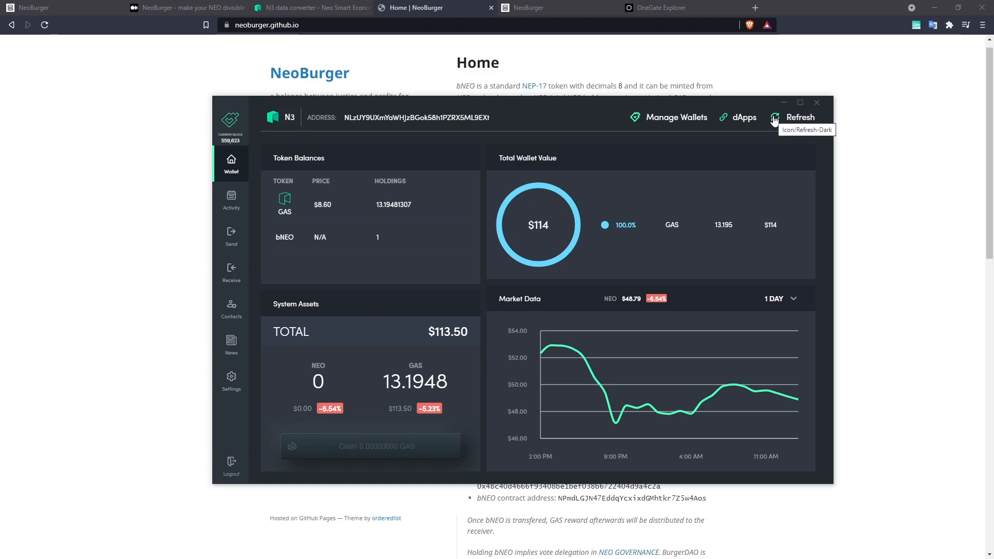
pyautogui.click(799, 117)
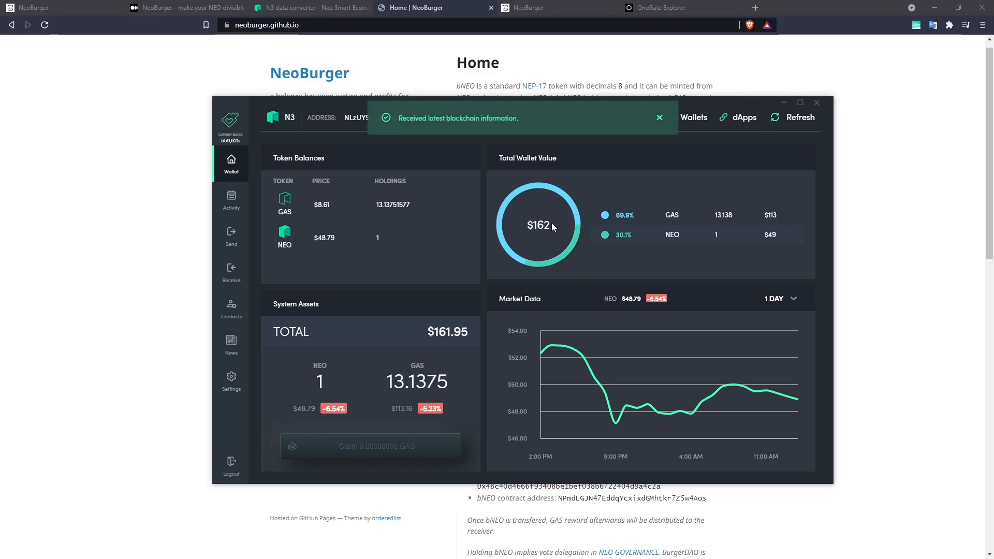
pyautogui.moveTo(400, 253)
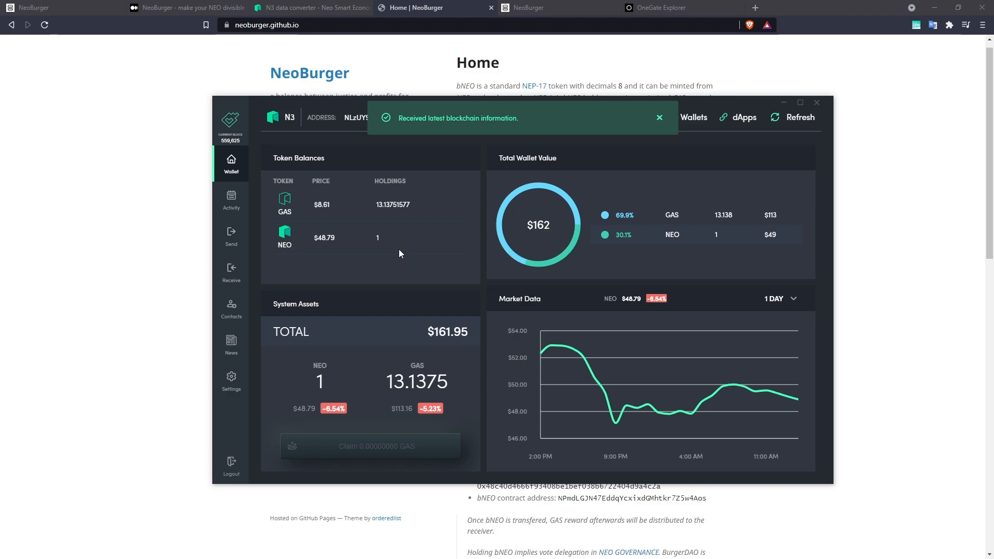
pyautogui.moveTo(397, 241)
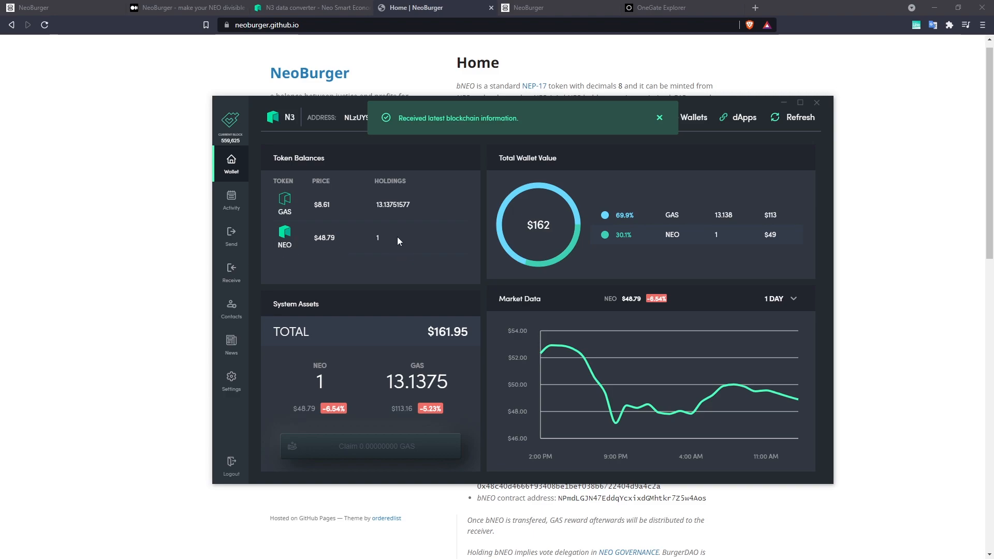
pyautogui.click(741, 117)
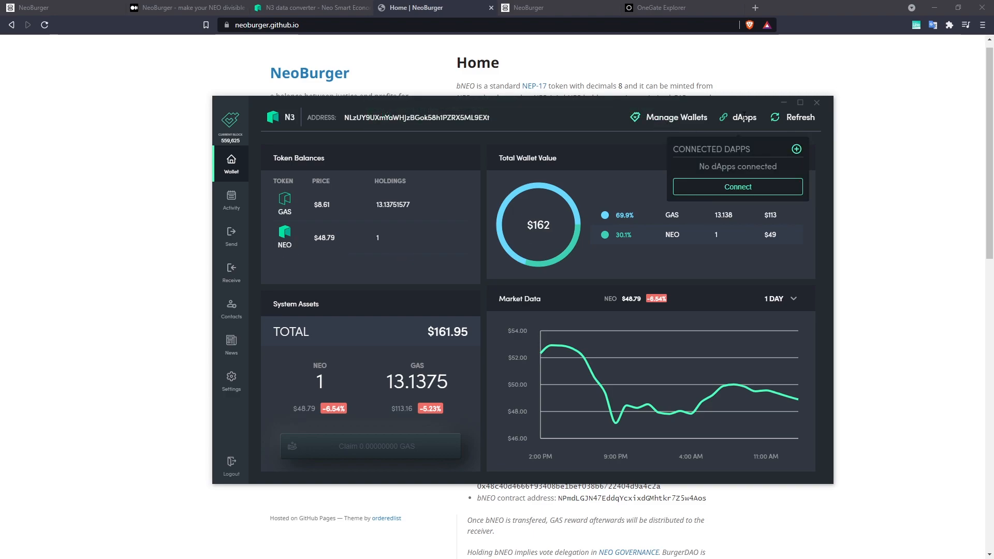
pyautogui.moveTo(753, 153)
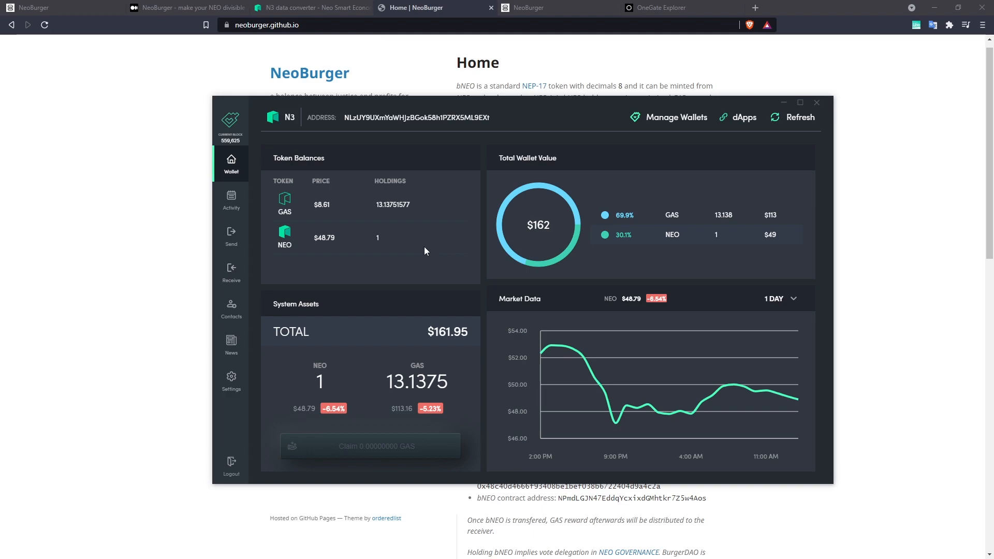
pyautogui.moveTo(342, 236)
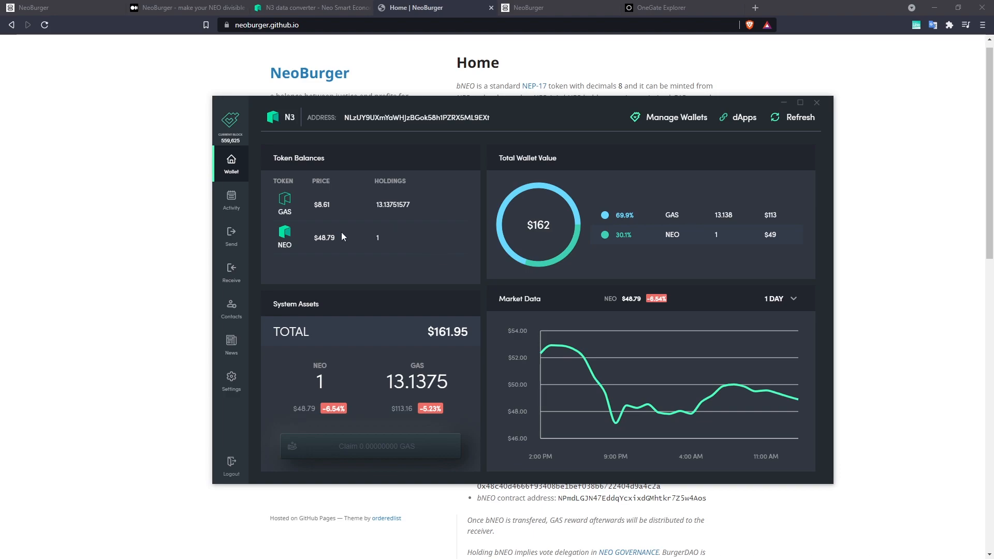
pyautogui.moveTo(385, 272)
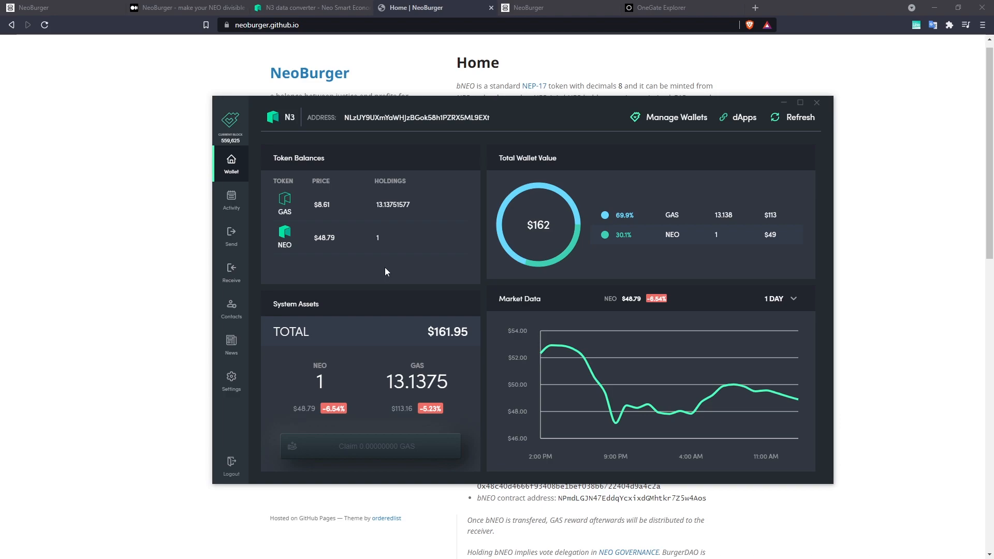
pyautogui.moveTo(383, 281)
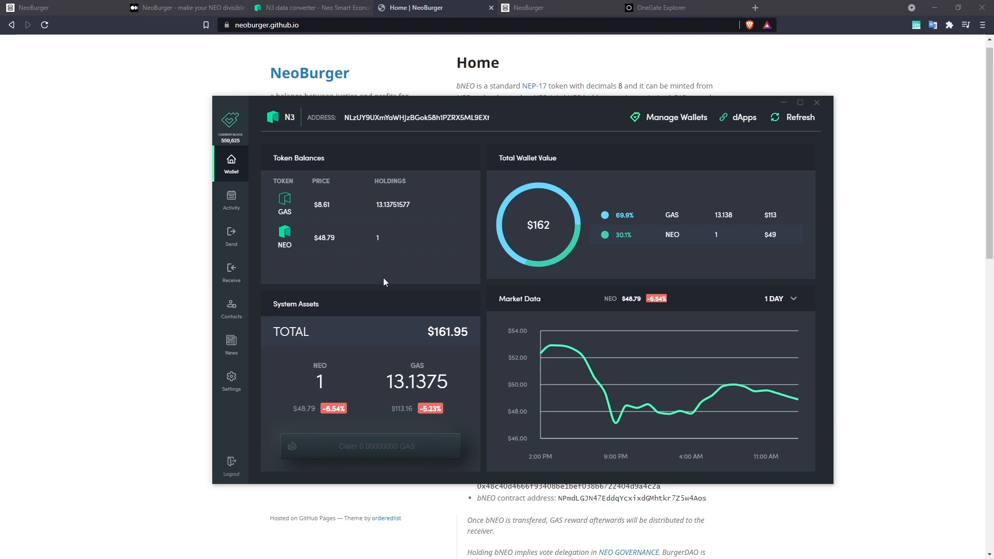